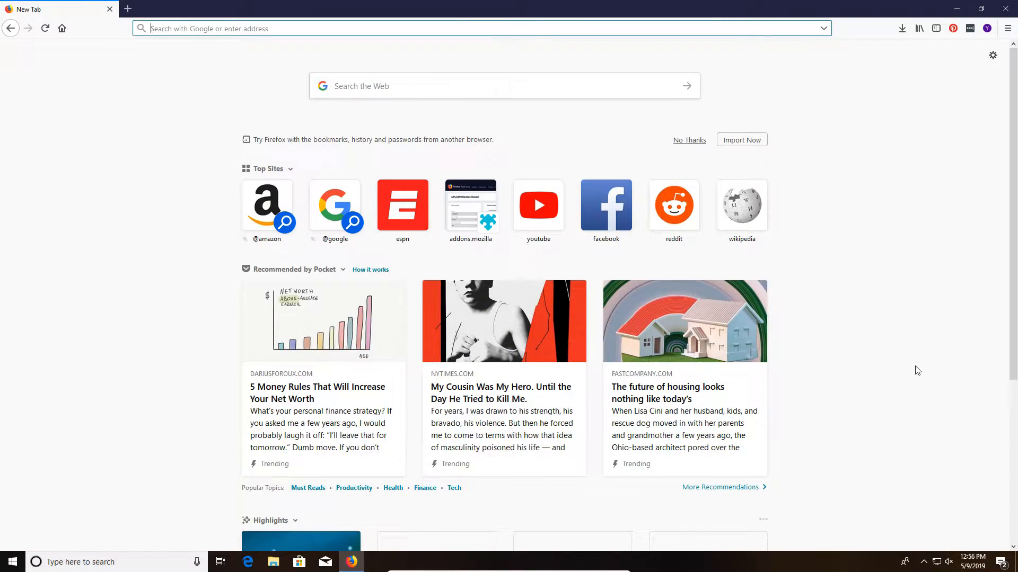
mouse_move(946, 273)
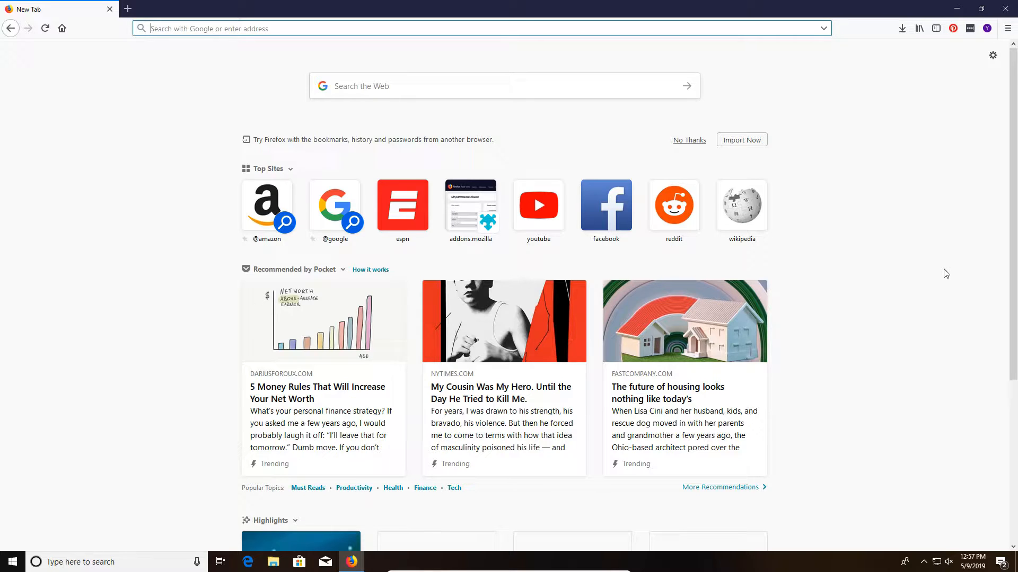
- Open About Firefox from the Help menu to see version 66.0.5 is up to date
left_click(1007, 28)
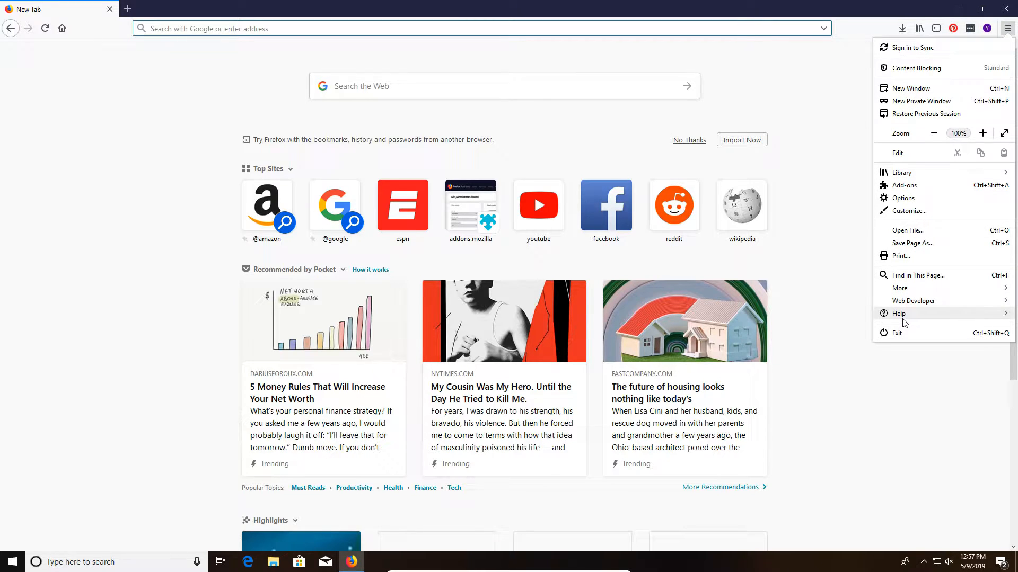
left_click(899, 313)
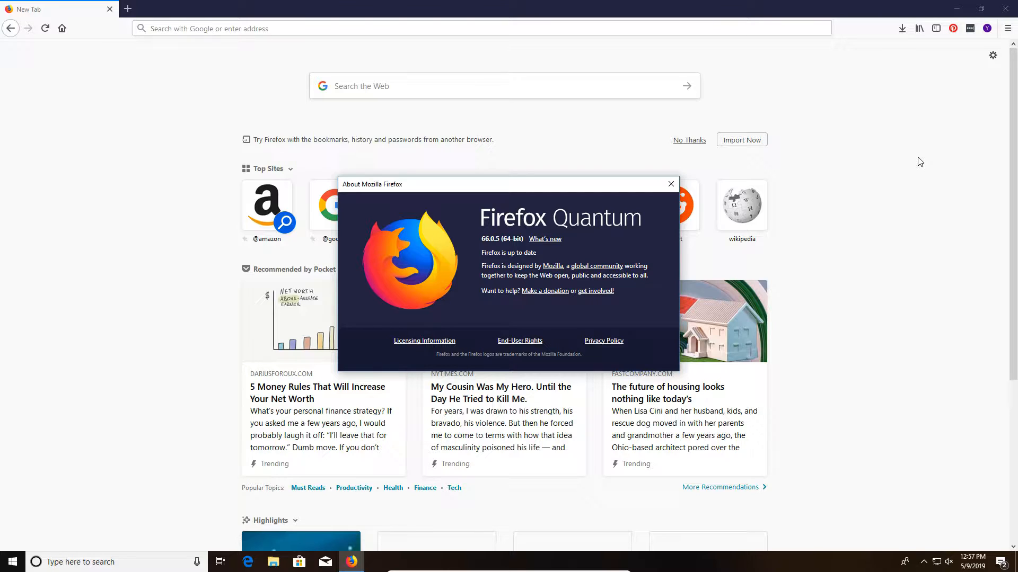
mouse_move(465, 272)
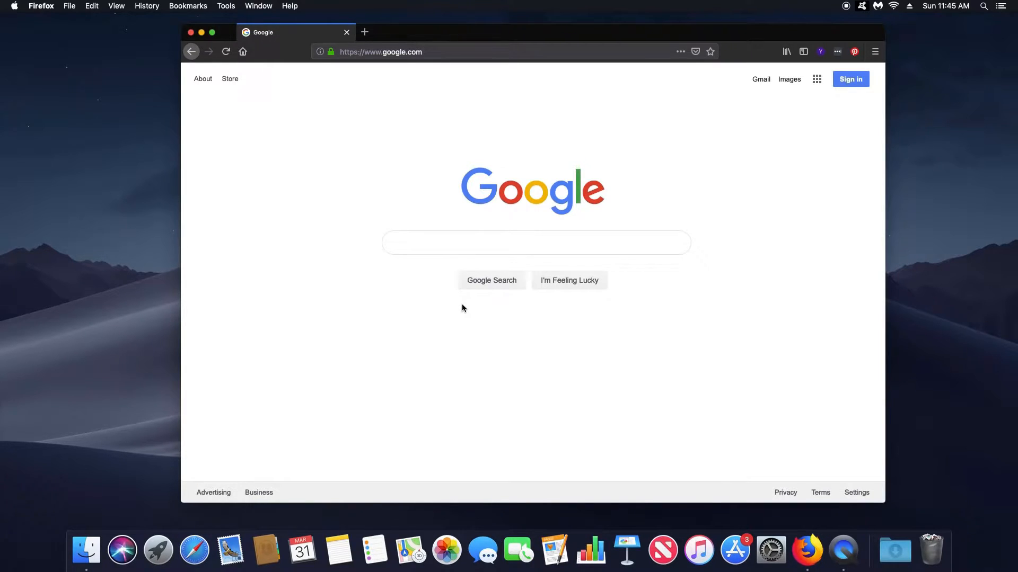
- Choose About Firefox from the macOS Firefox menu to view the version
left_click(40, 6)
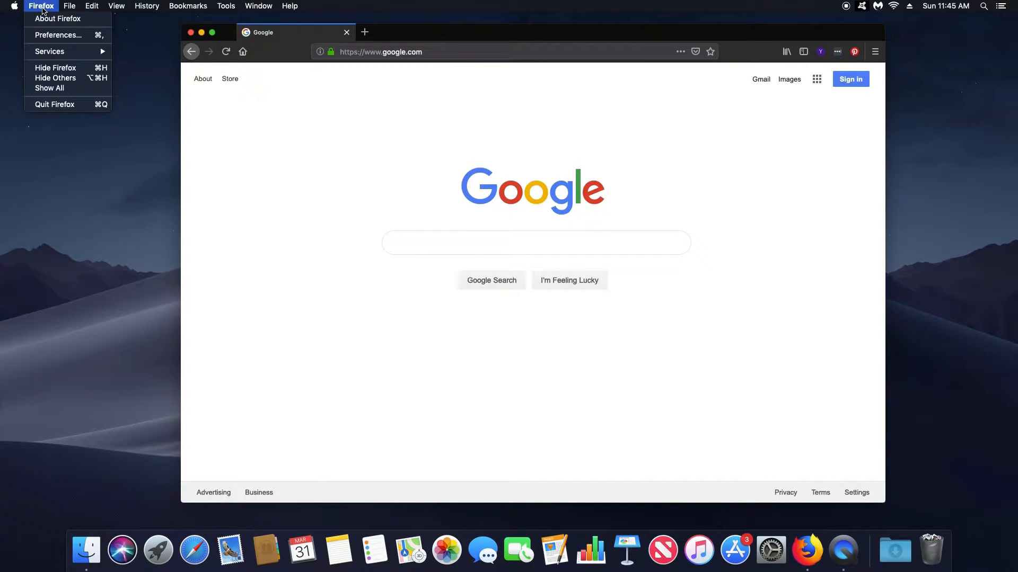
mouse_move(58, 18)
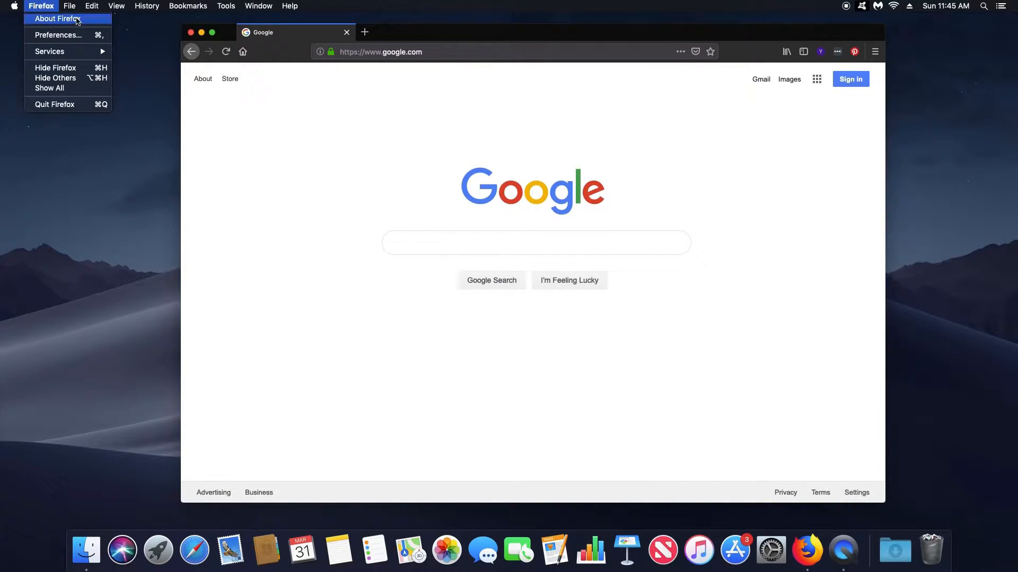
left_click(57, 18)
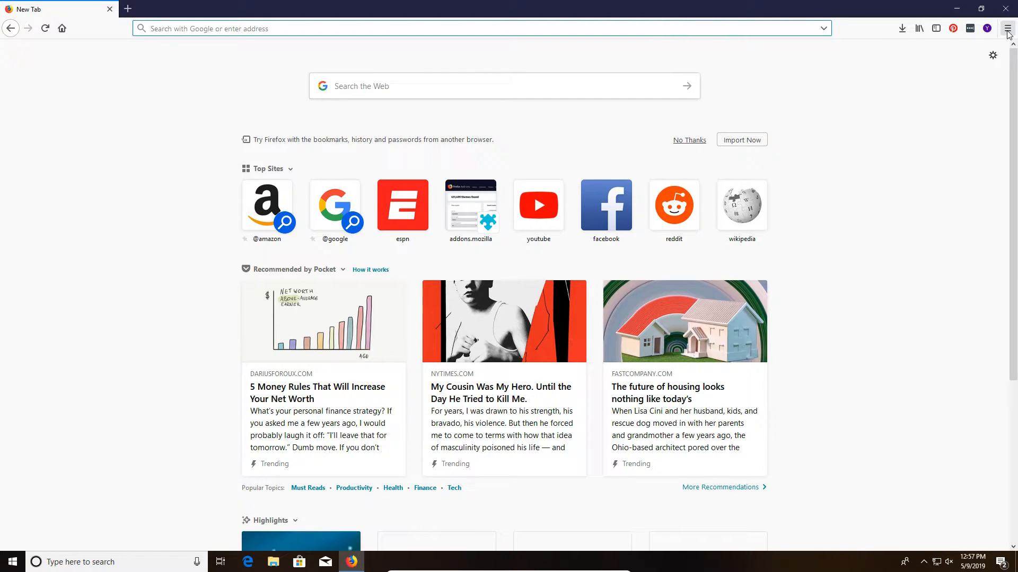
- List installed extensions in the Add-ons Manager and check for updates, finding none
left_click(1005, 29)
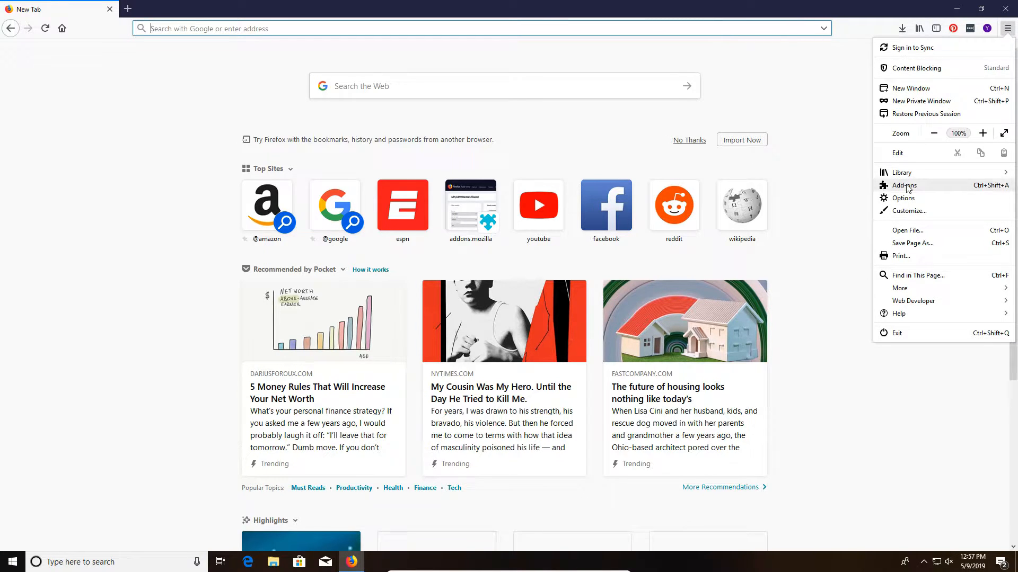
left_click(902, 185)
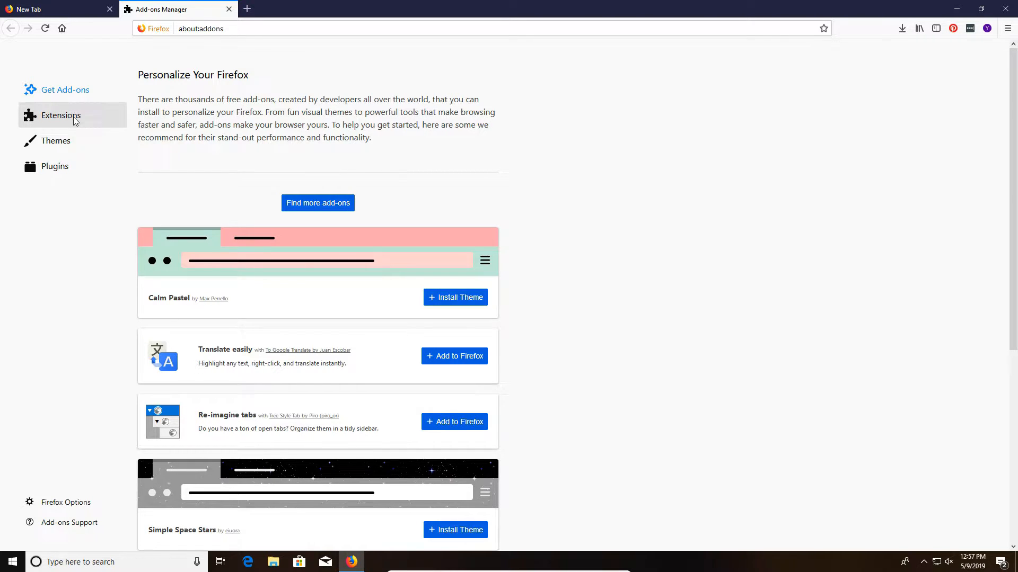
left_click(61, 115)
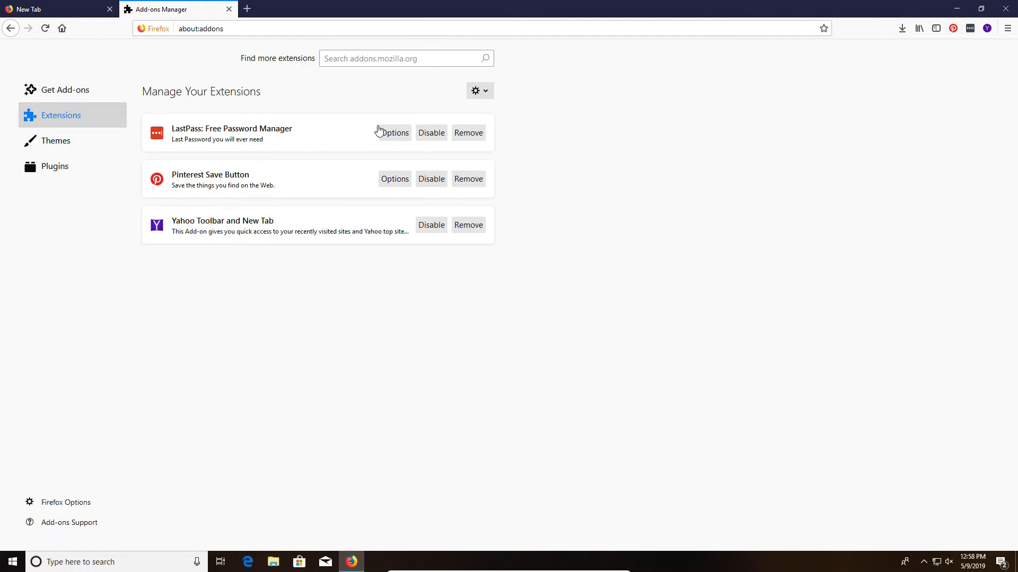
mouse_move(771, 185)
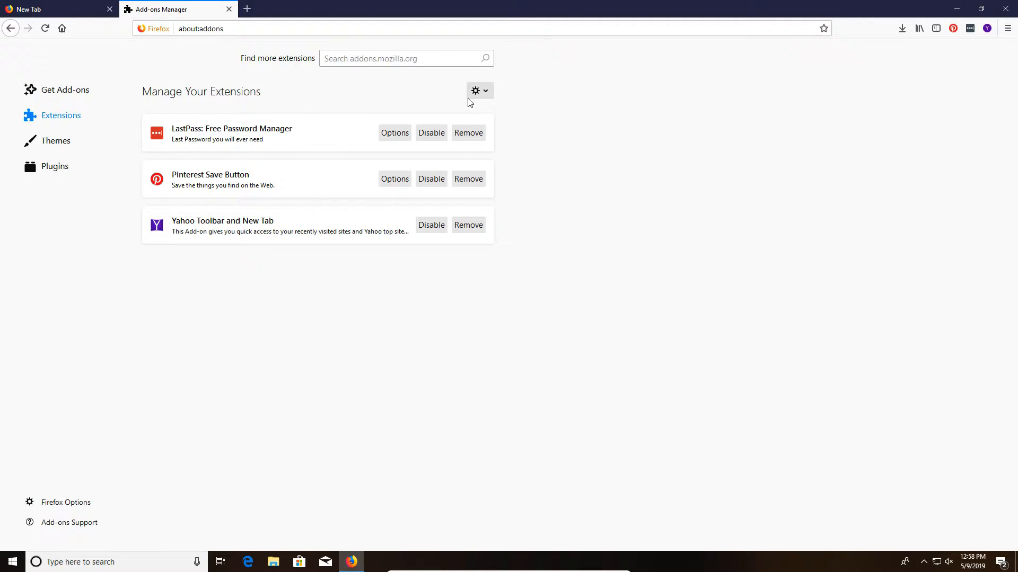
left_click(479, 90)
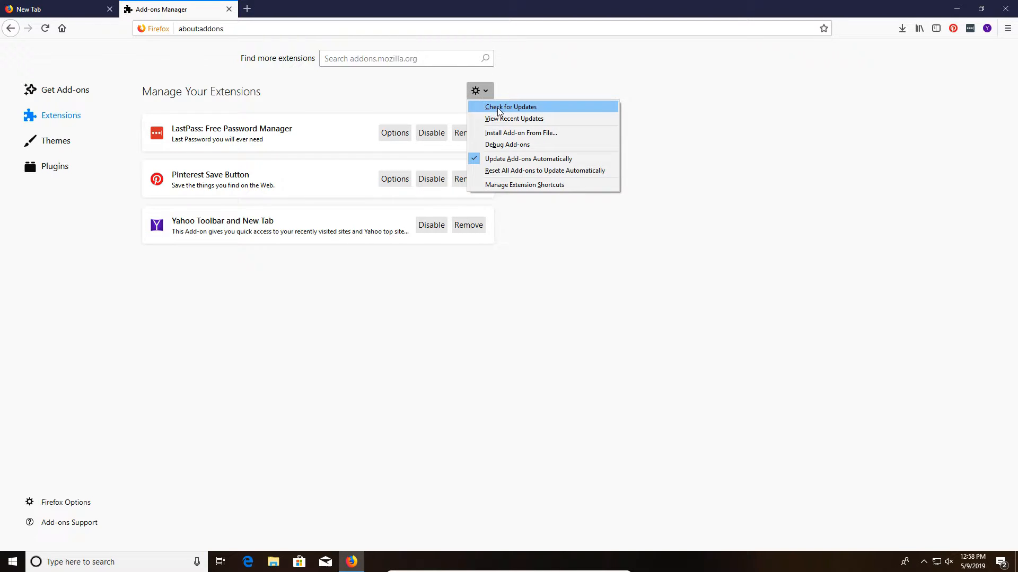
left_click(510, 106)
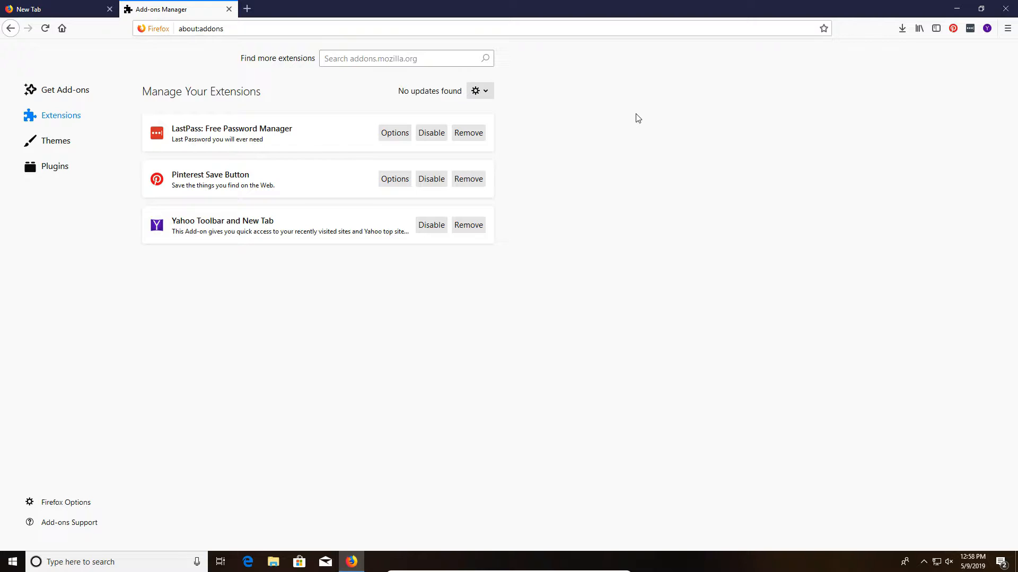
mouse_move(514, 93)
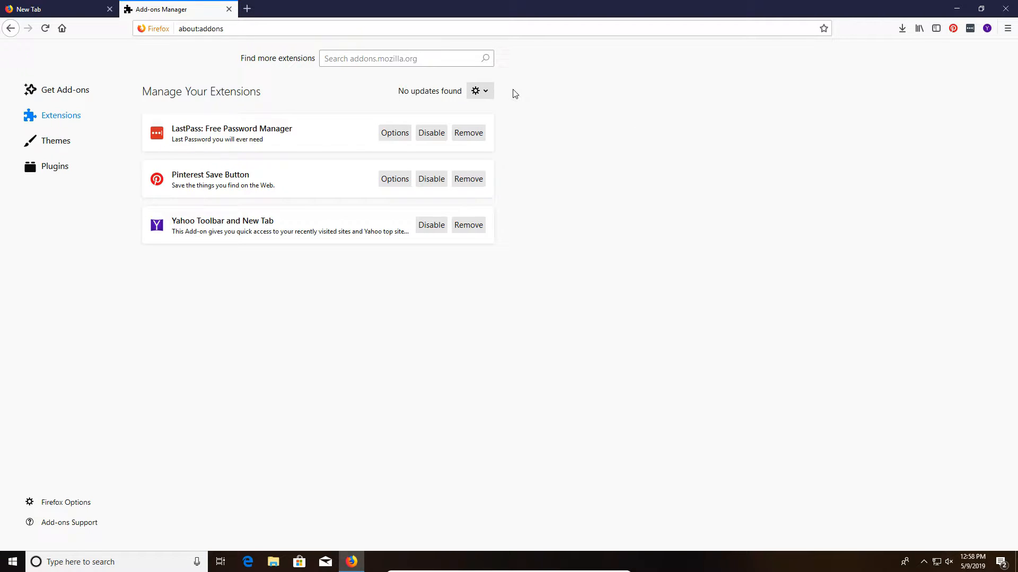
left_click(479, 90)
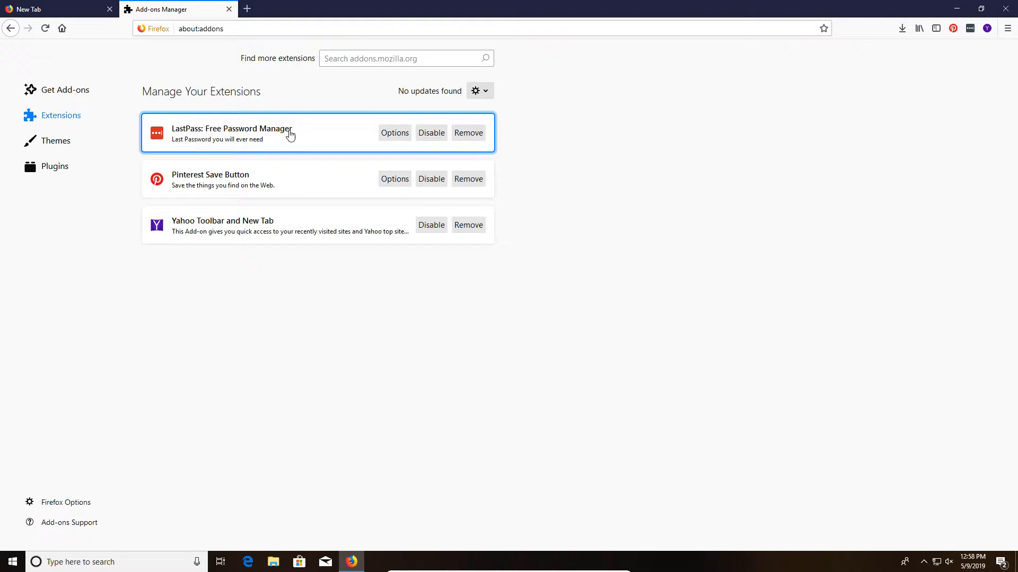
mouse_move(726, 228)
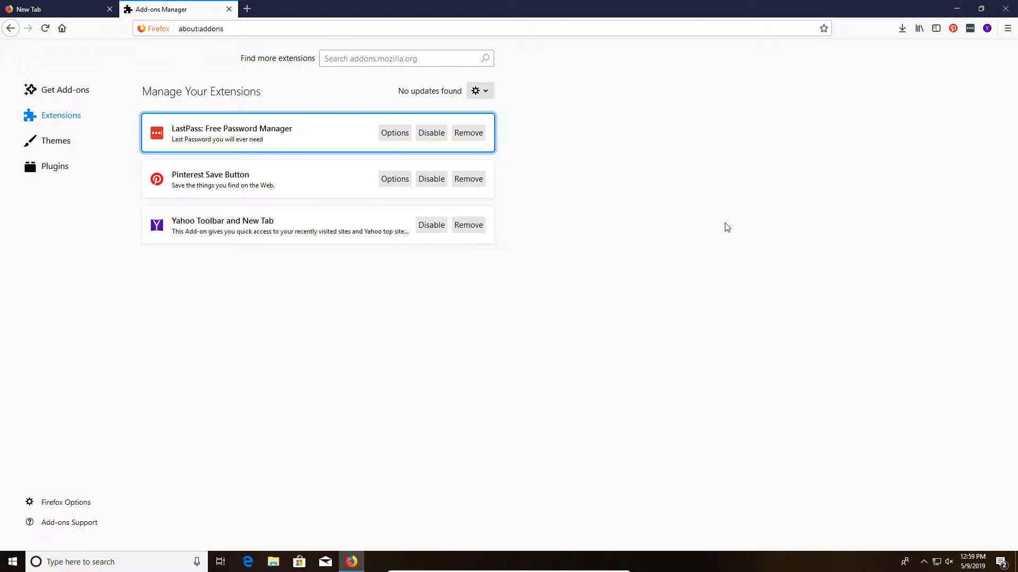
mouse_move(213, 228)
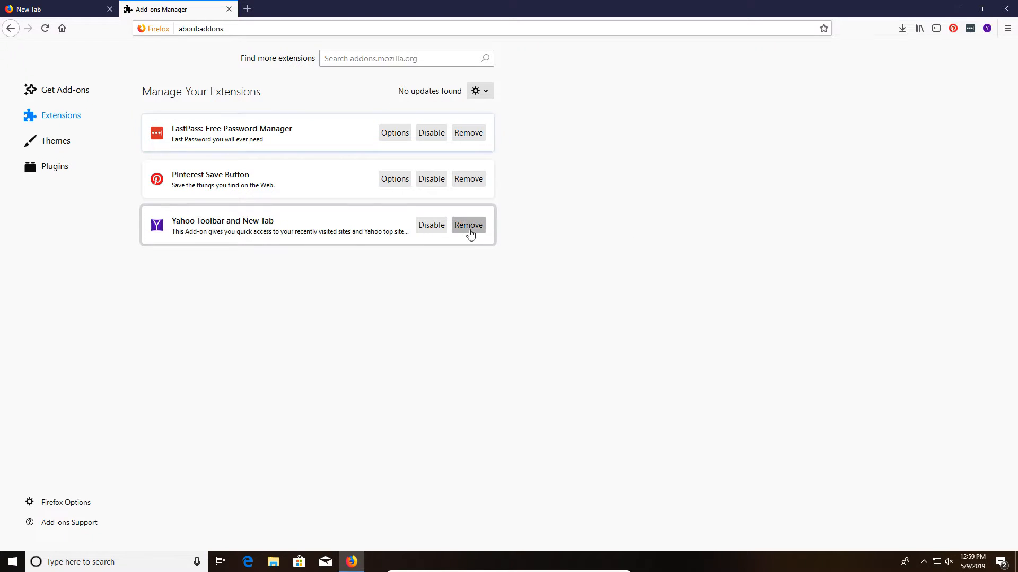
- Remove the Yahoo Toolbar and New Tab extension and disable LastPass
left_click(468, 225)
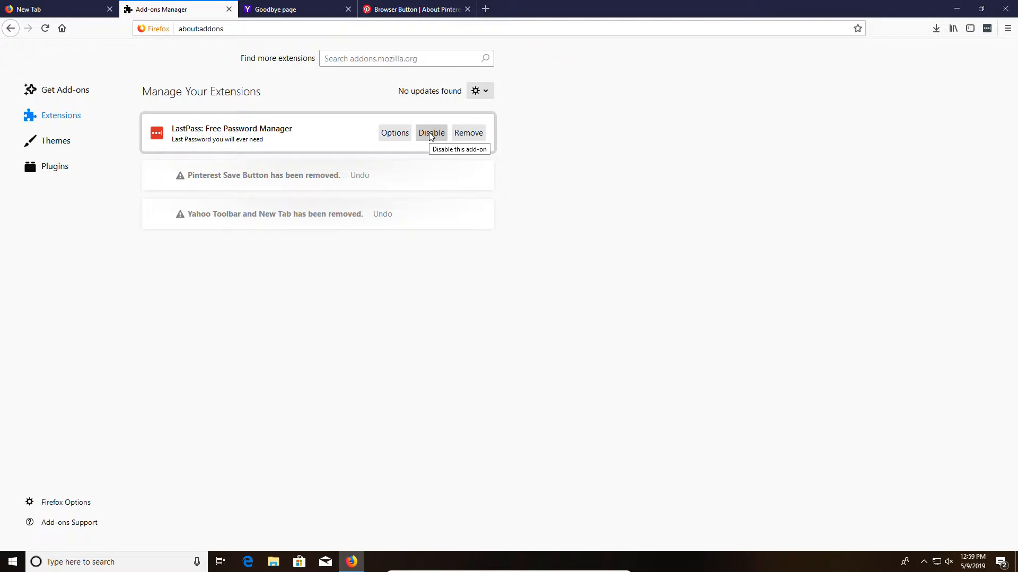
left_click(431, 133)
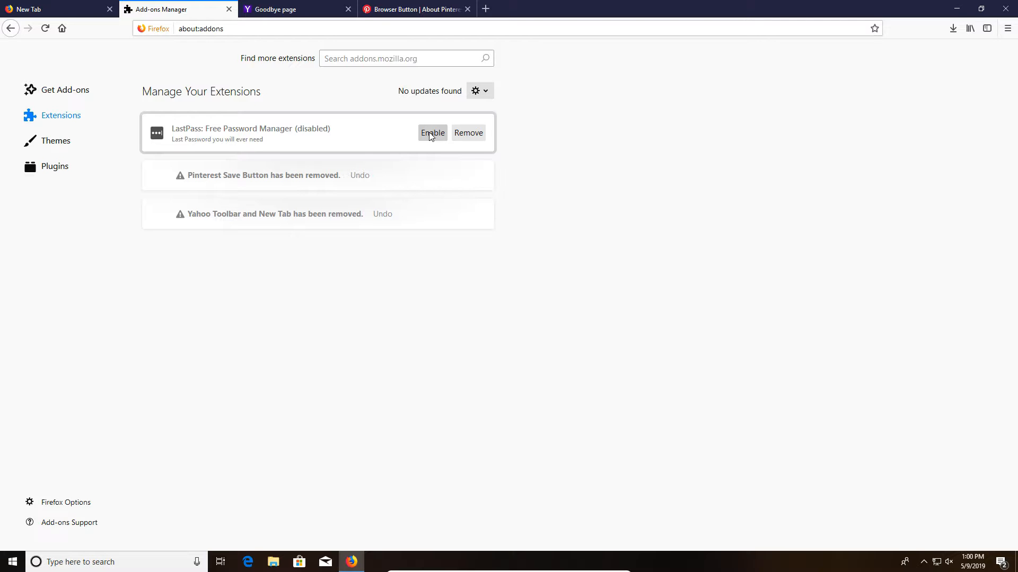
mouse_move(77, 128)
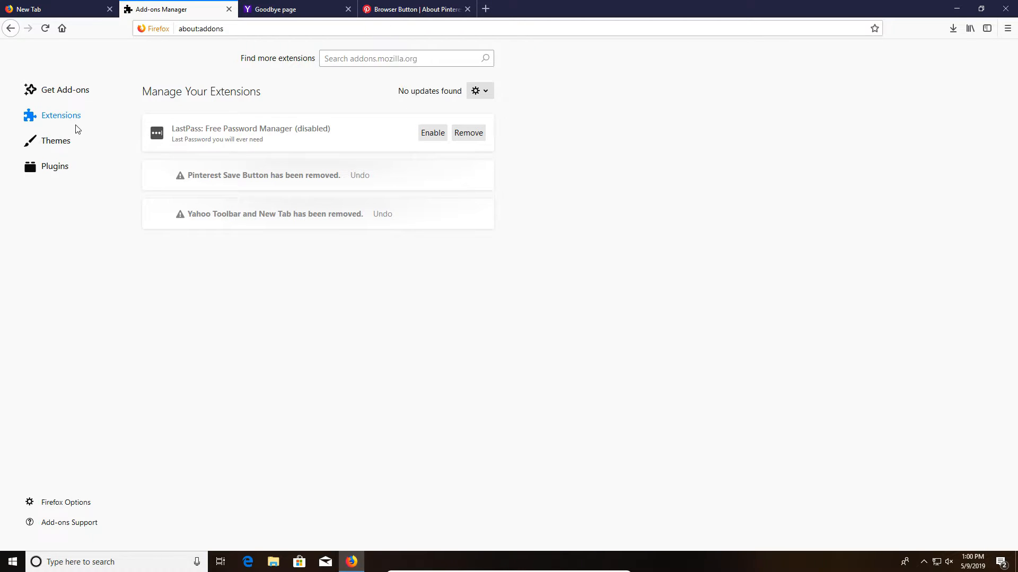
- Show the Plugins list and view the OpenH264 plugin's activation choices
left_click(55, 166)
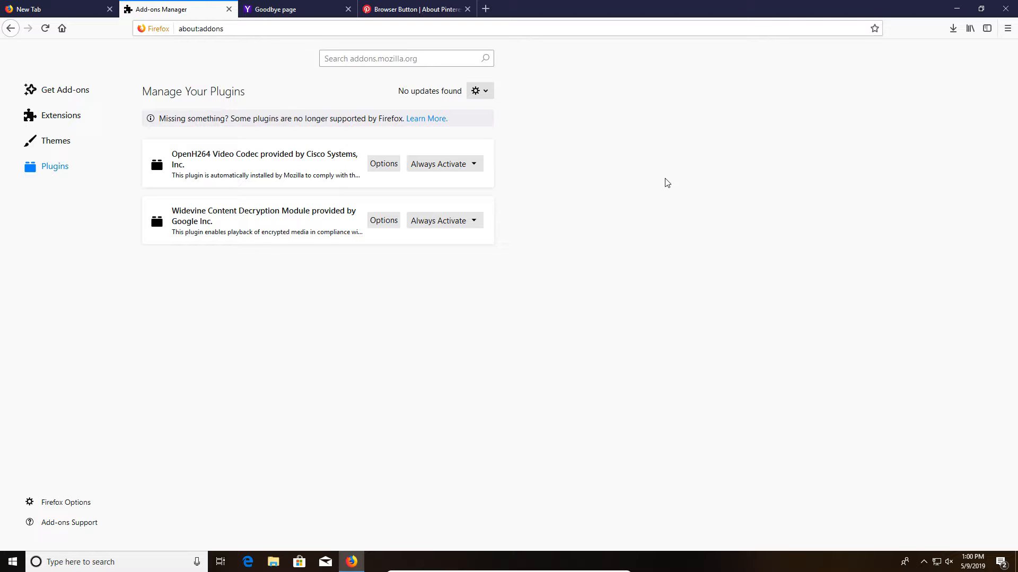
left_click(444, 163)
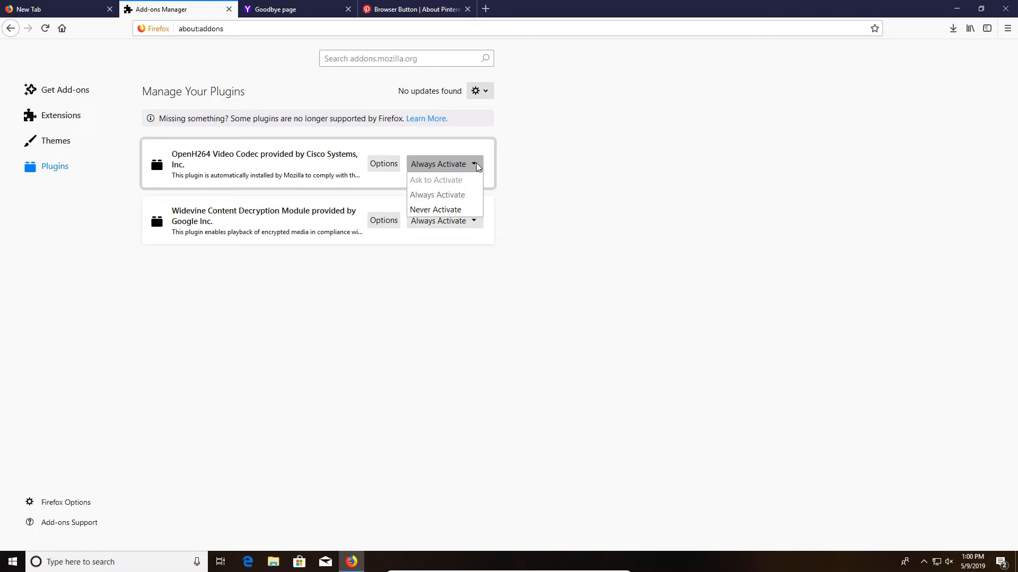
mouse_move(450, 187)
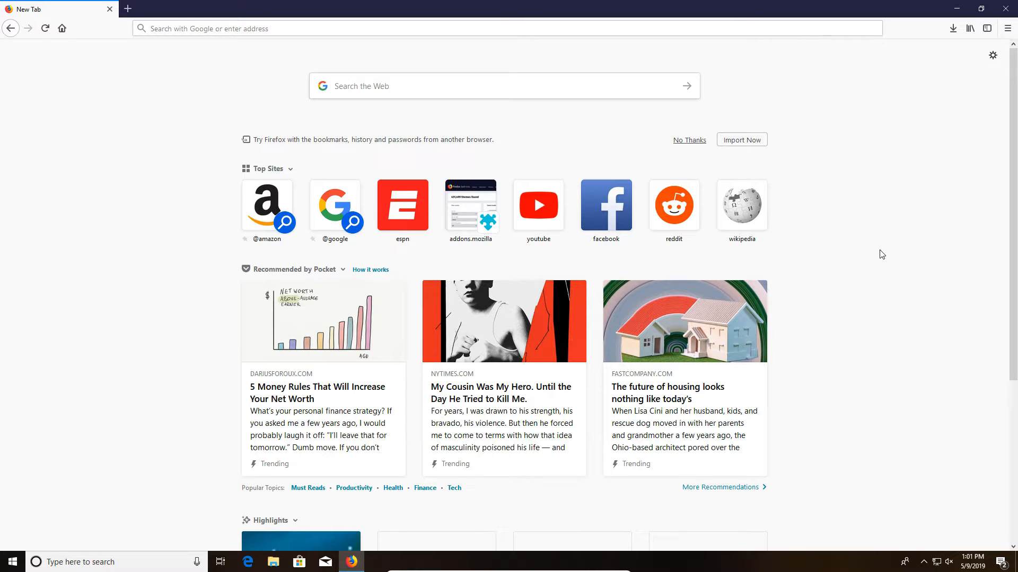
mouse_move(901, 16)
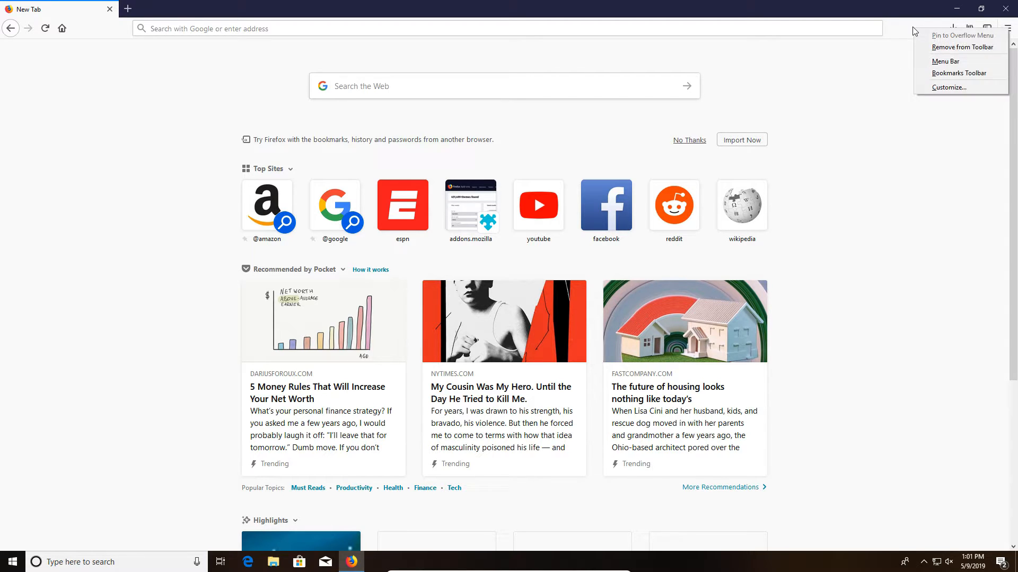
mouse_move(945, 61)
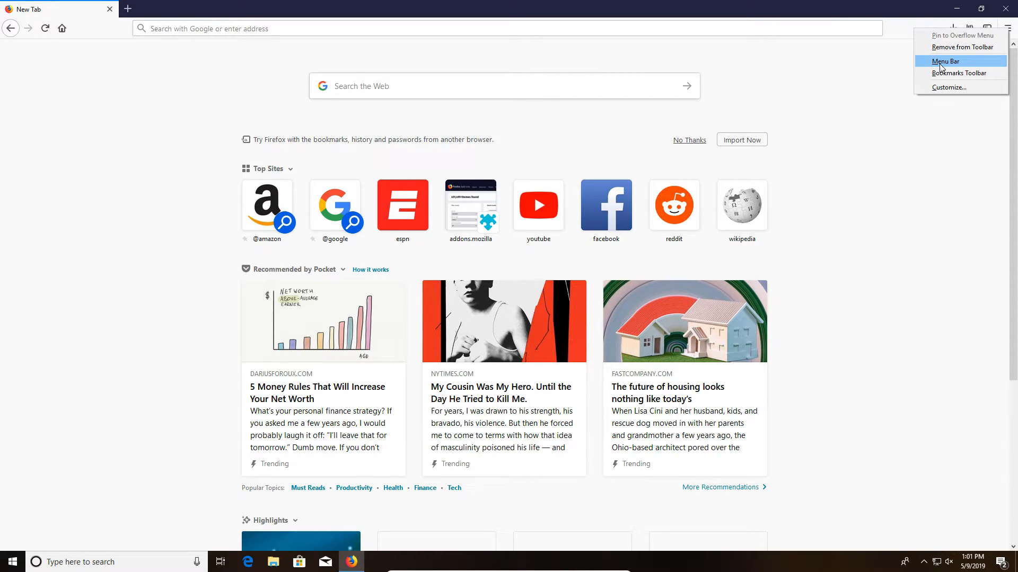
- Turn the menu bar on, then off again from the toolbar context menu
left_click(945, 61)
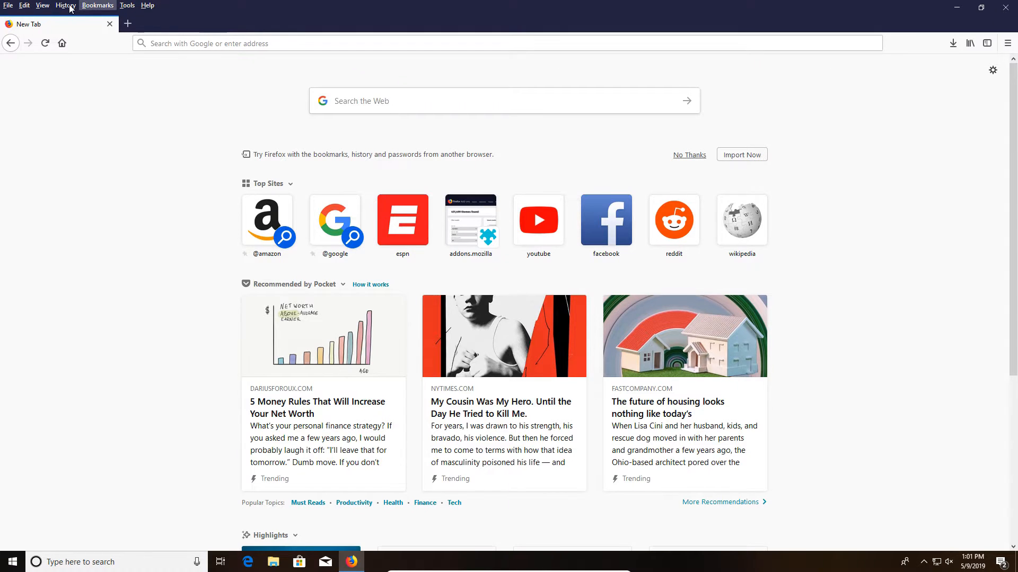
mouse_move(98, 5)
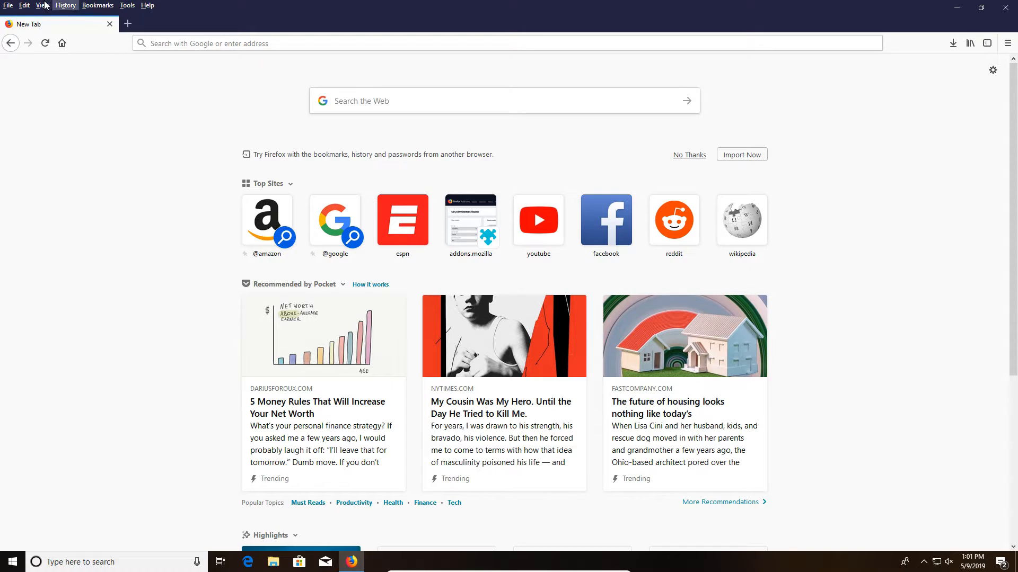
right_click(1005, 44)
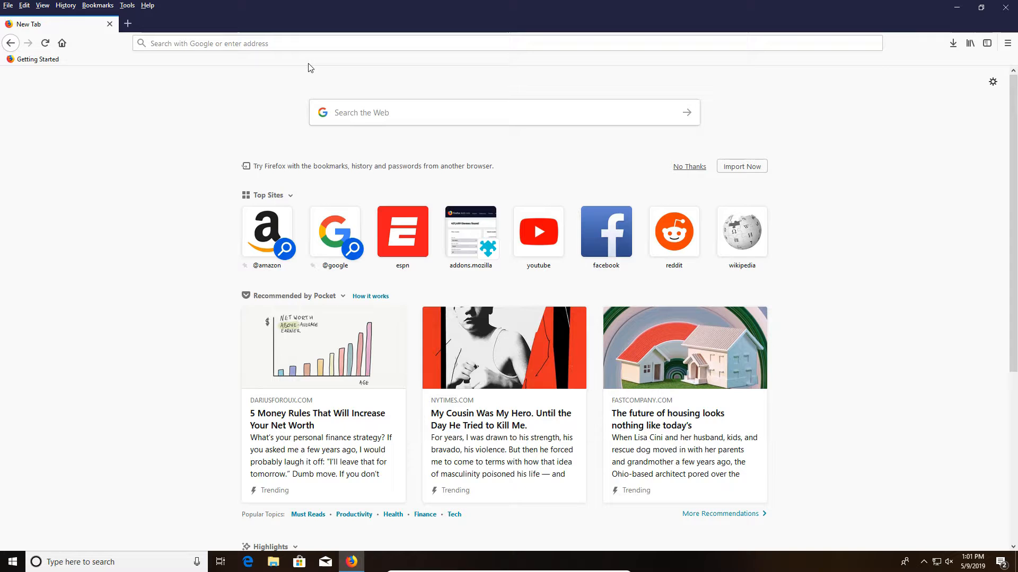
mouse_move(917, 84)
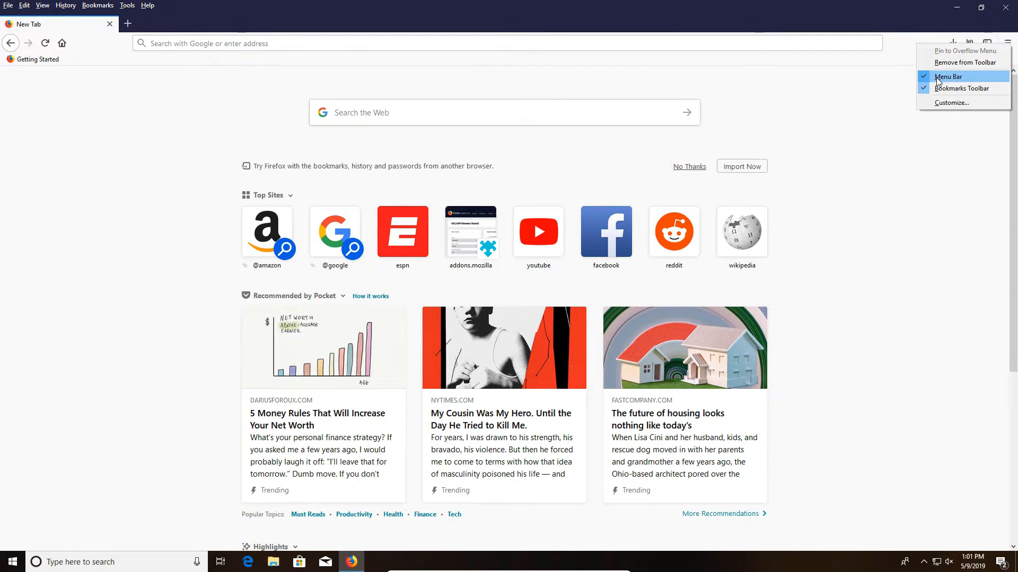
left_click(948, 76)
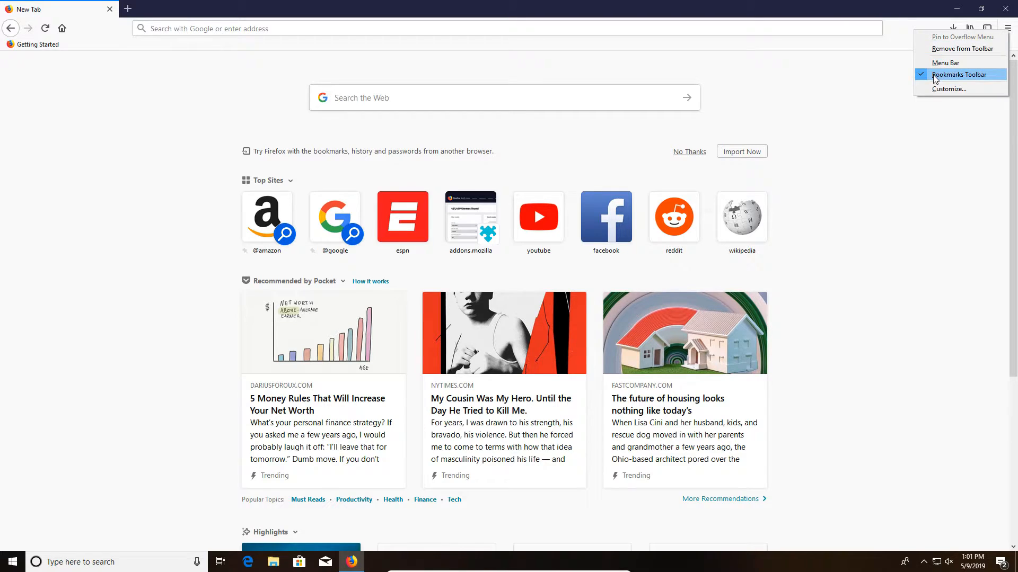
left_click(962, 74)
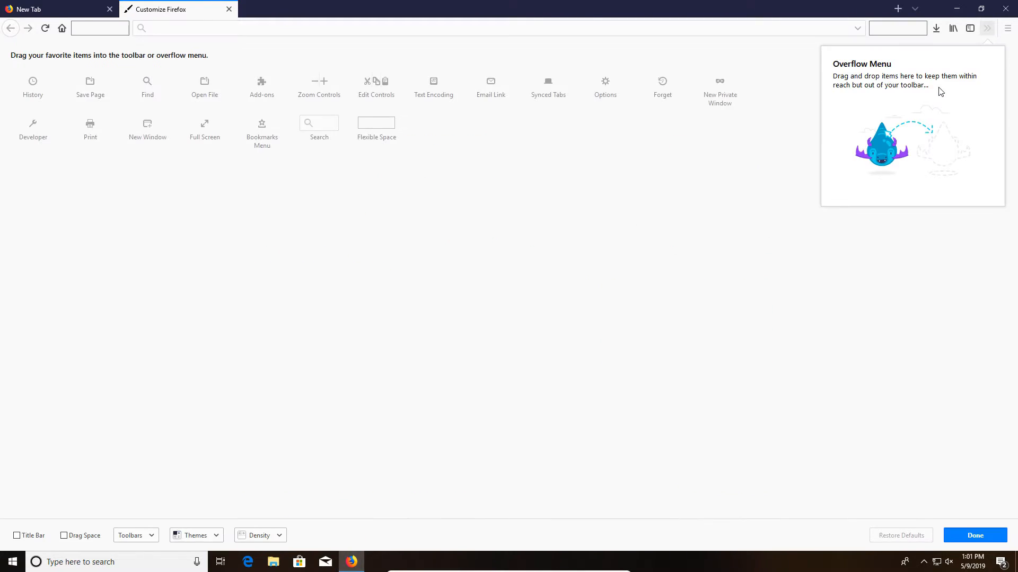
mouse_move(624, 211)
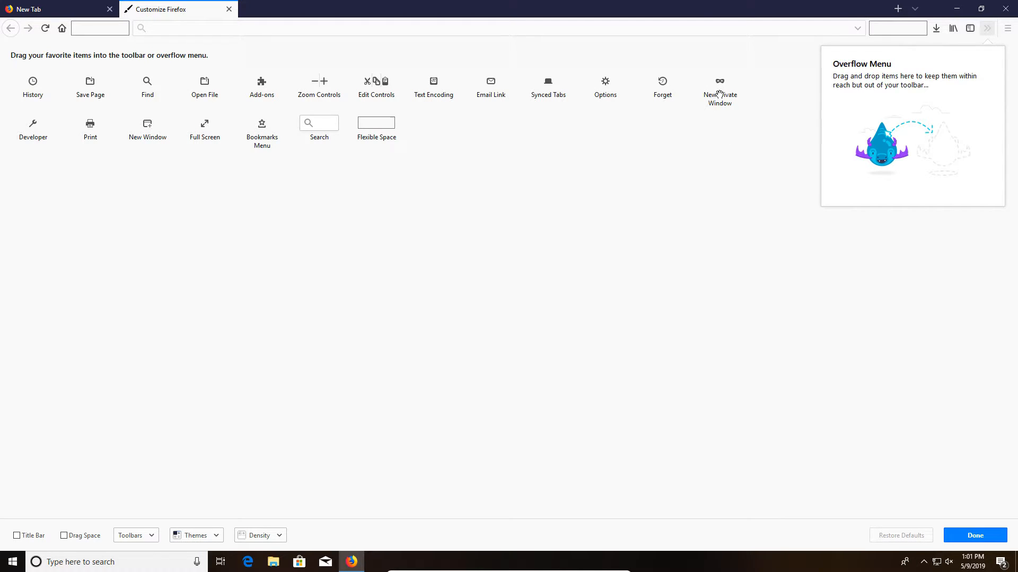
mouse_move(293, 142)
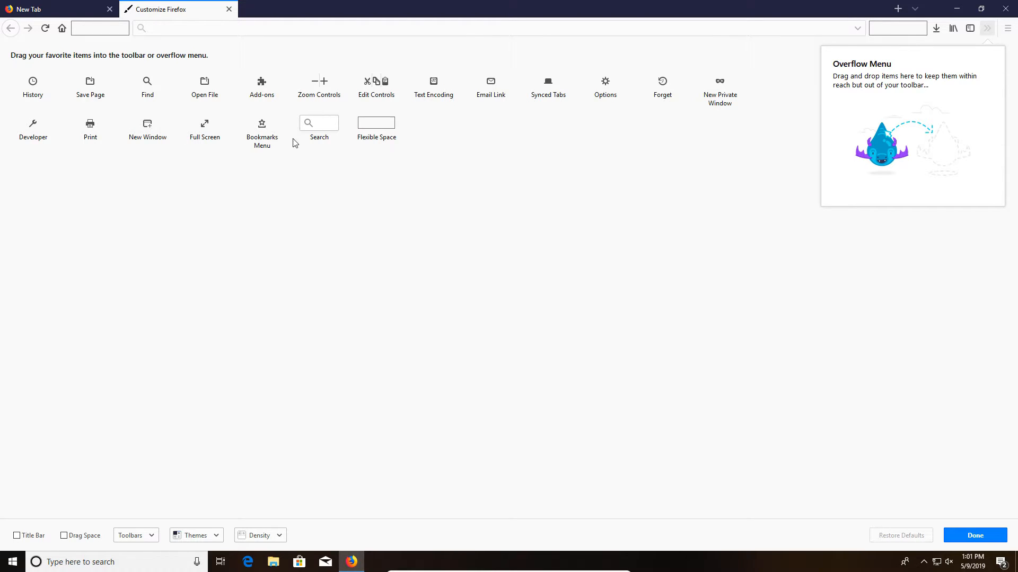
mouse_move(719, 98)
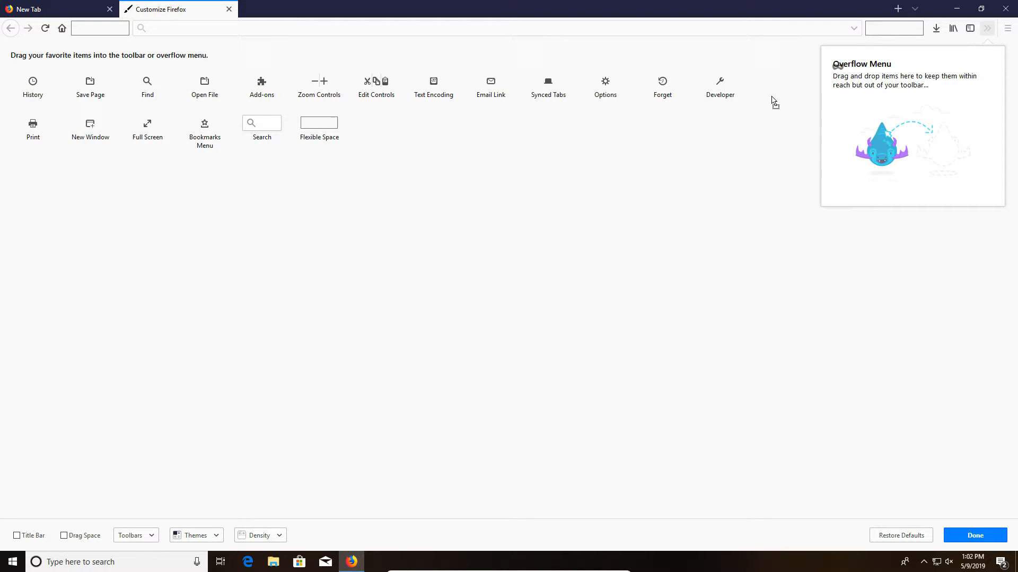
- Finish toolbar customization with Done and return to the New Tab page
left_click(974, 535)
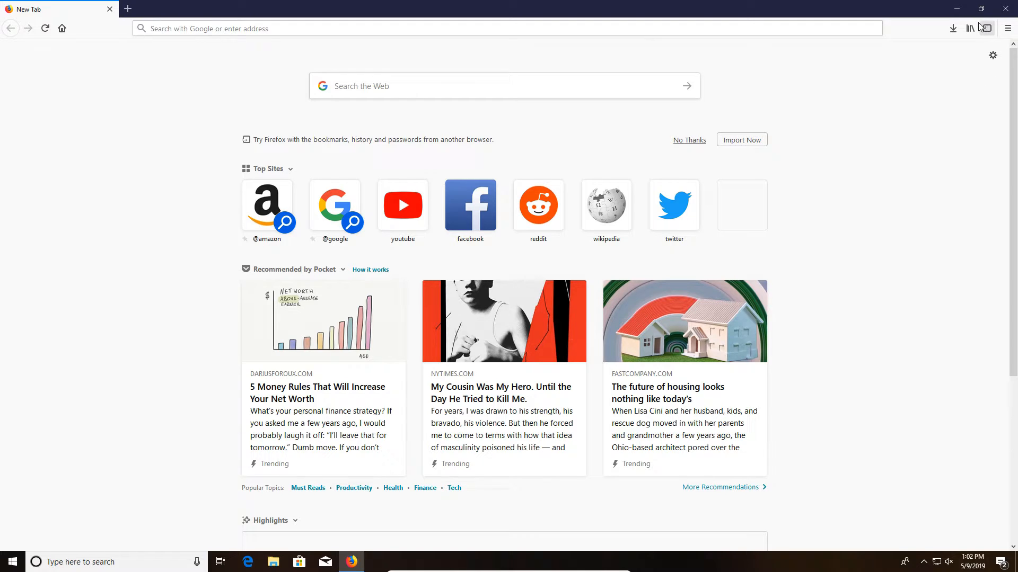
mouse_move(969, 28)
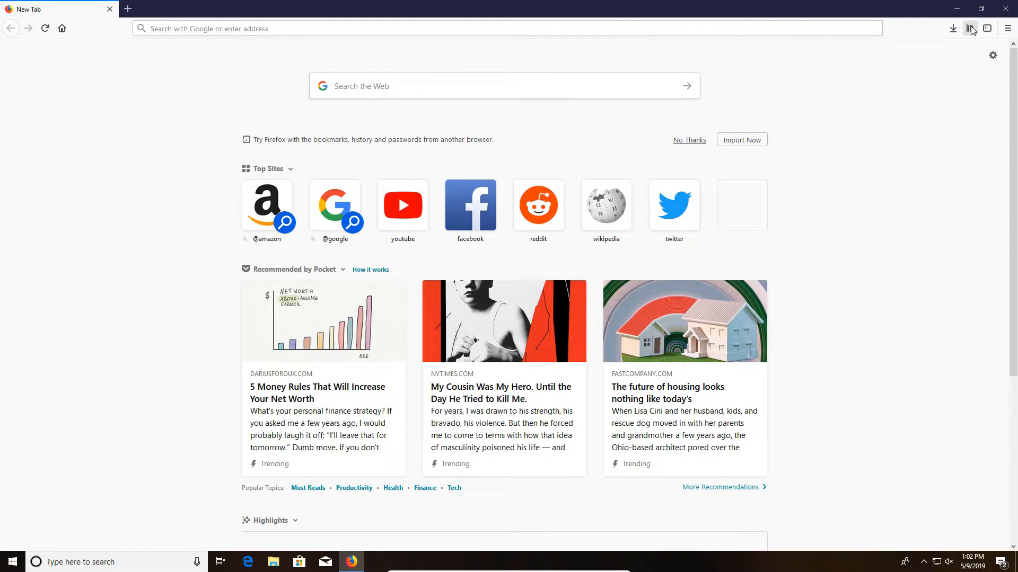
mouse_move(977, 38)
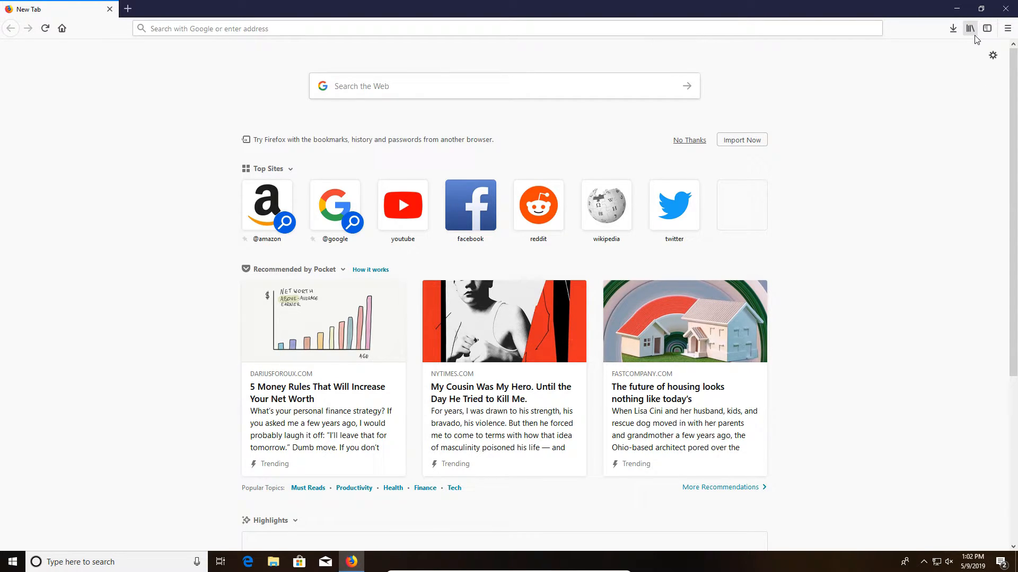
- Clear recent history for time range Everything with all data types ticked
left_click(969, 28)
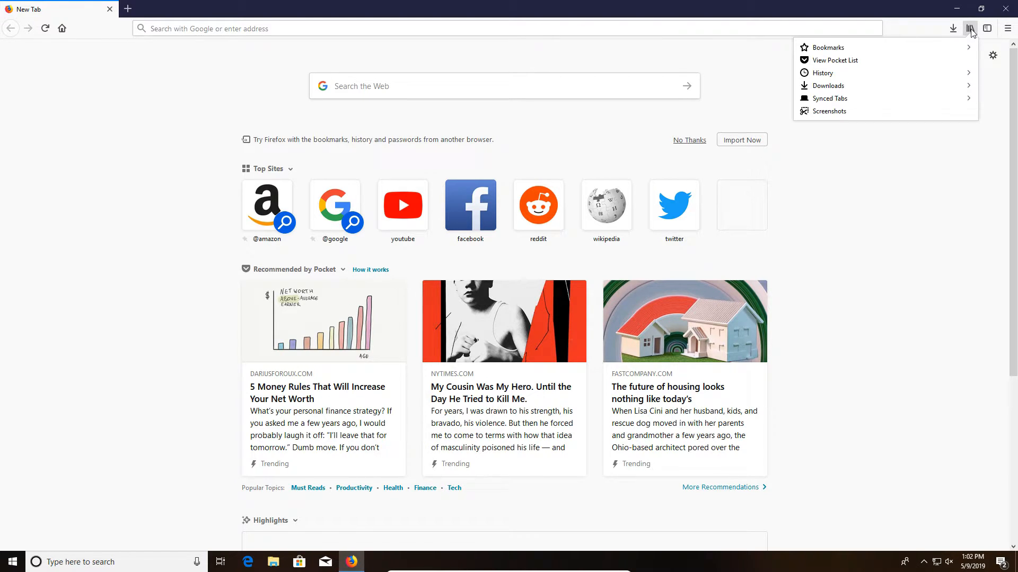
mouse_move(822, 72)
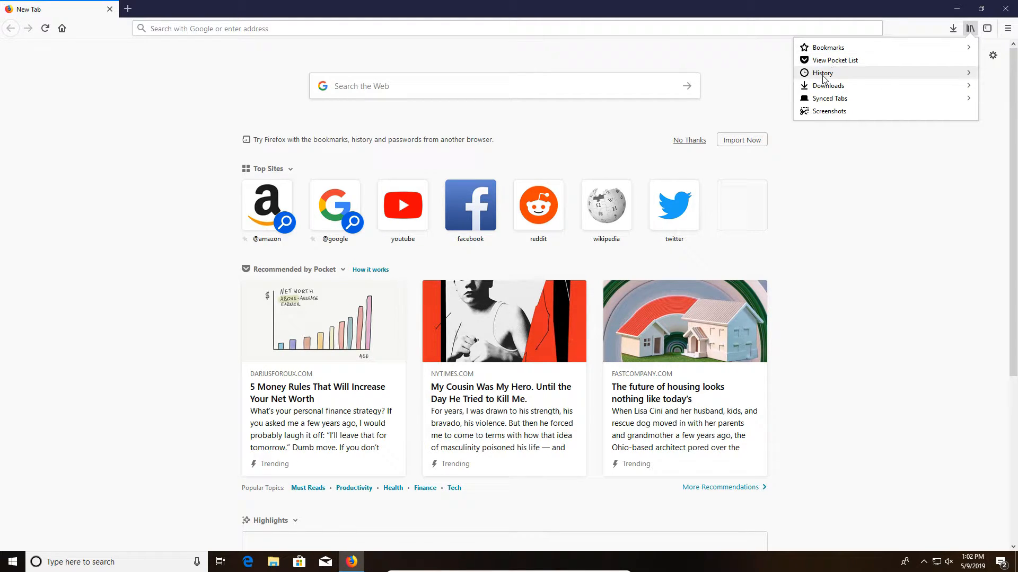
left_click(823, 72)
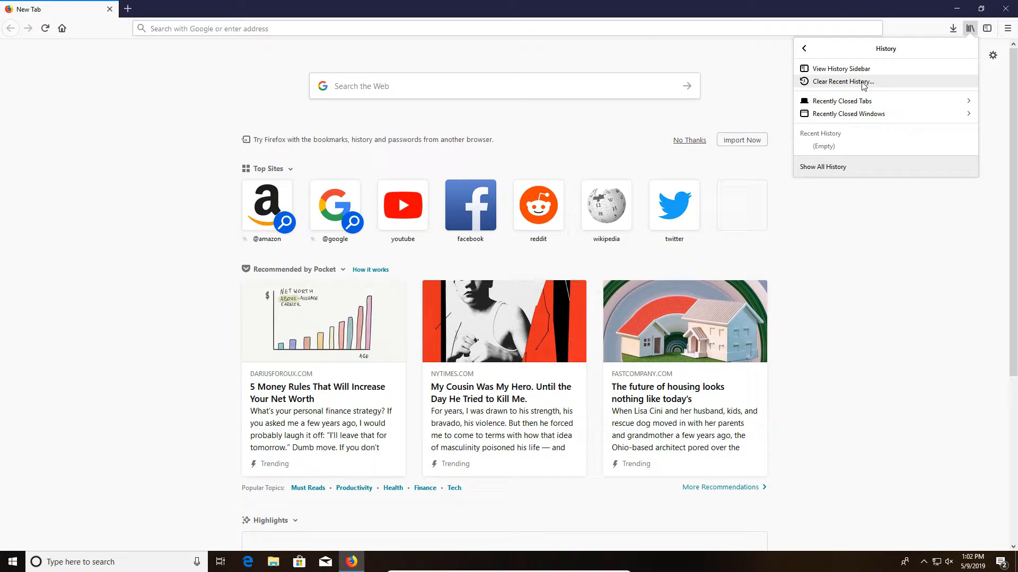
mouse_move(843, 87)
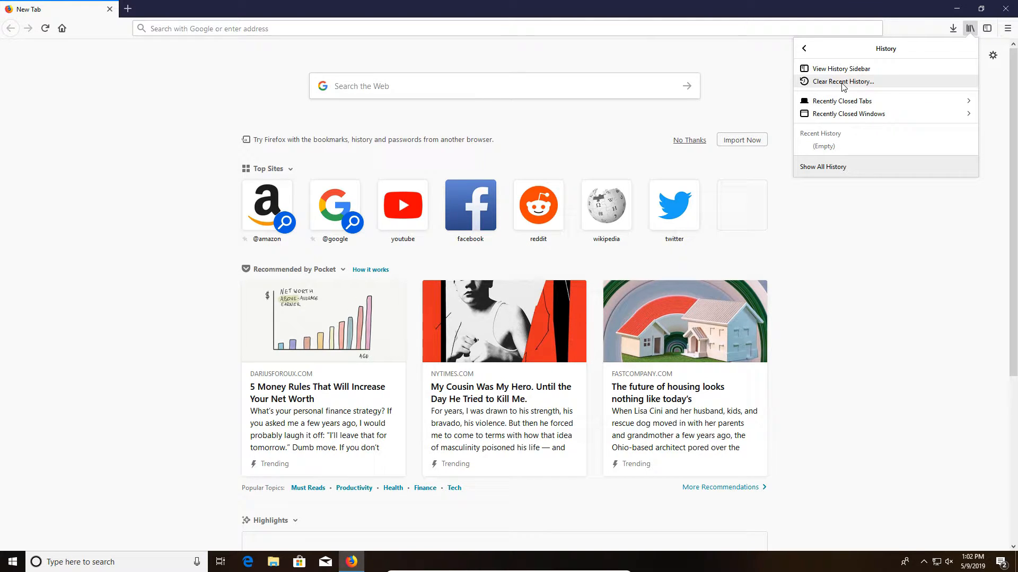
mouse_move(833, 86)
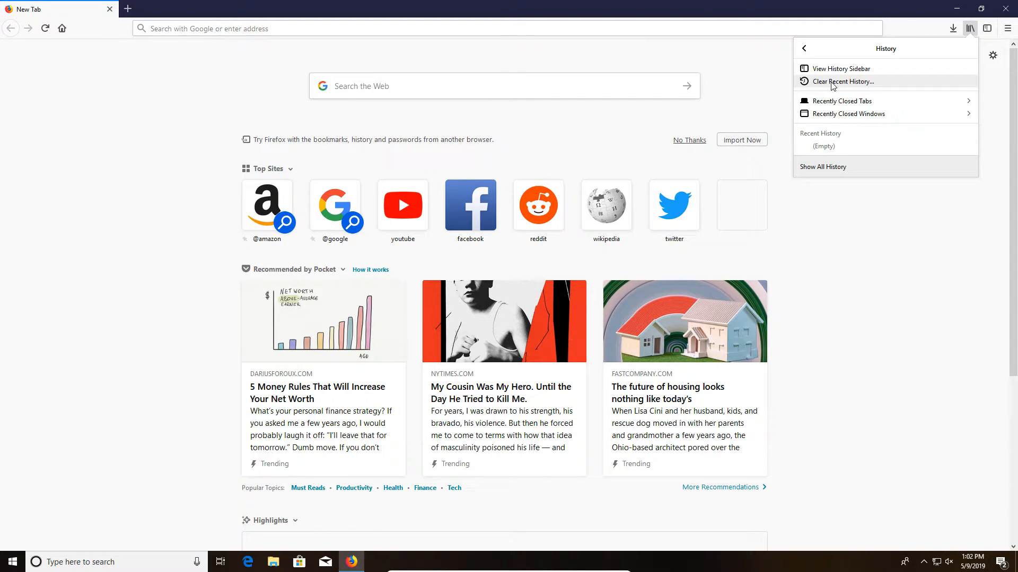
left_click(843, 82)
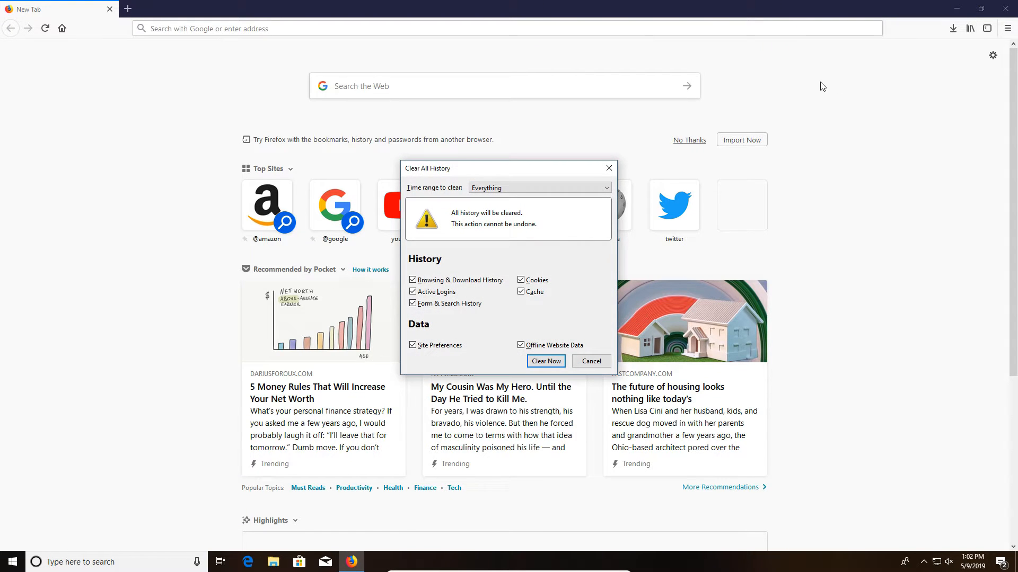
left_click(574, 154)
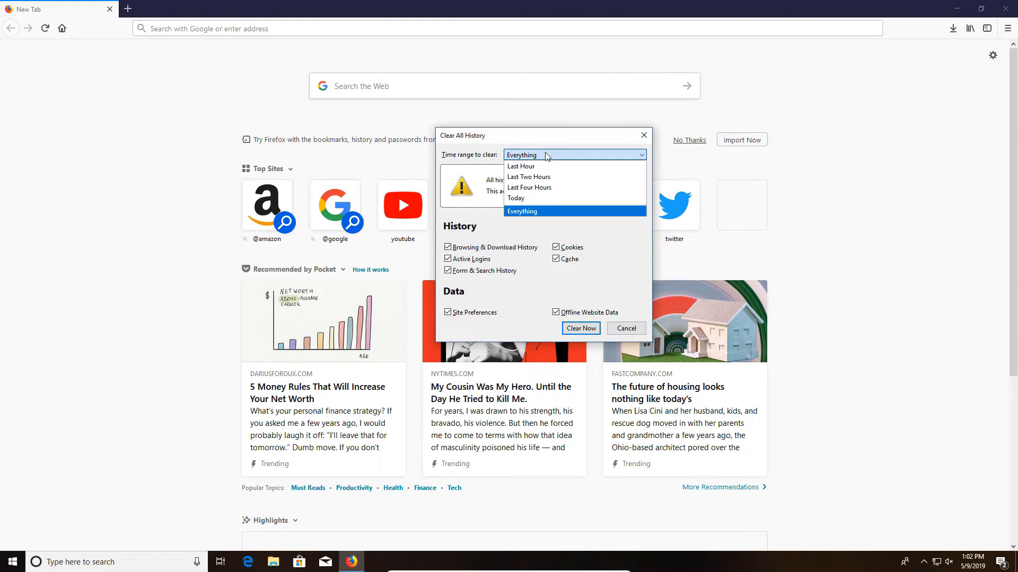
mouse_move(539, 166)
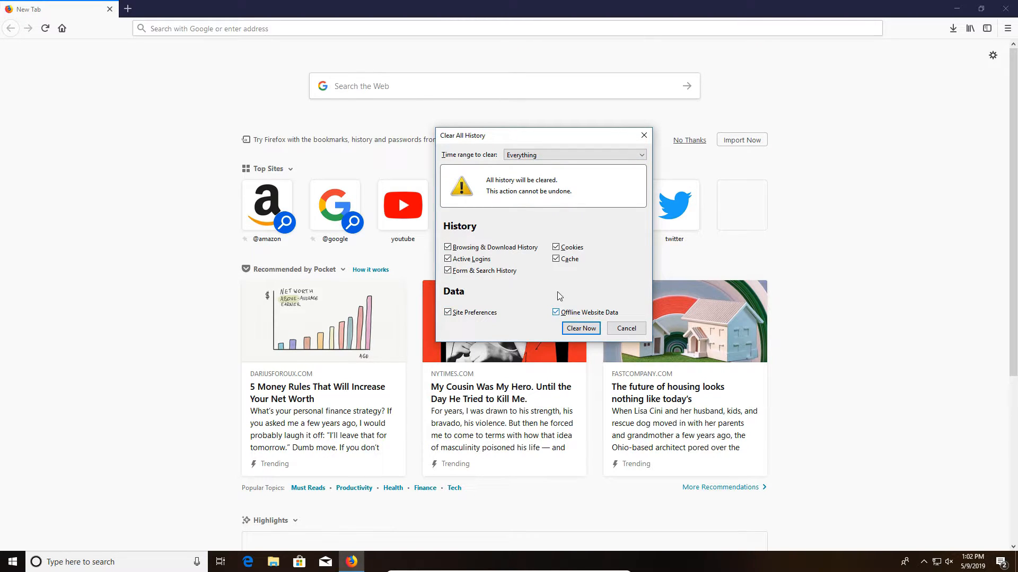
left_click(574, 154)
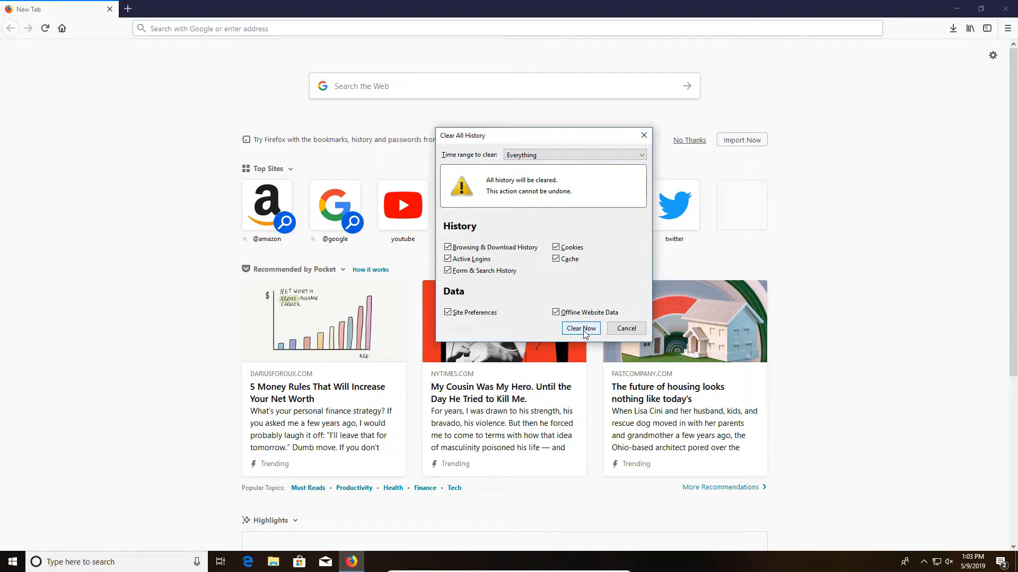
left_click(579, 328)
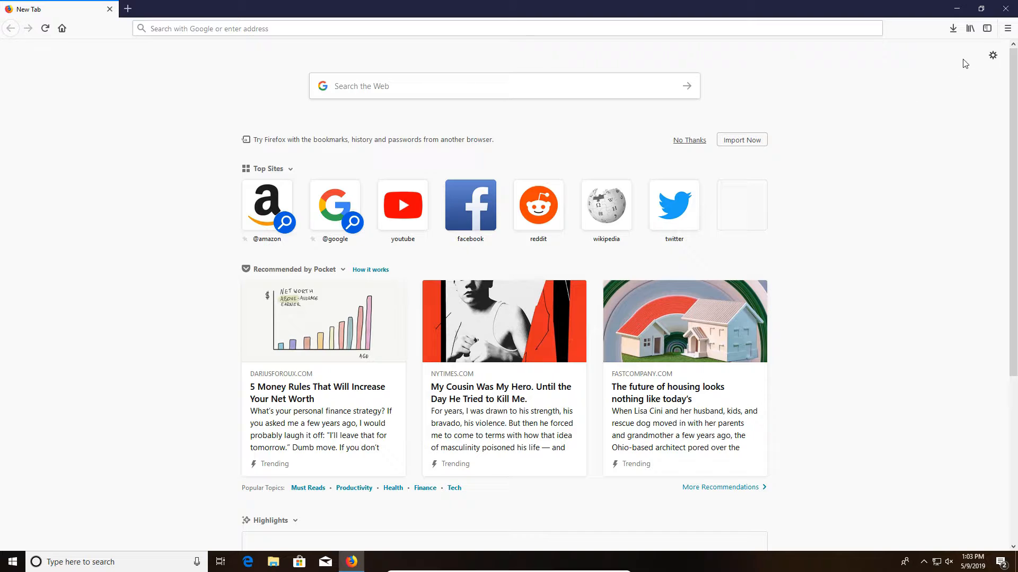
- Open Firefox Options from the main menu, landing on the General section
left_click(1008, 28)
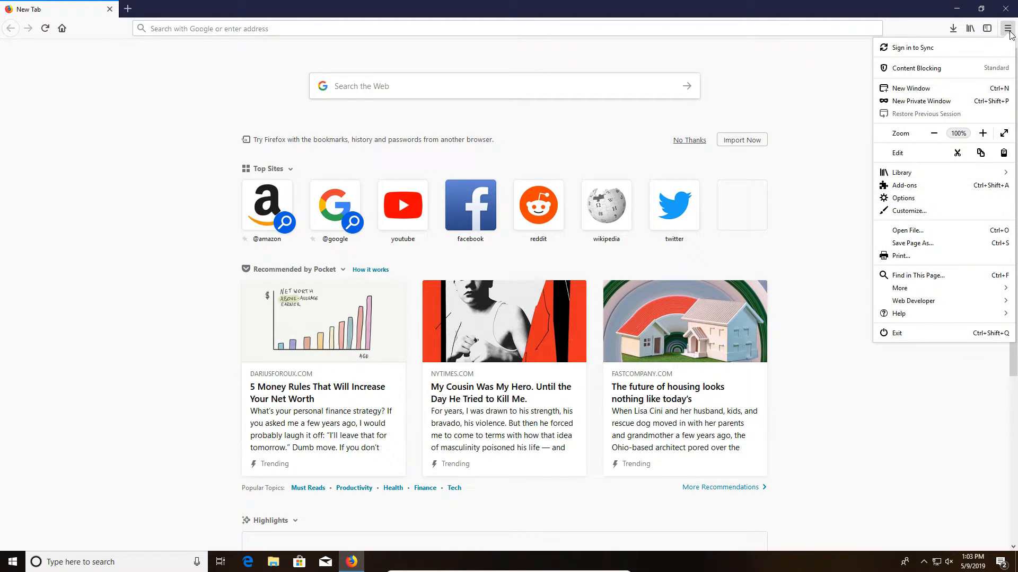
mouse_move(903, 197)
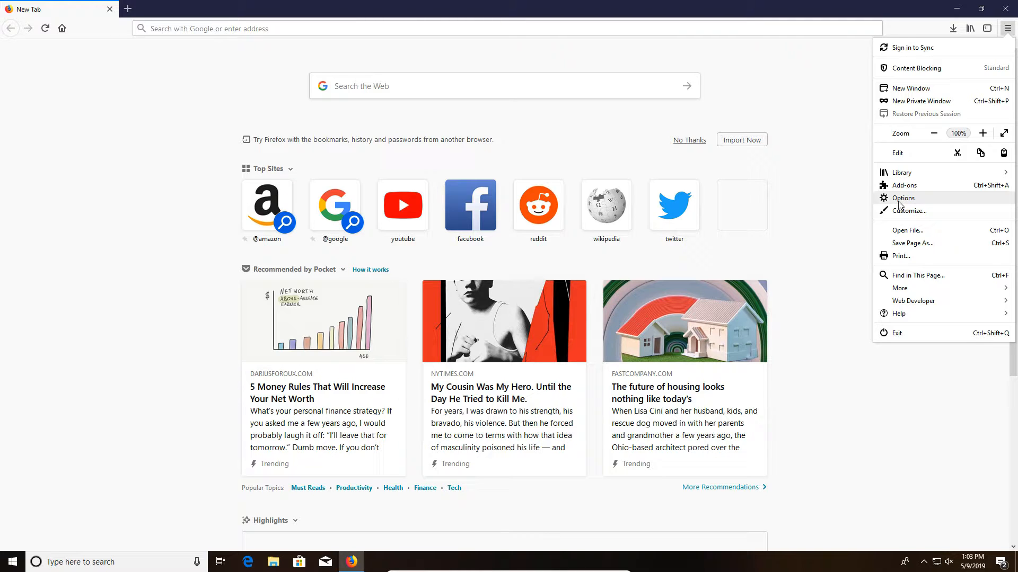
left_click(902, 197)
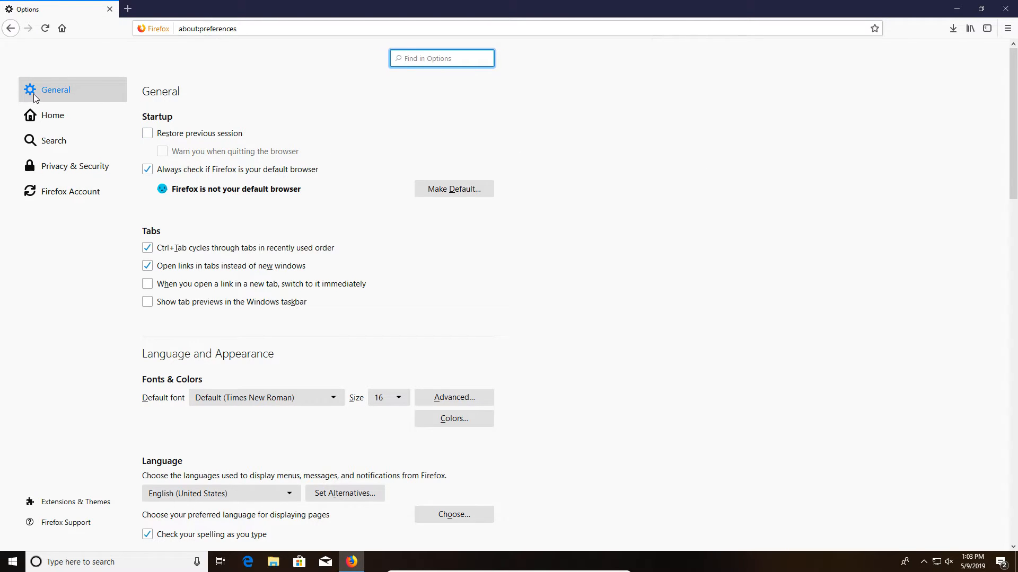
mouse_move(59, 88)
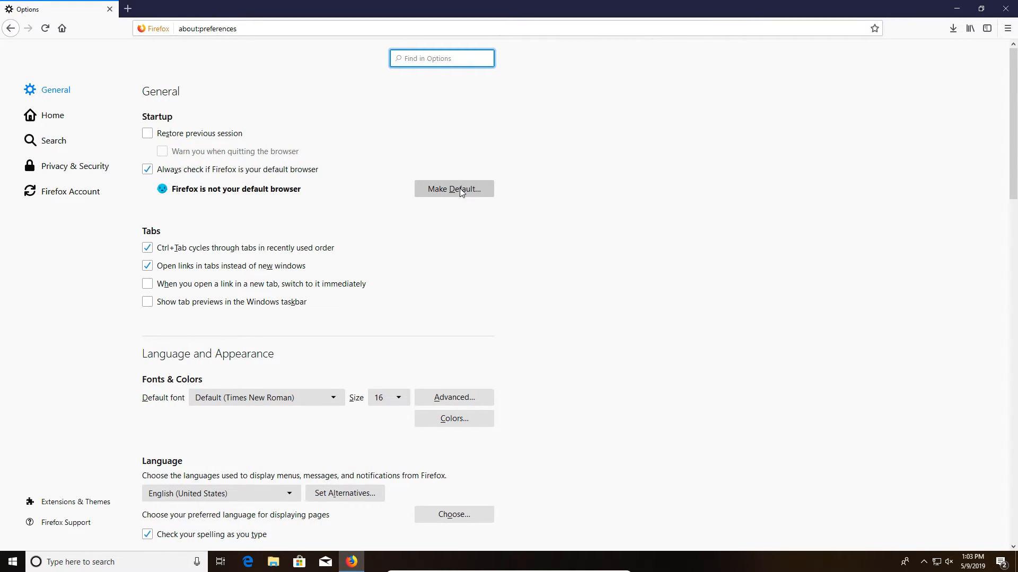
mouse_move(95, 115)
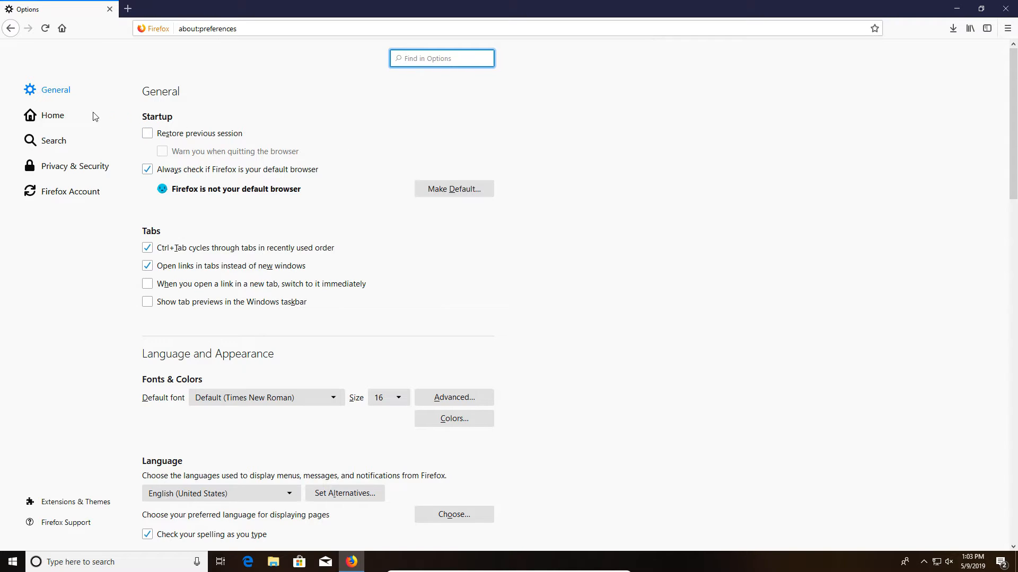
left_click(52, 115)
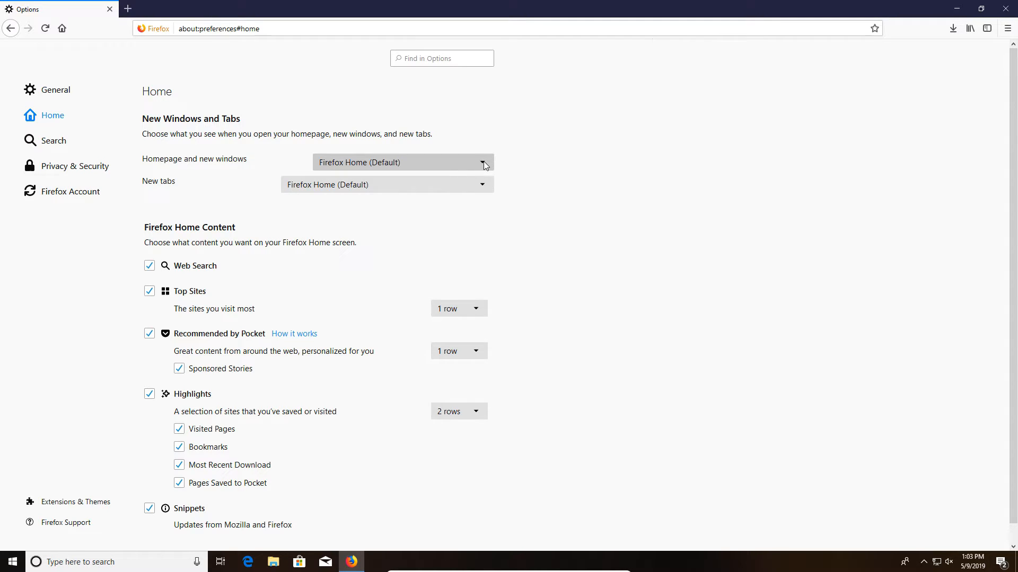
left_click(402, 163)
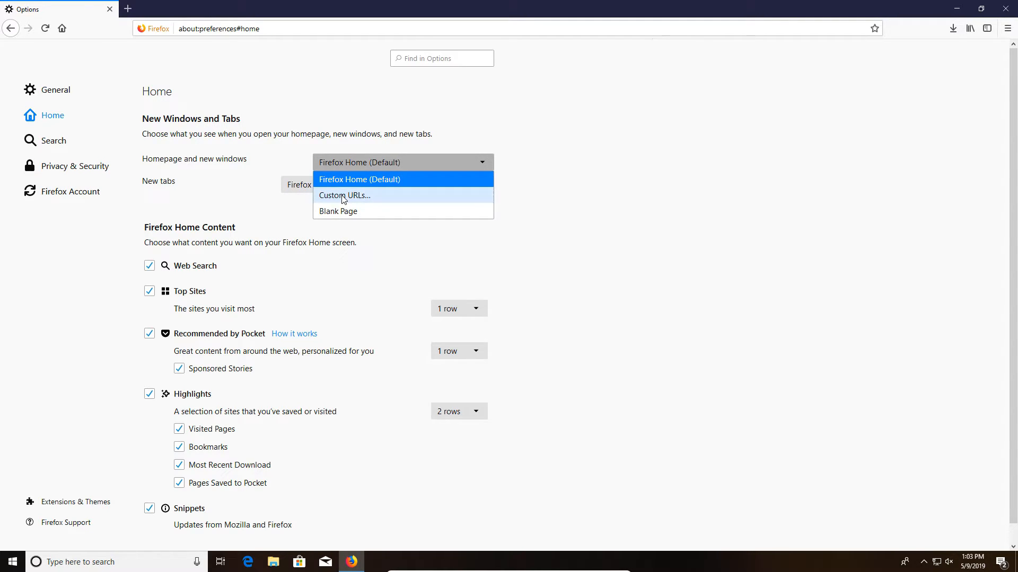
left_click(345, 196)
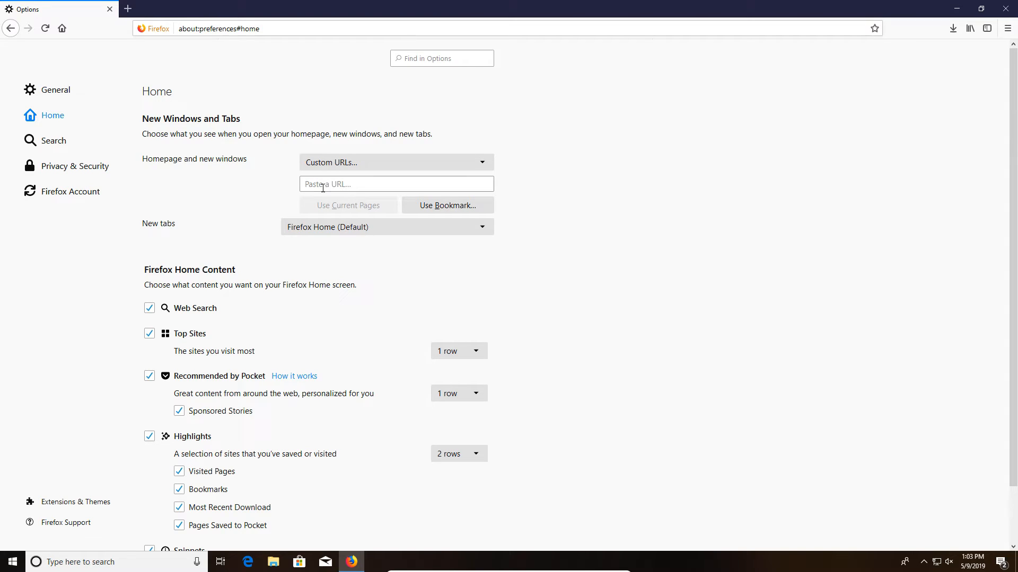
left_click(396, 184)
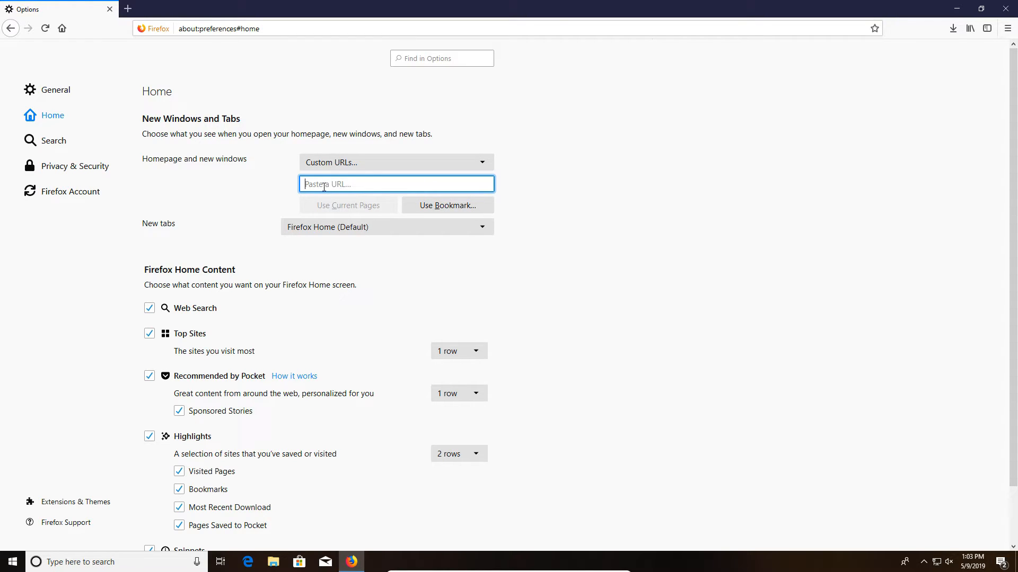
type("www.google.com")
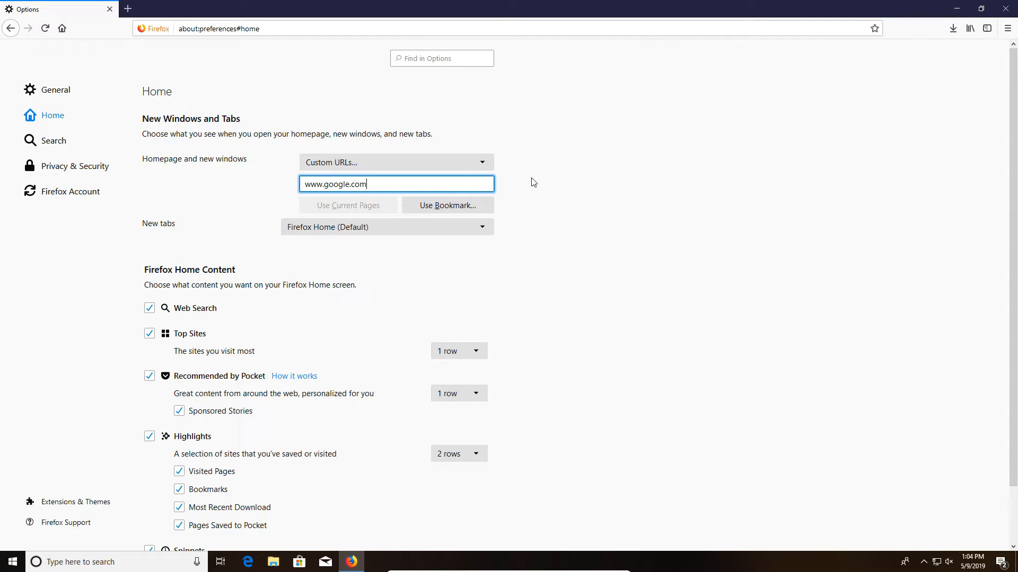
- Confirm the Home button loads Google, keeping Firefox Home for new tabs
left_click(246, 9)
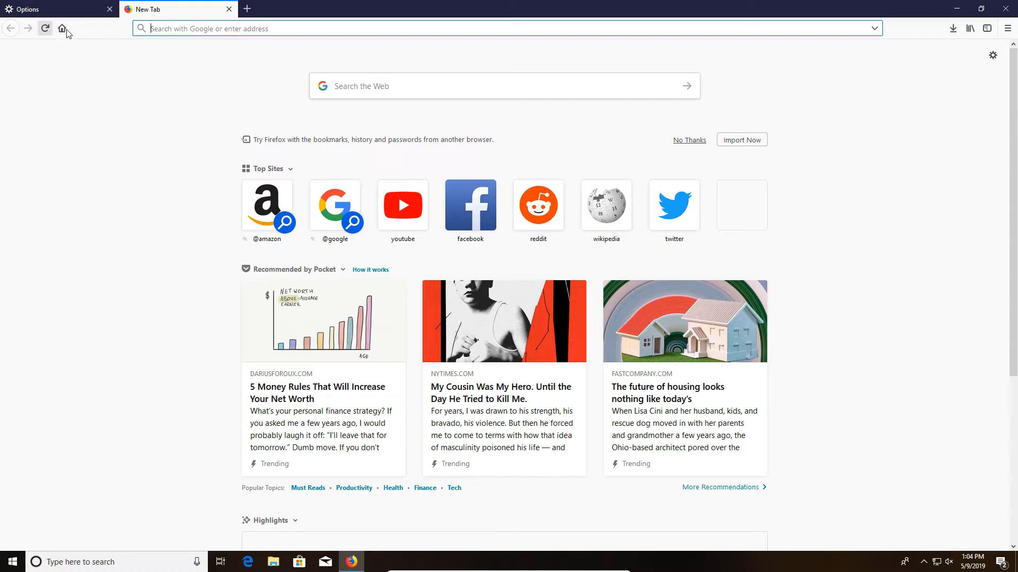
left_click(61, 28)
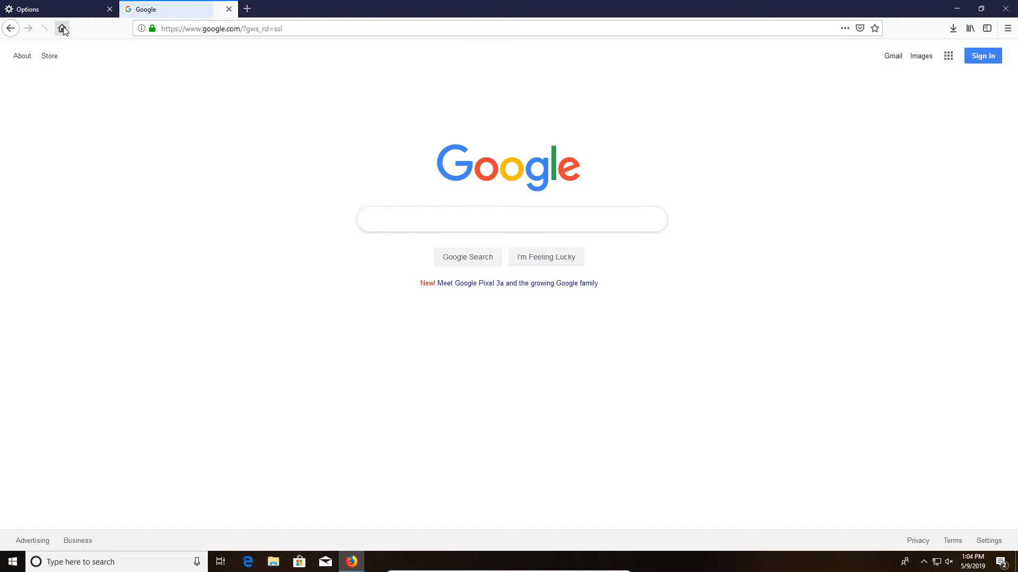
left_click(59, 9)
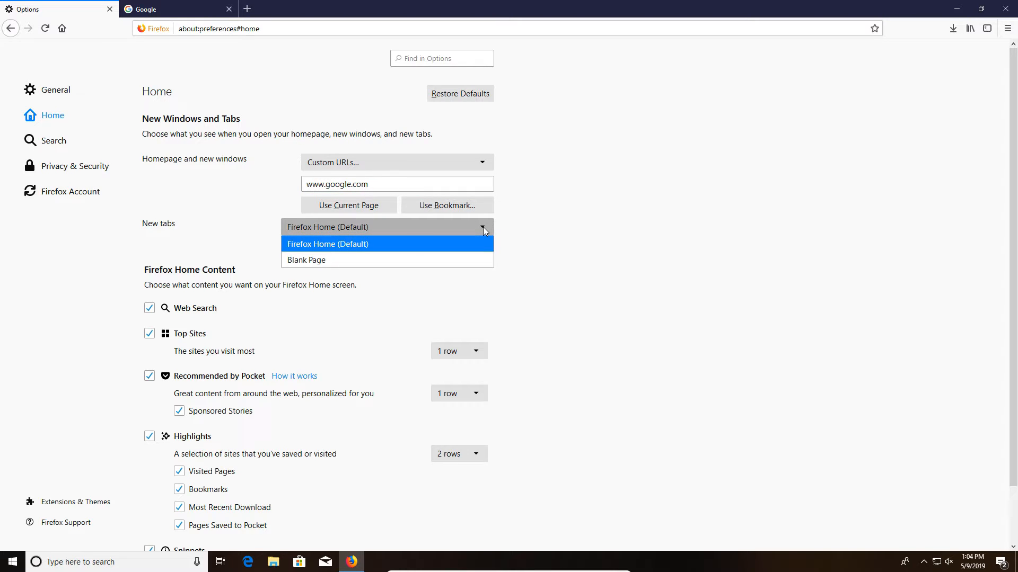
left_click(327, 243)
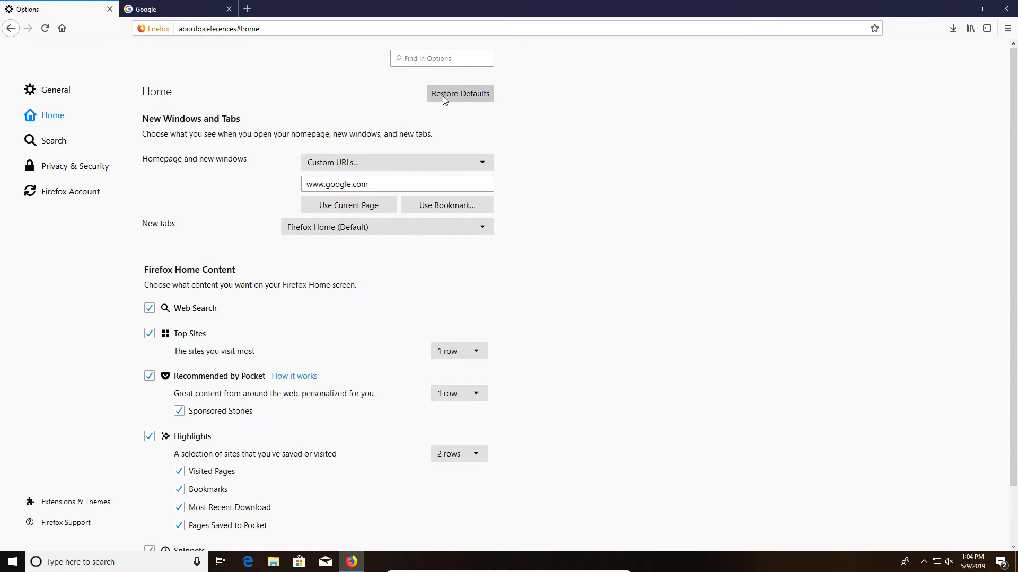
mouse_move(53, 141)
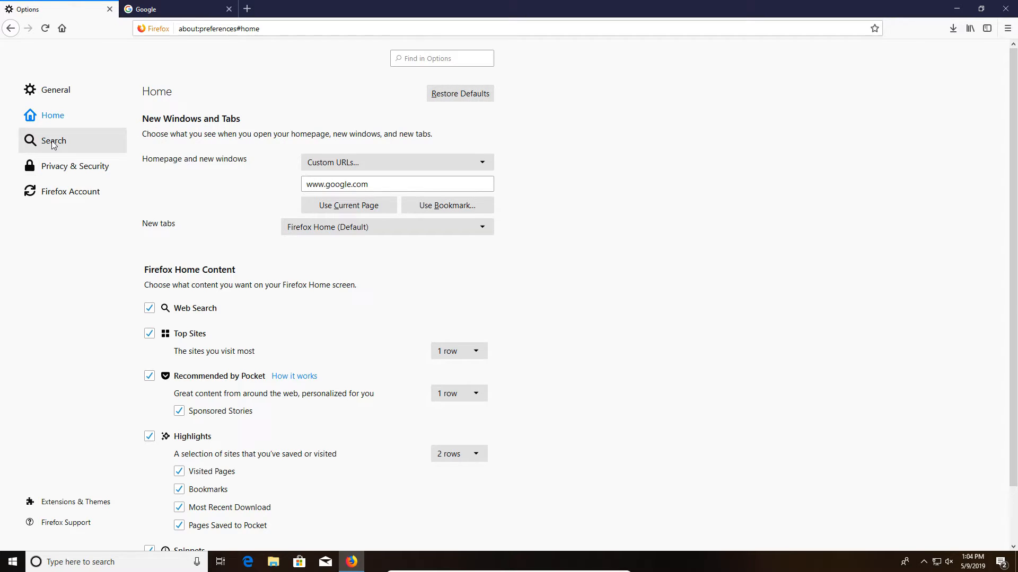
- In Search settings, keep searching from the address bar and remove Twitter from one-click engines
left_click(53, 141)
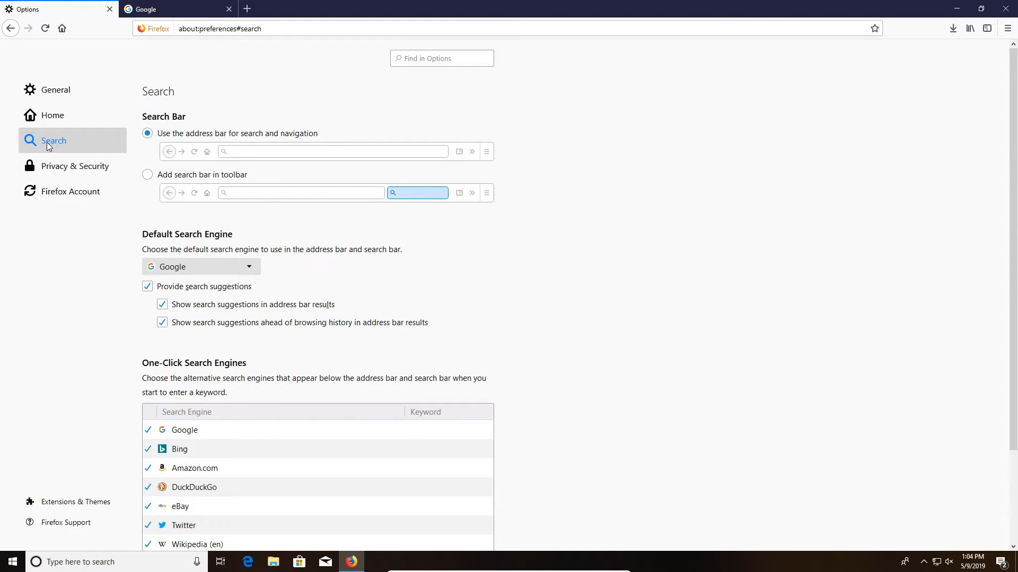
mouse_move(177, 124)
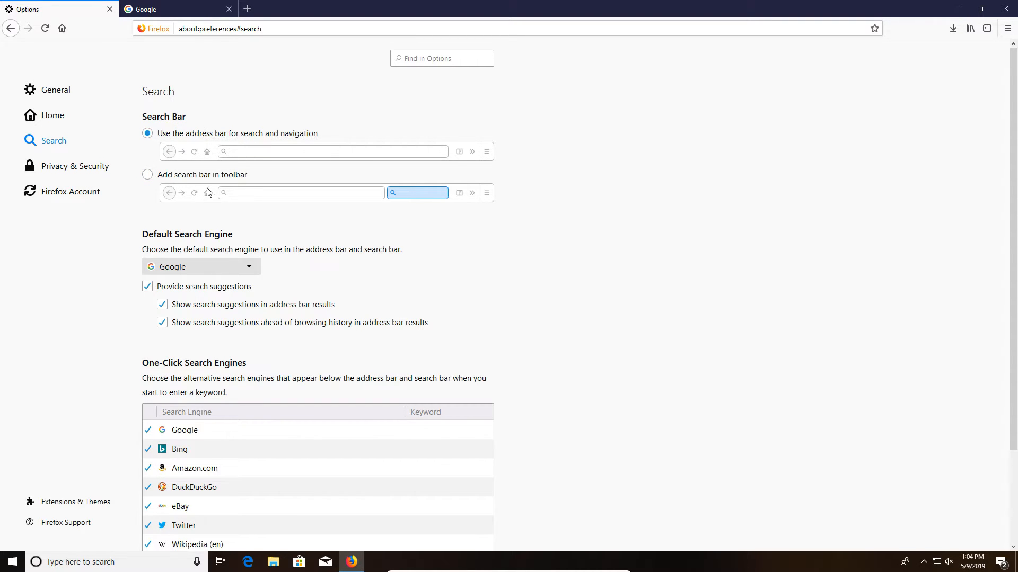
mouse_move(264, 156)
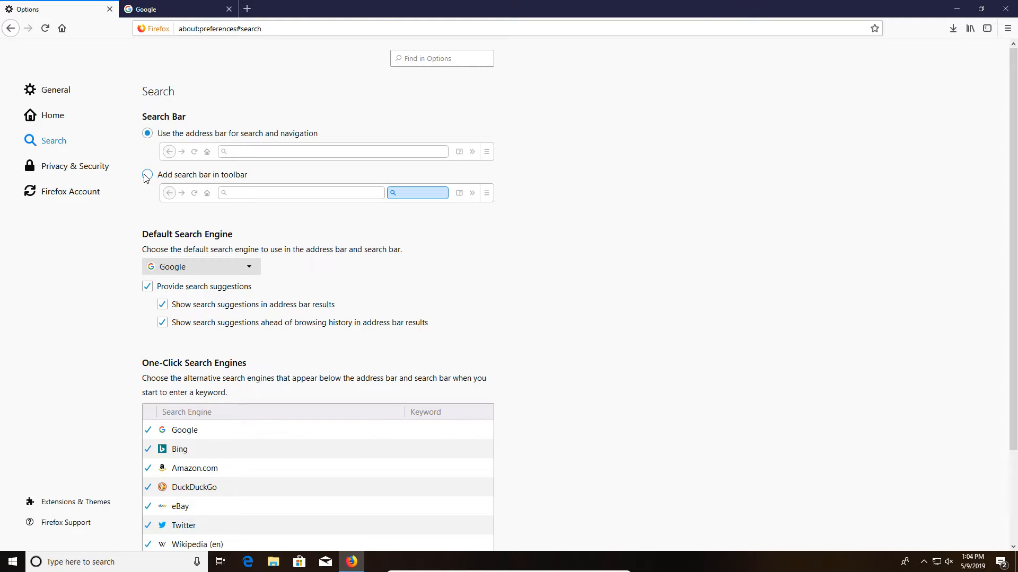
left_click(147, 133)
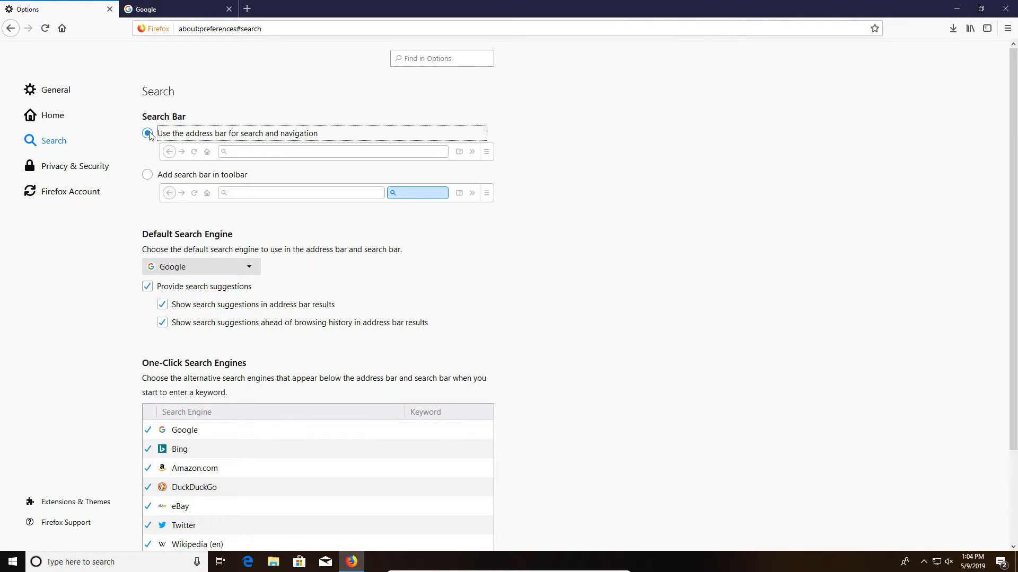
left_click(148, 133)
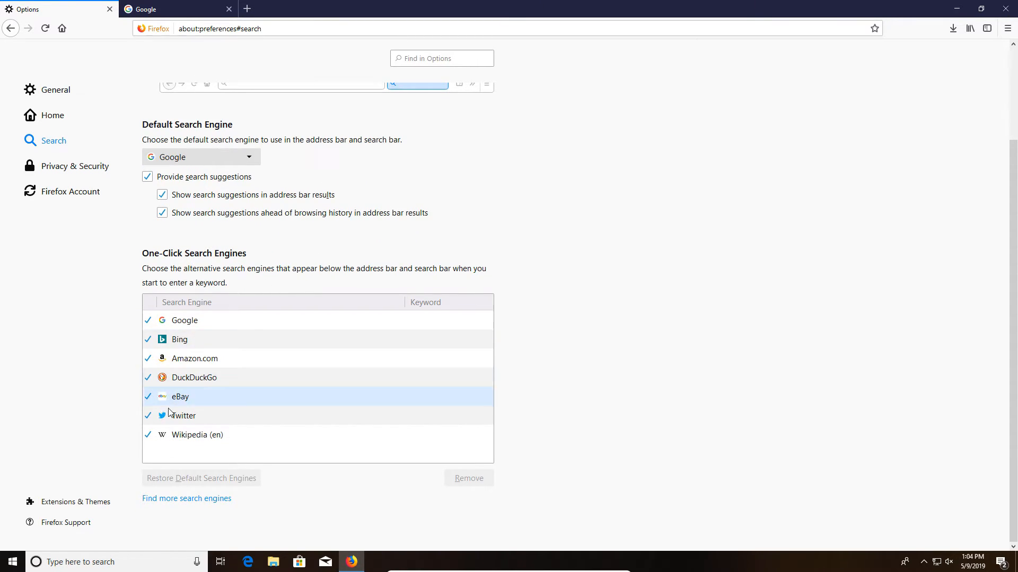
left_click(193, 376)
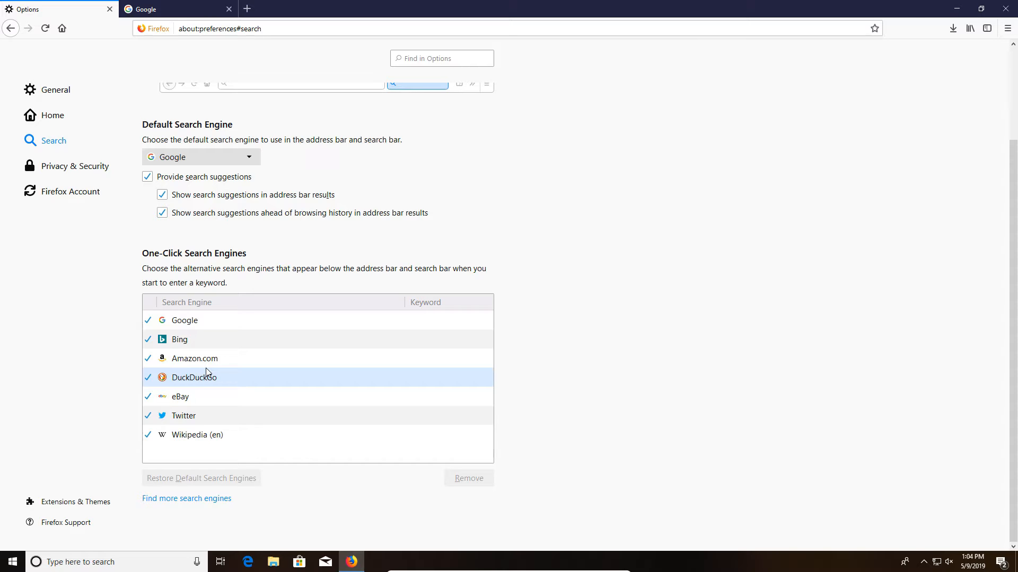
left_click(184, 416)
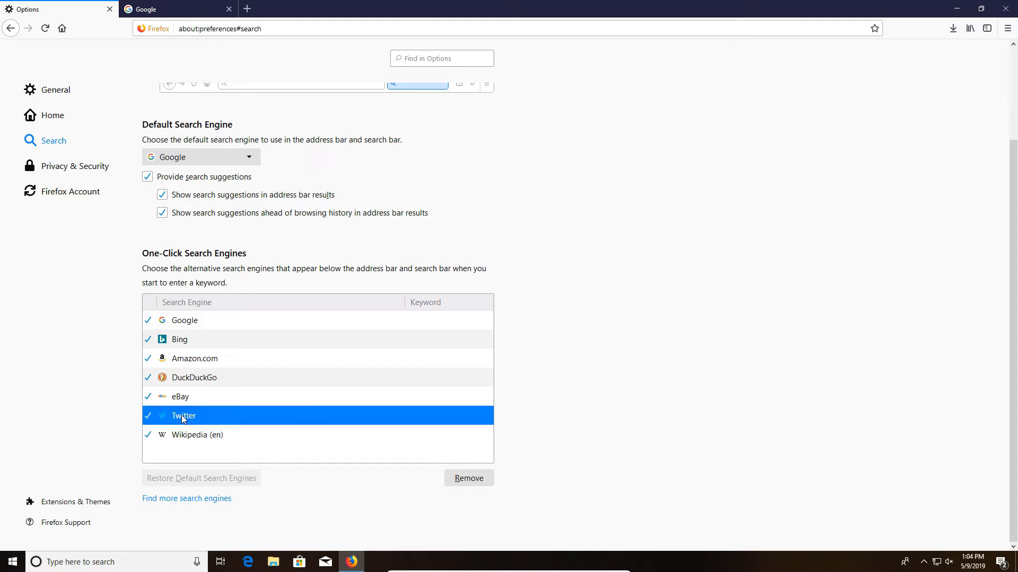
left_click(468, 478)
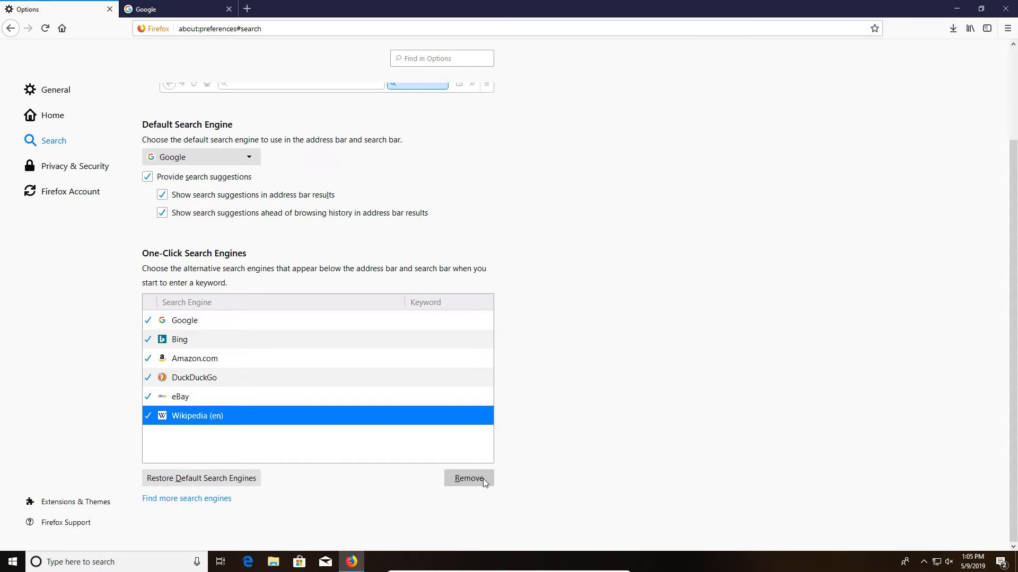
mouse_move(72, 165)
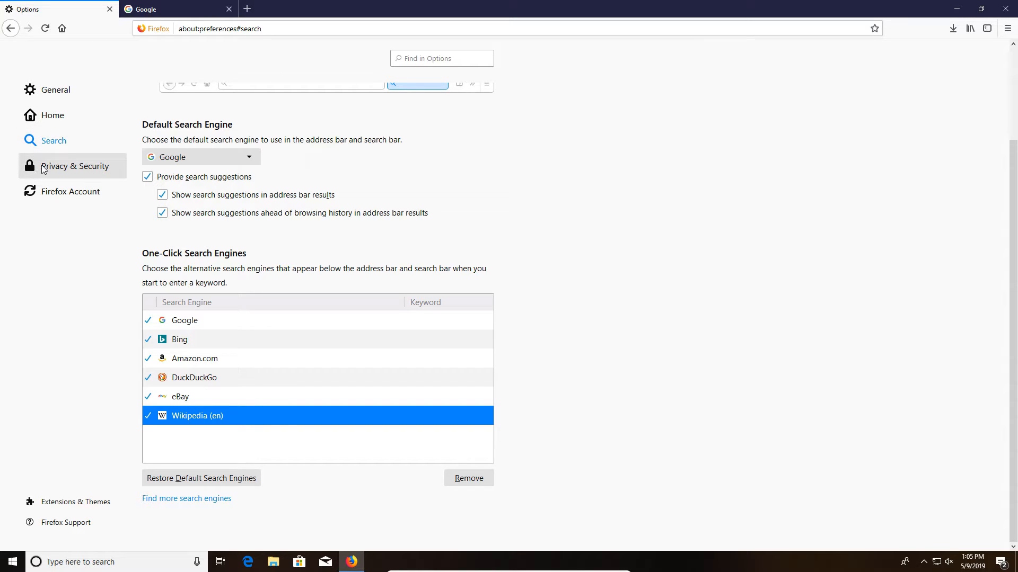
- Switch Content Blocking to Strict in the Privacy & Security settings
left_click(73, 166)
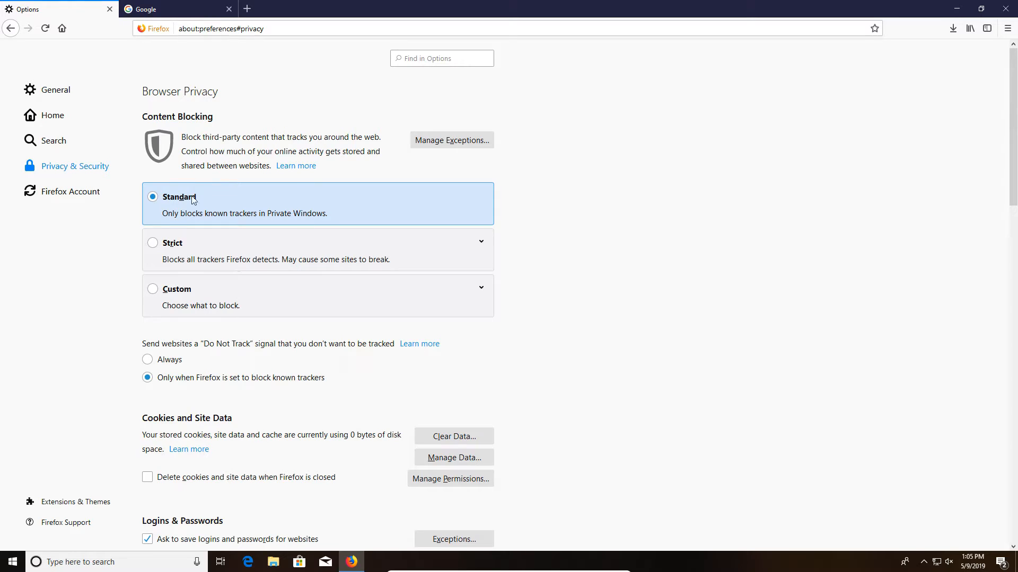
mouse_move(588, 233)
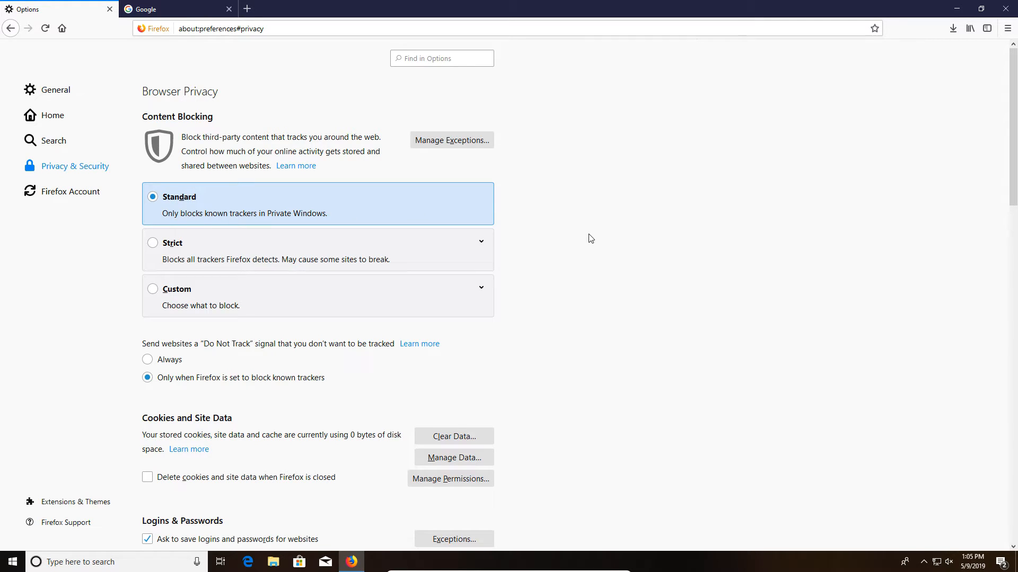
mouse_move(333, 224)
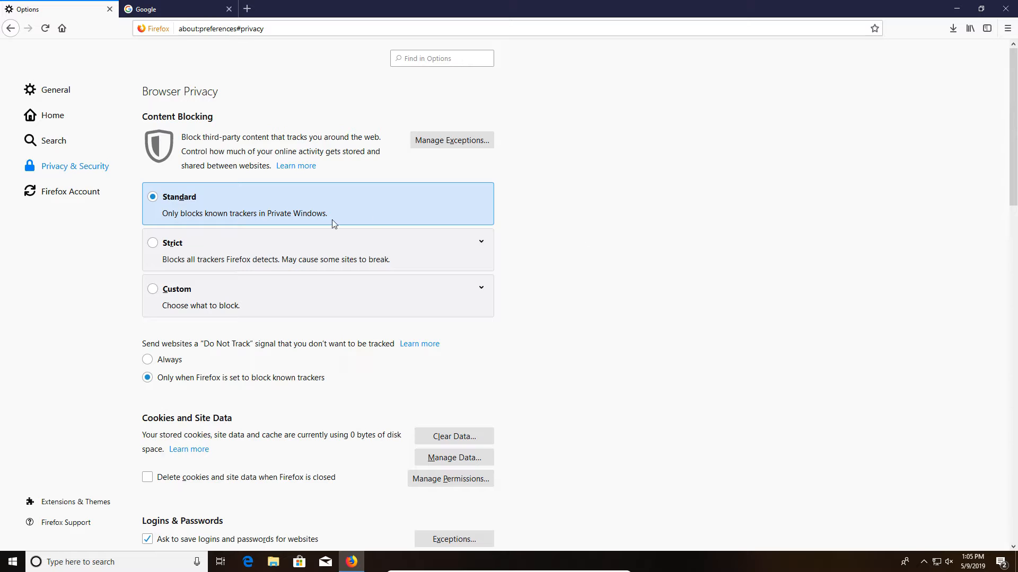
left_click(152, 242)
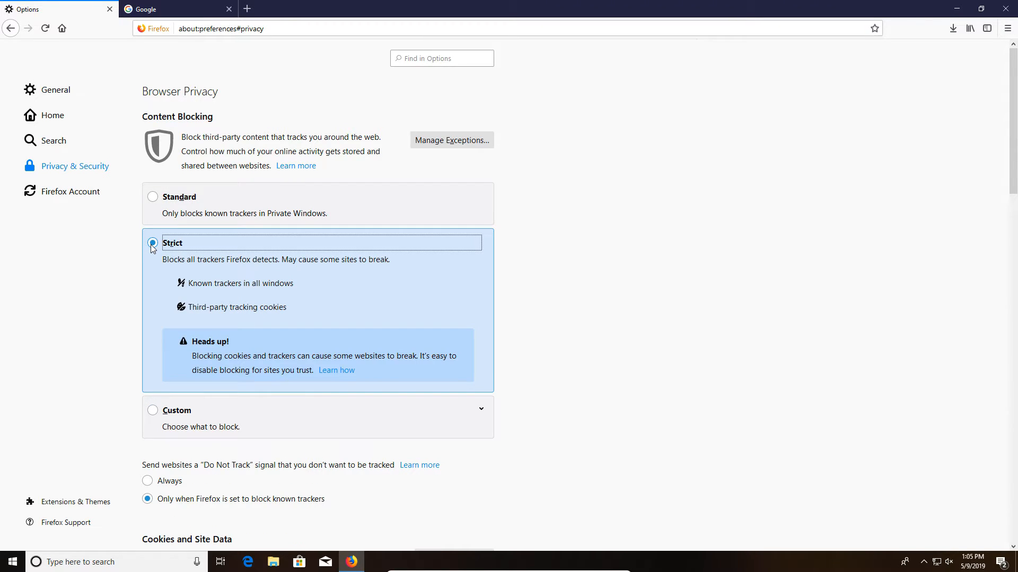
left_click(153, 242)
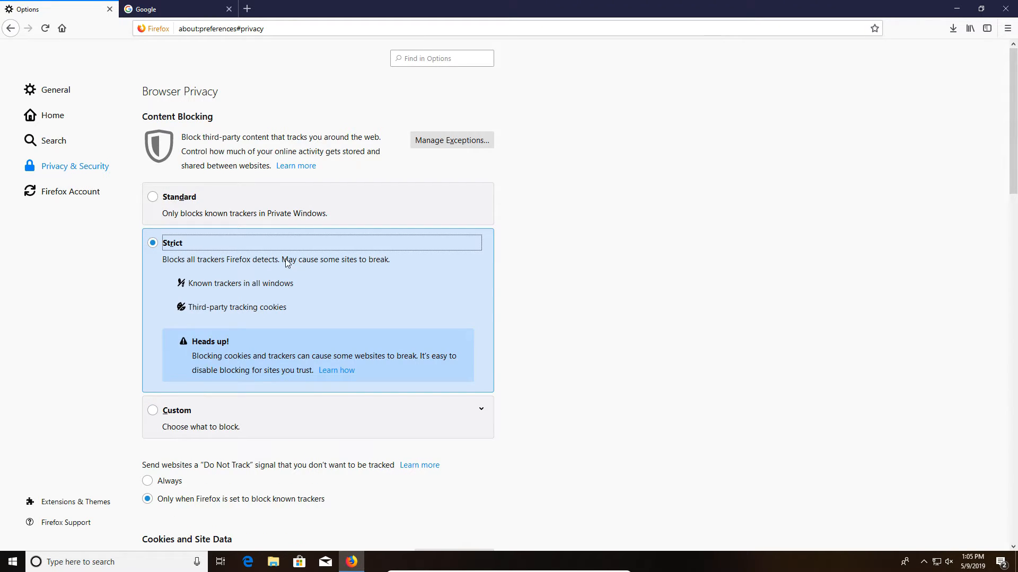
left_click_drag(282, 260, 390, 259)
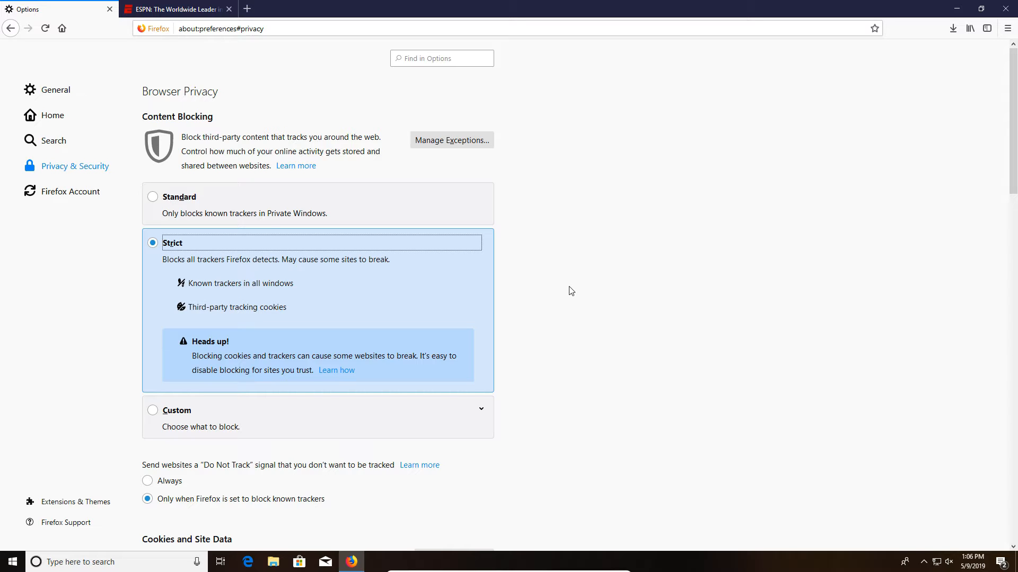
mouse_move(316, 5)
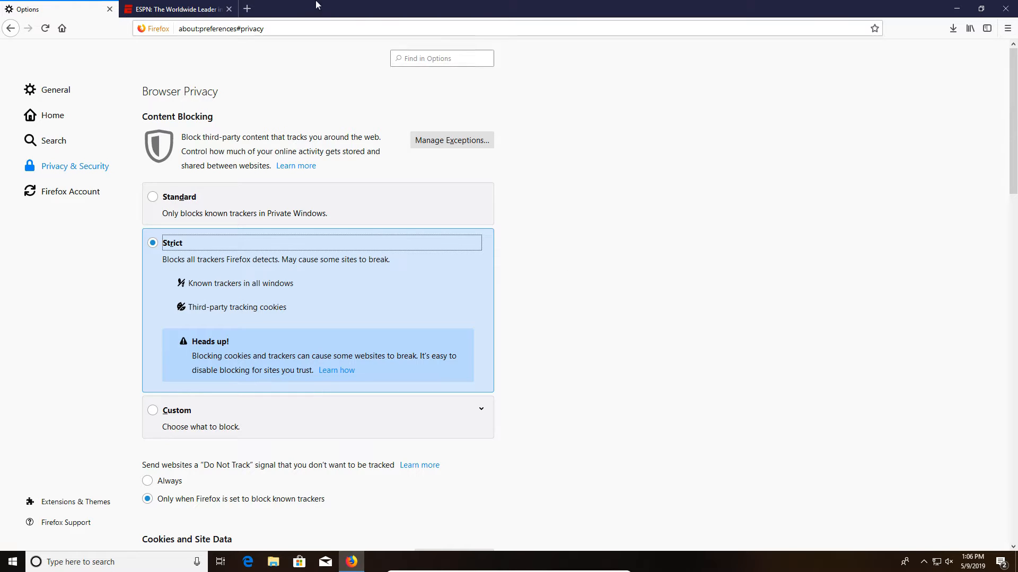
- Visit the ESPN tab, then return to the Privacy & Security settings tab
left_click(175, 9)
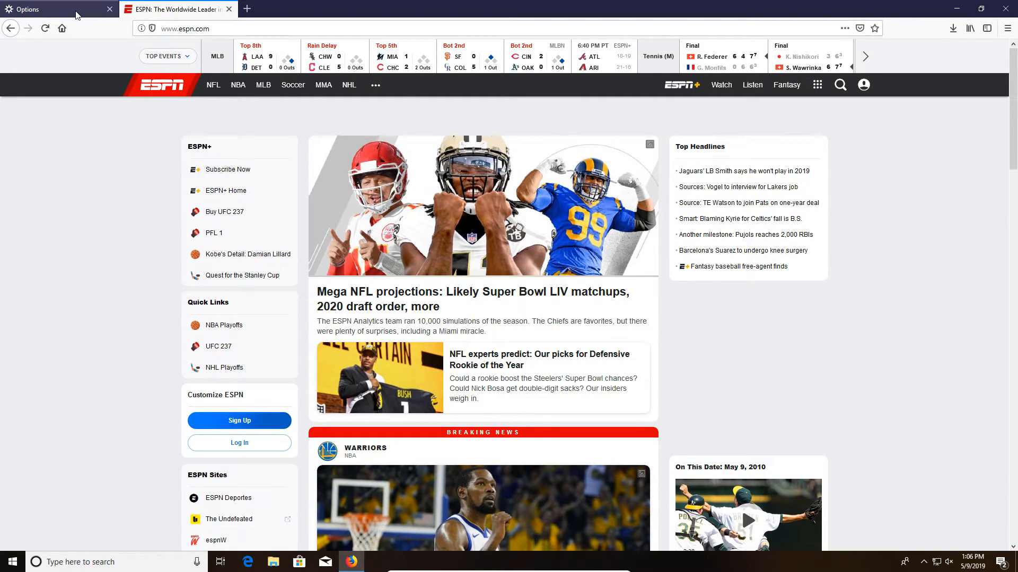
left_click(55, 8)
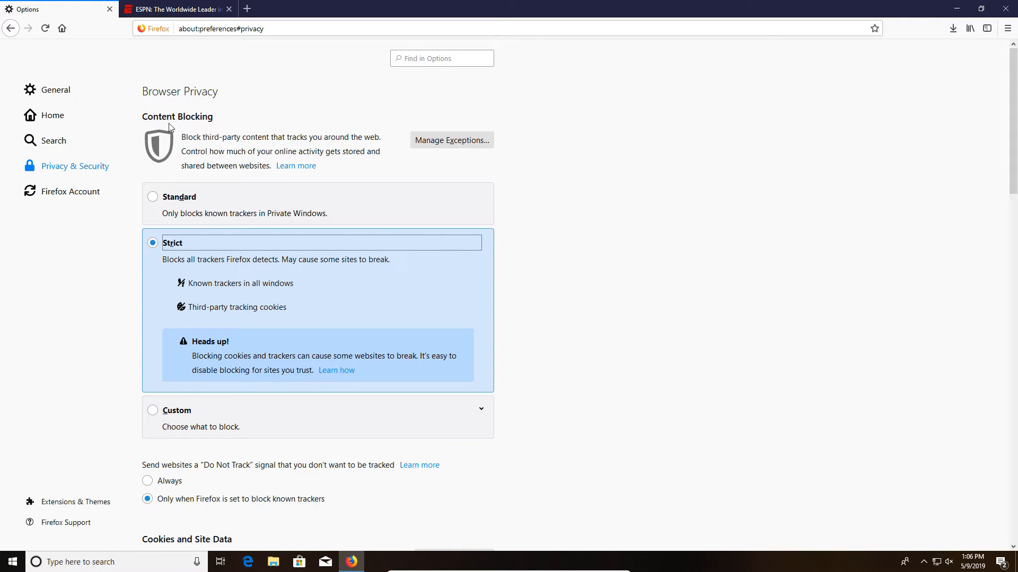
left_click(142, 29)
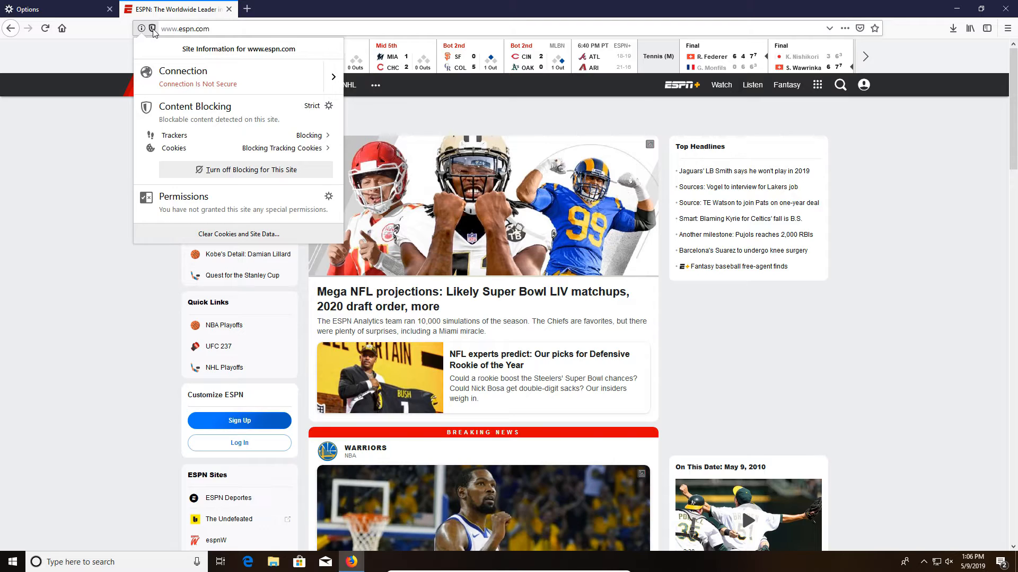
mouse_move(220, 132)
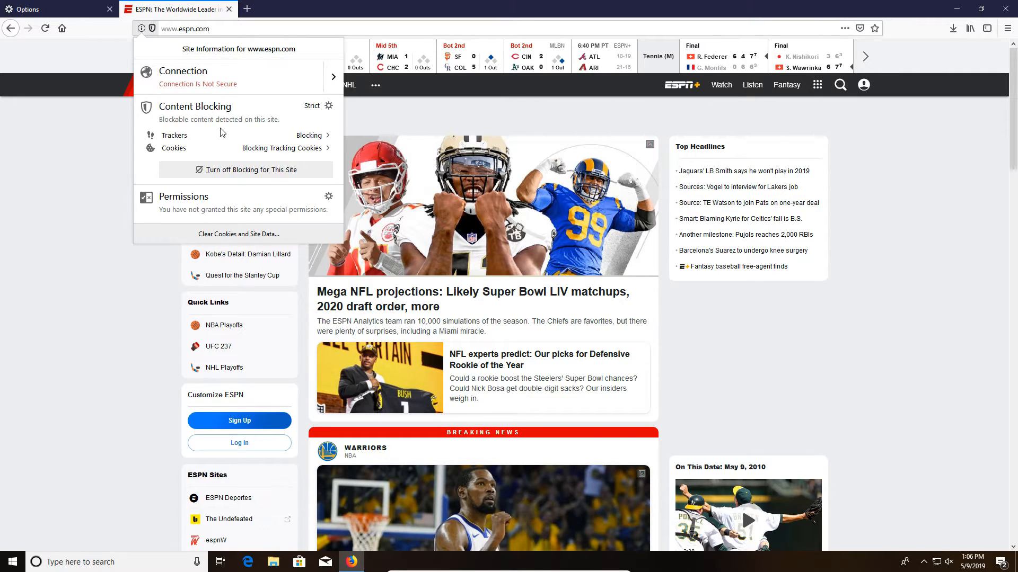
mouse_move(246, 169)
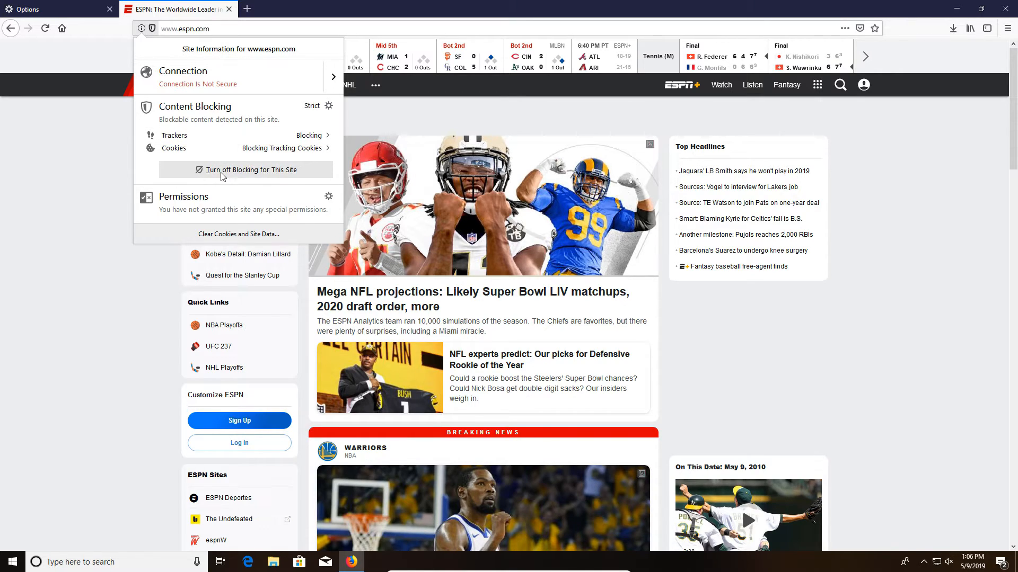
mouse_move(226, 180)
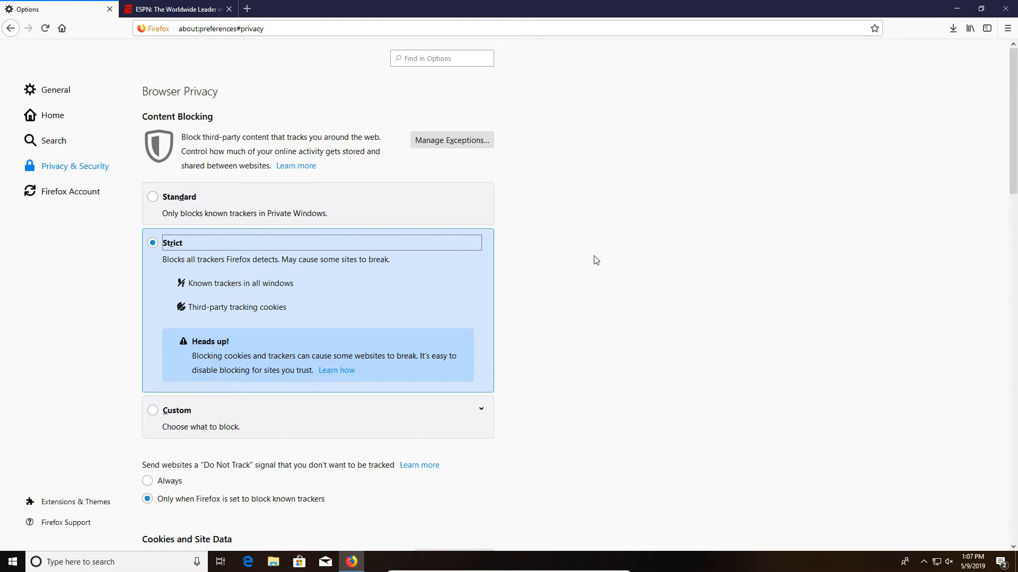
- Set Do Not Track to 'Always' further down the privacy settings
scroll("down", 3)
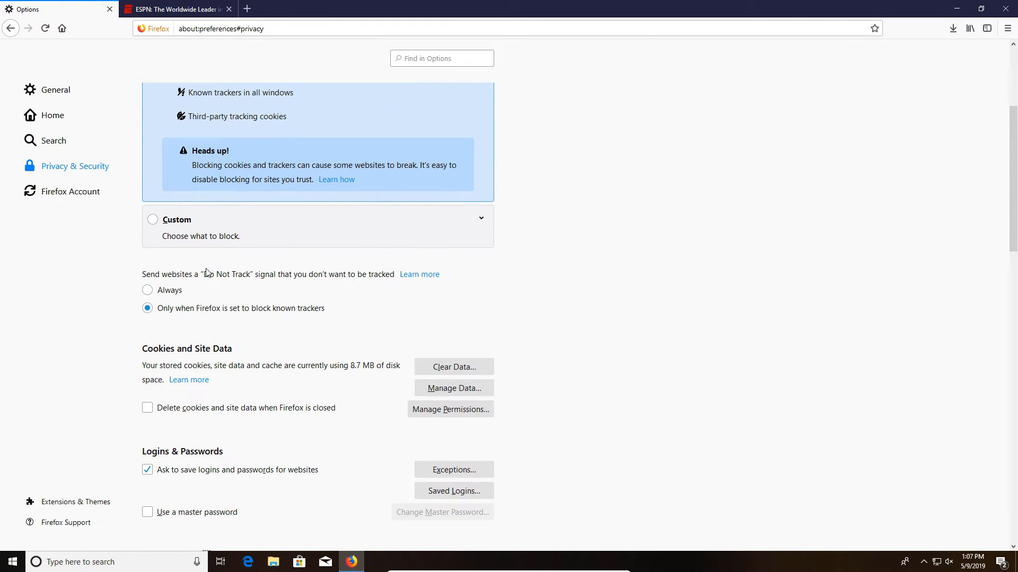
mouse_move(220, 286)
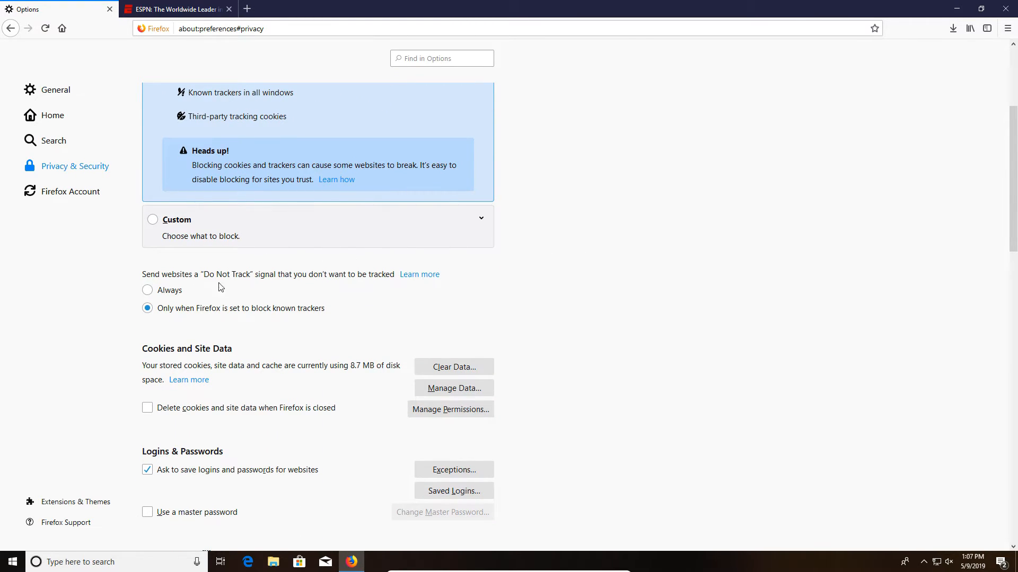
left_click(148, 290)
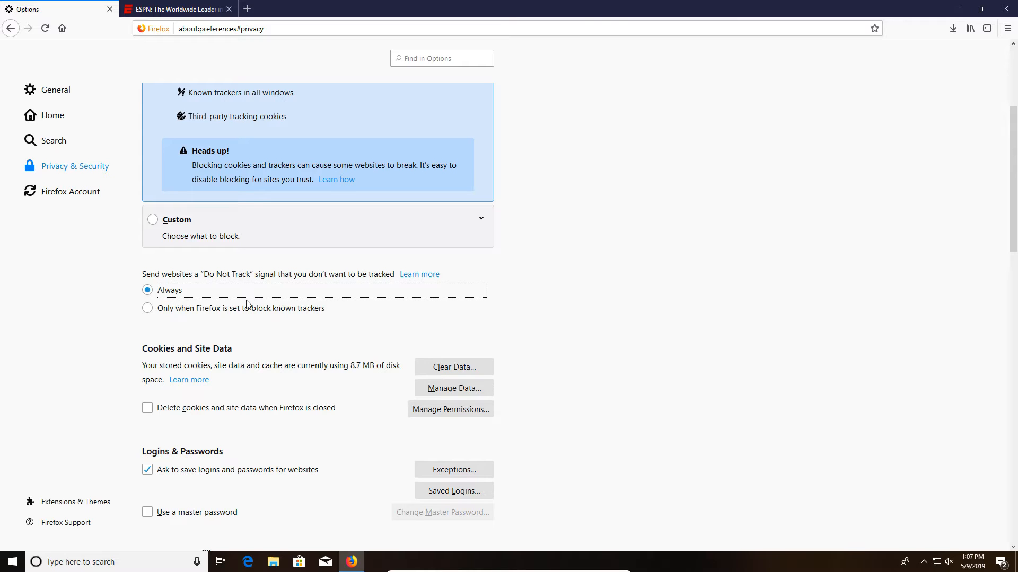
scroll("down", 3)
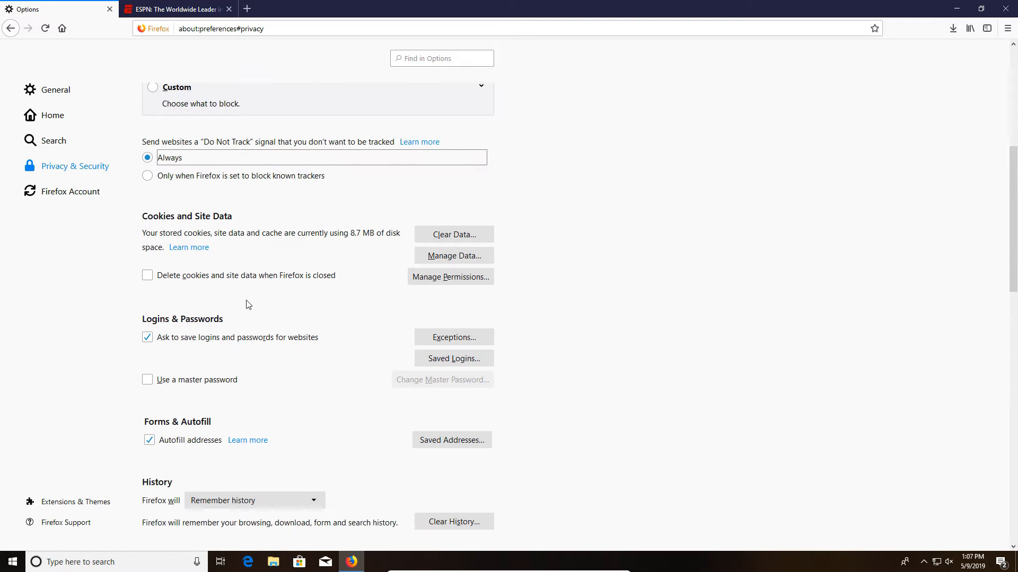
scroll("down", 3)
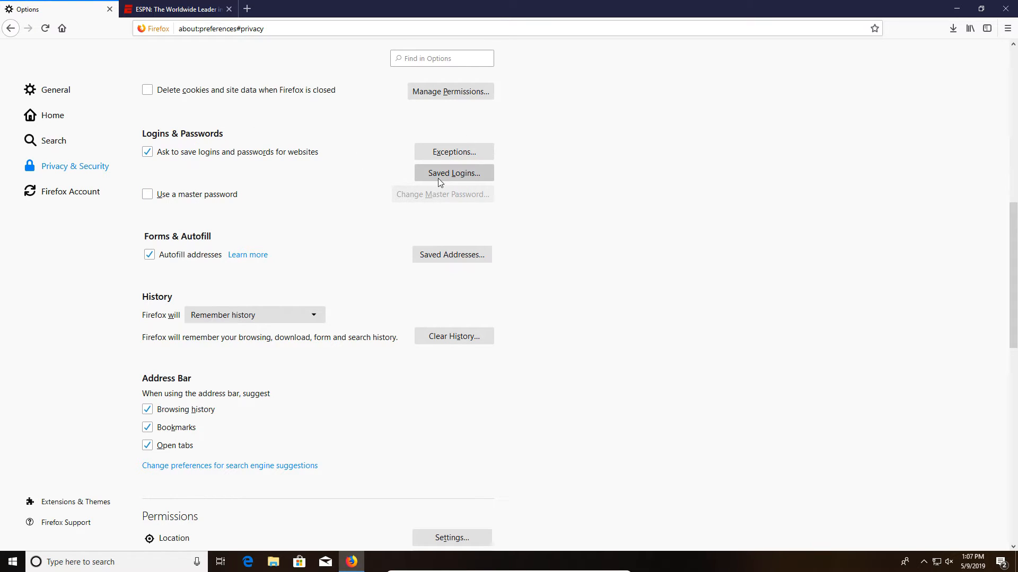
left_click(453, 172)
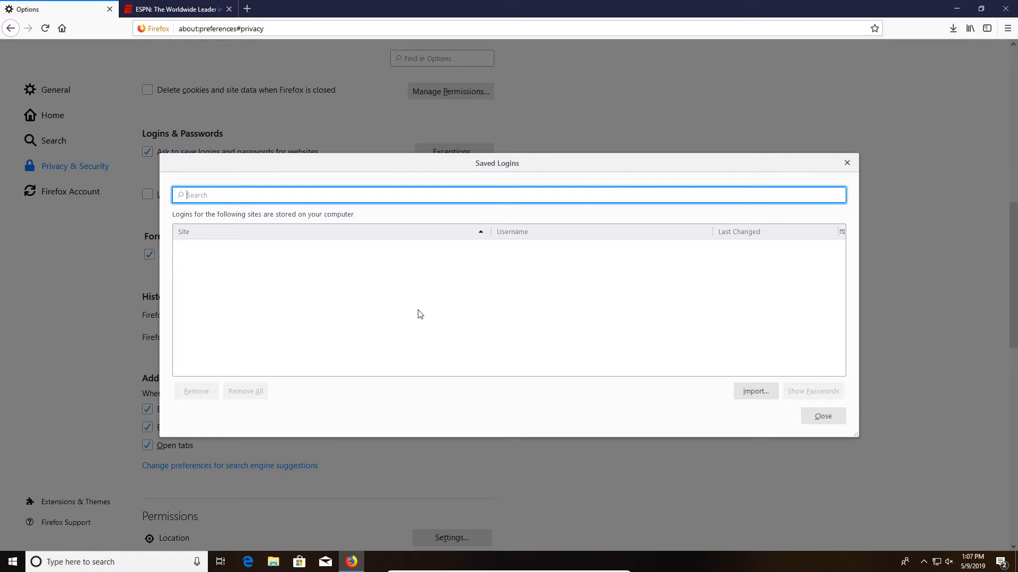
mouse_move(405, 322)
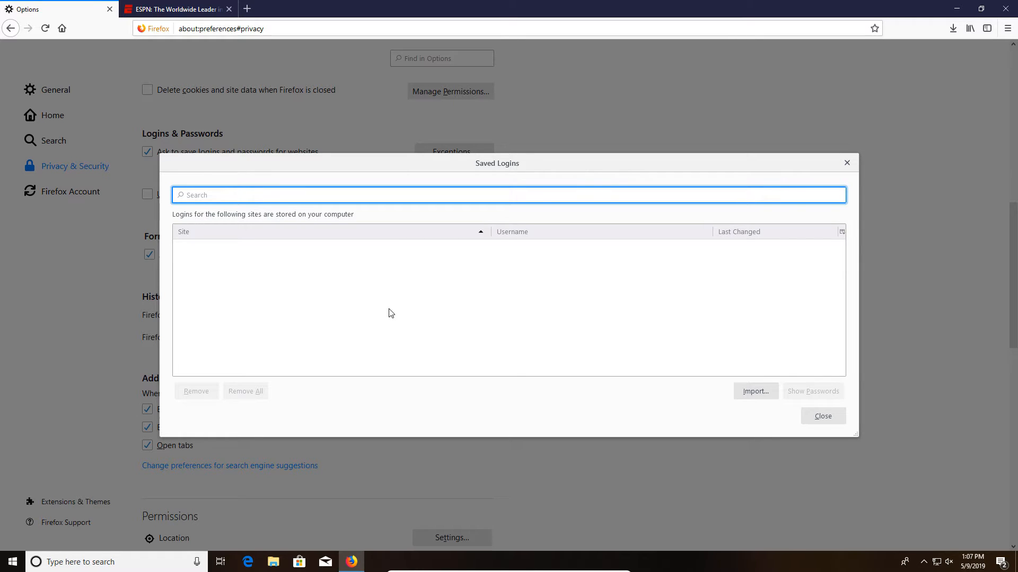
mouse_move(762, 381)
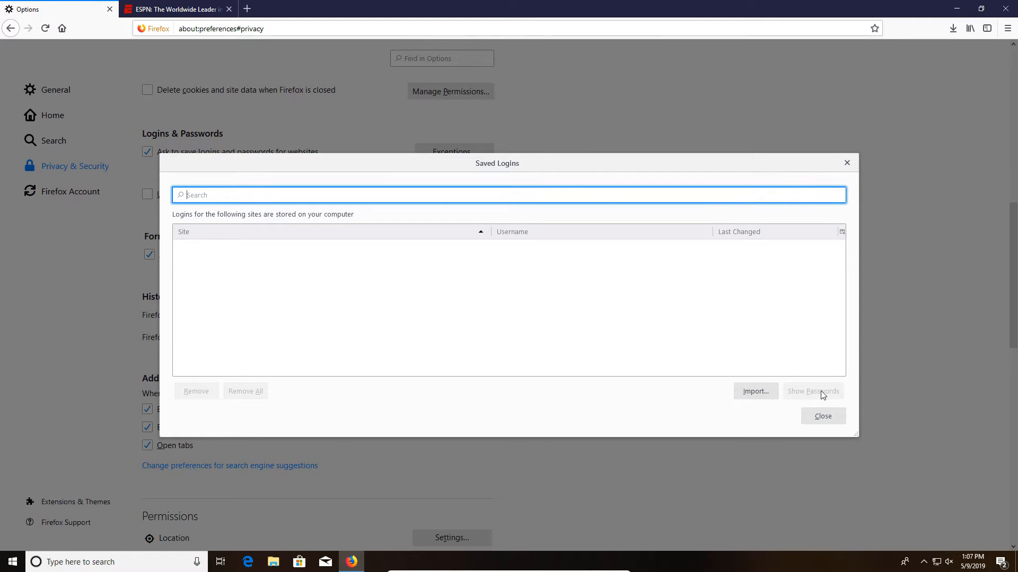
mouse_move(609, 391)
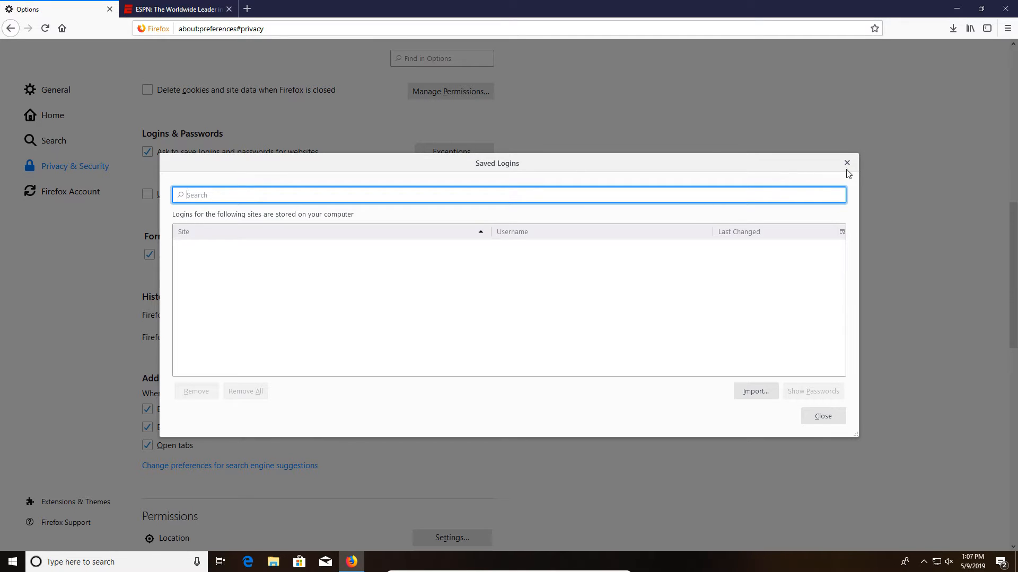
left_click(846, 162)
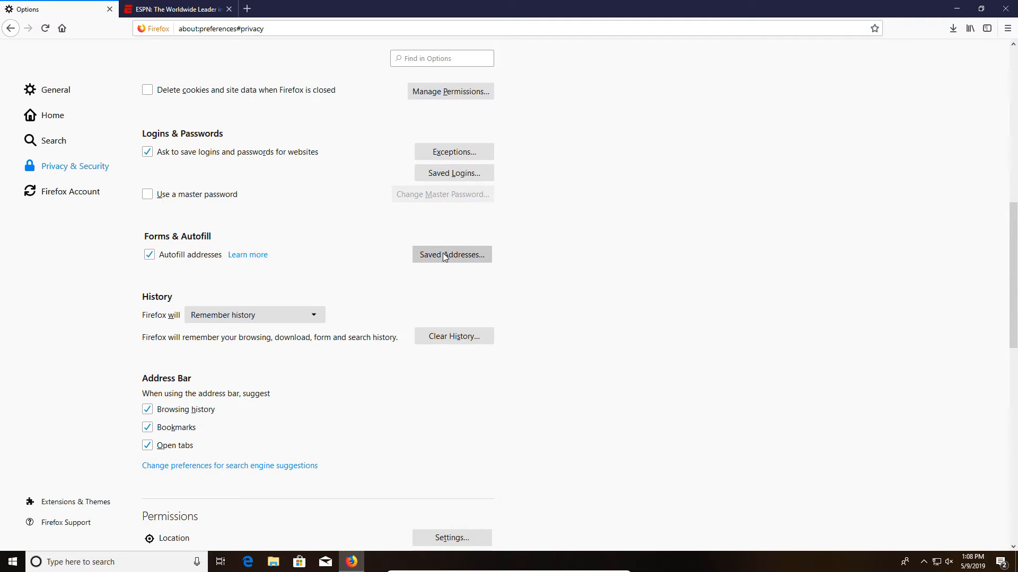
left_click(451, 253)
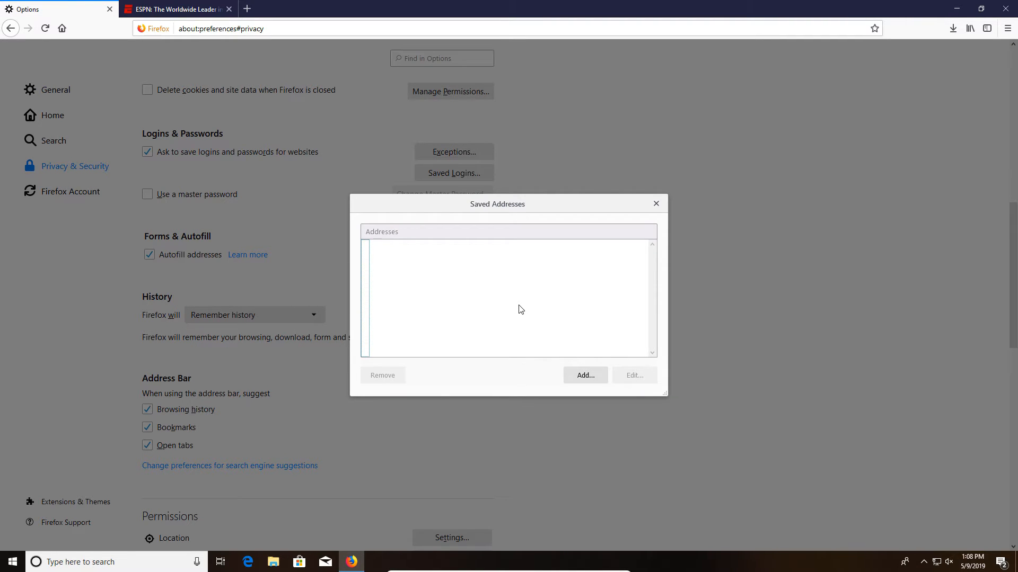
mouse_move(512, 310)
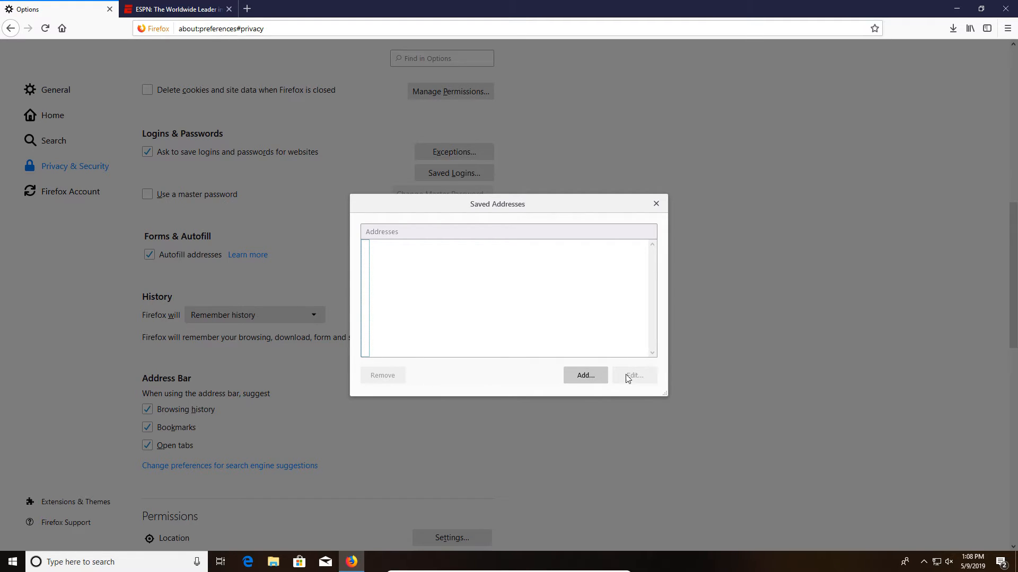
left_click(656, 203)
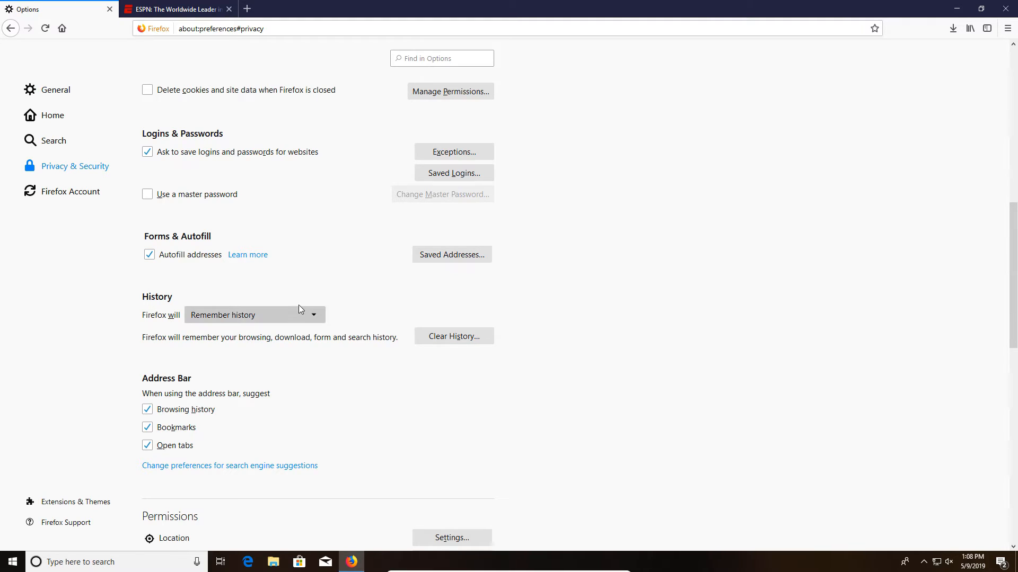
left_click(253, 314)
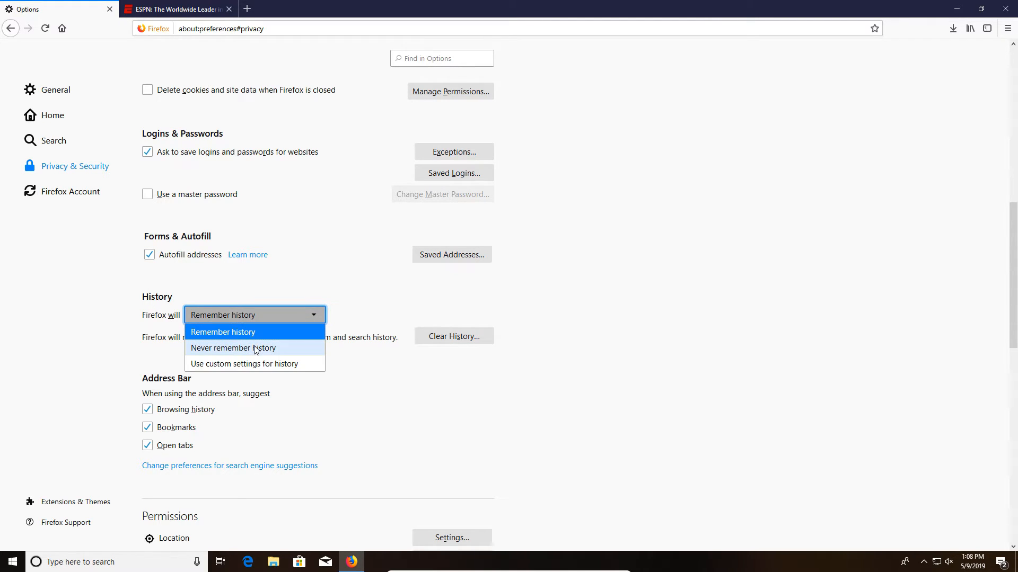
mouse_move(271, 363)
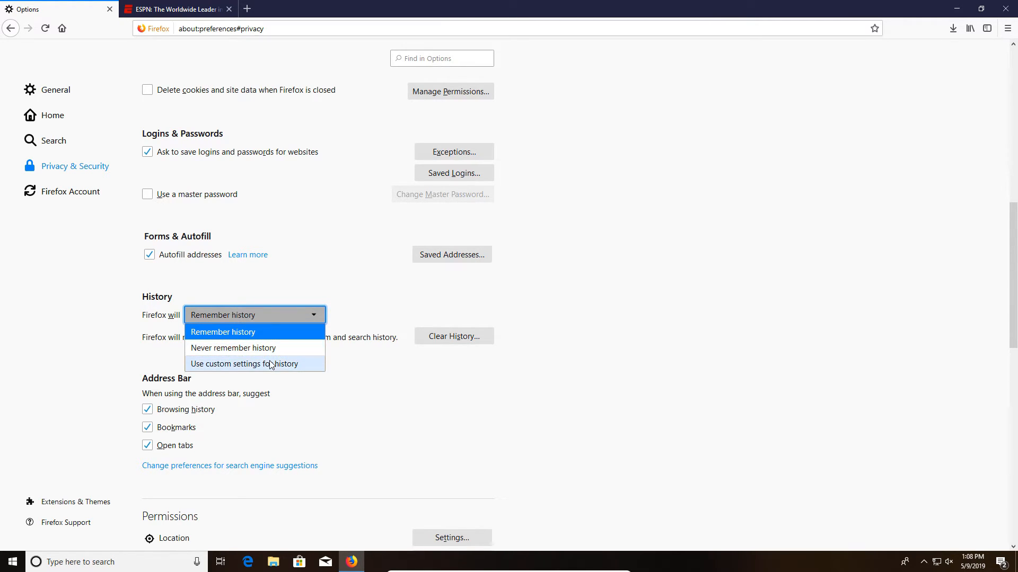
left_click(222, 332)
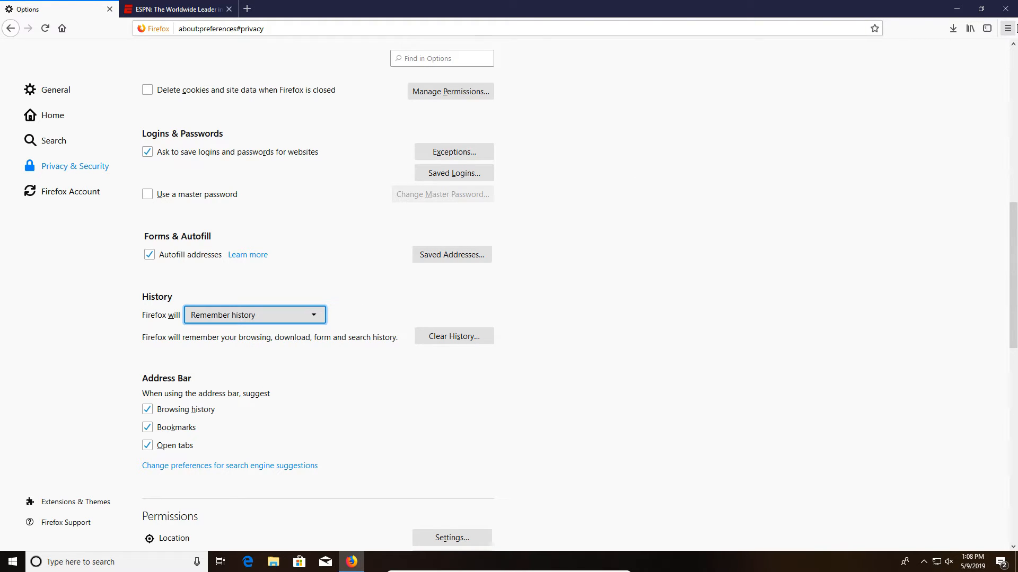
left_click(1005, 28)
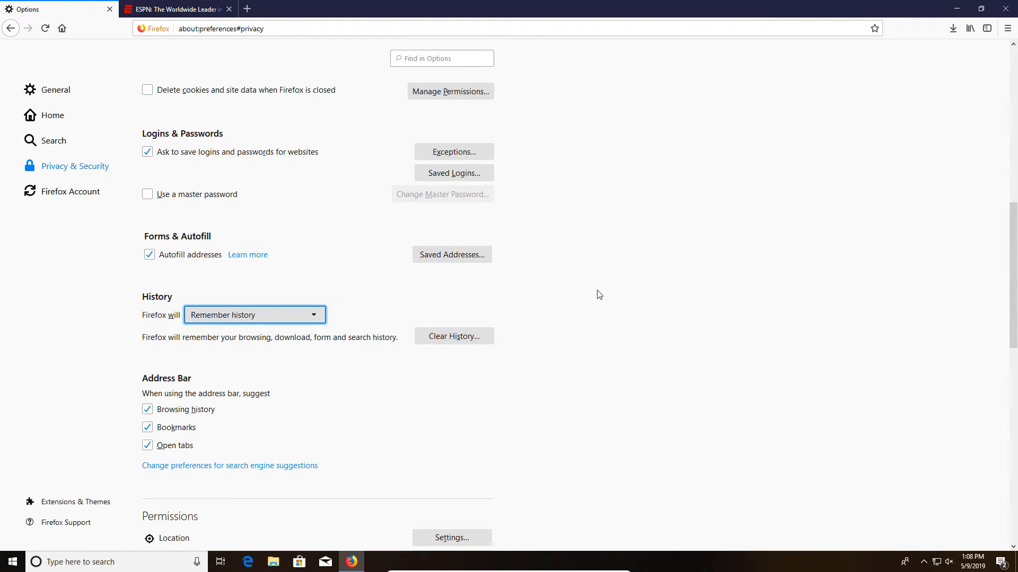
mouse_move(314, 326)
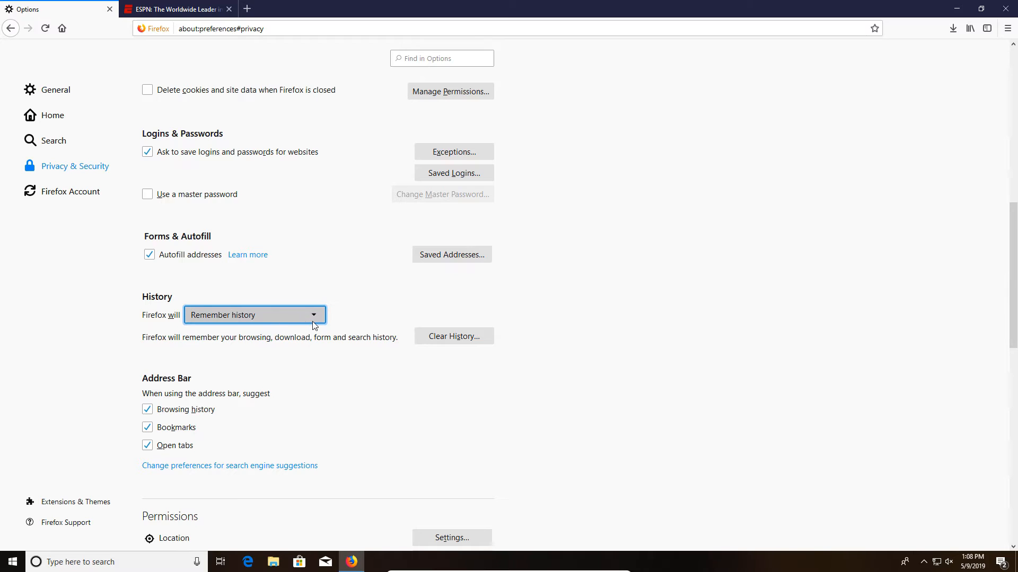
left_click(253, 314)
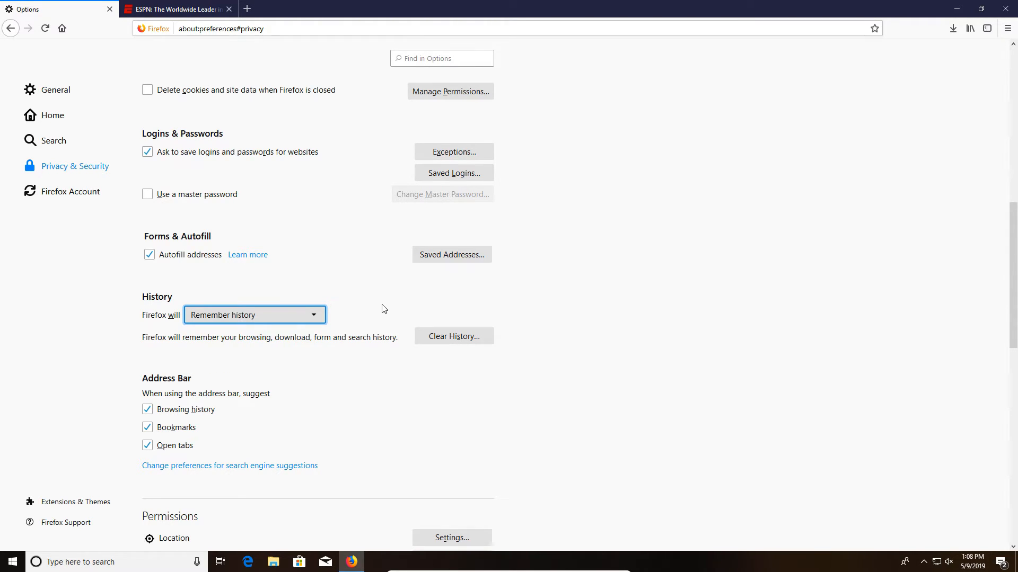
scroll("down", 3)
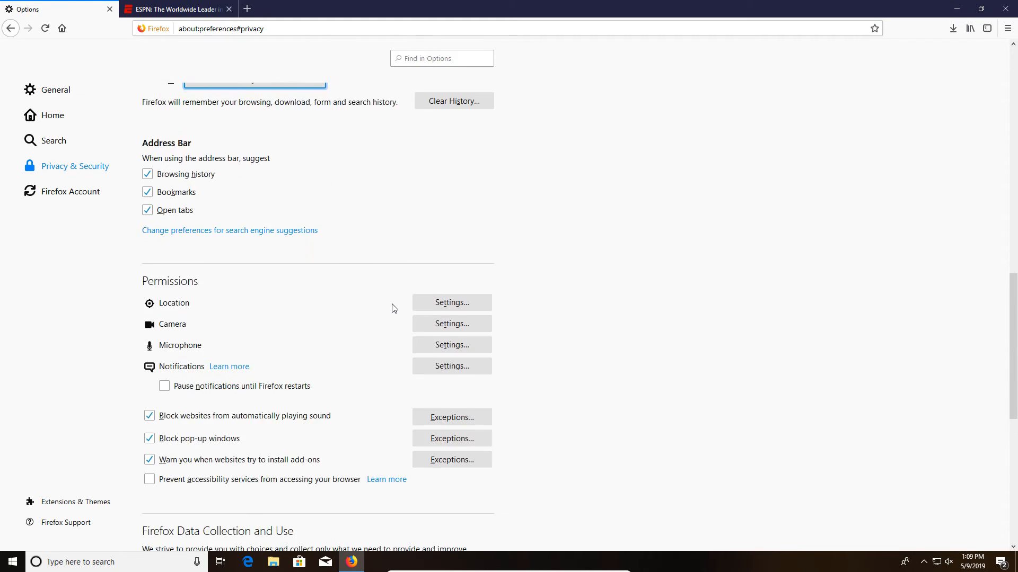
- Uncheck 'Allow Firefox to send technical and interaction data to Mozilla'
scroll("down", 3)
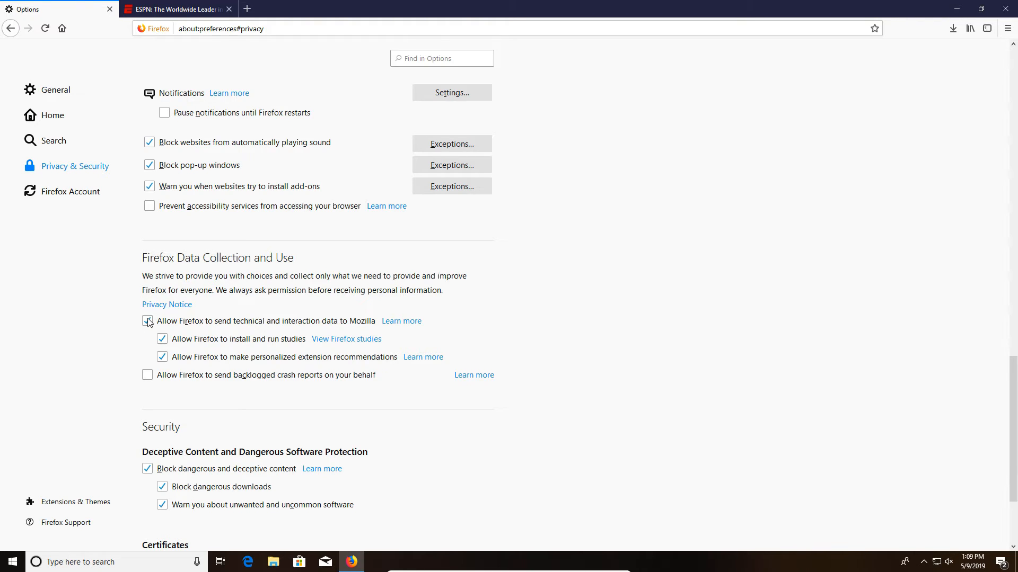
left_click(148, 320)
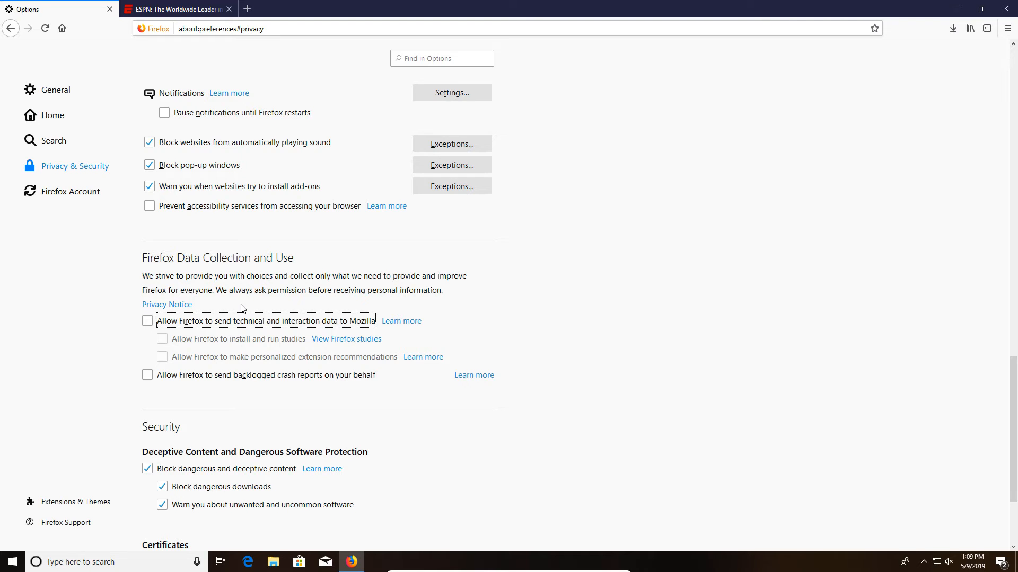
scroll("down", 3)
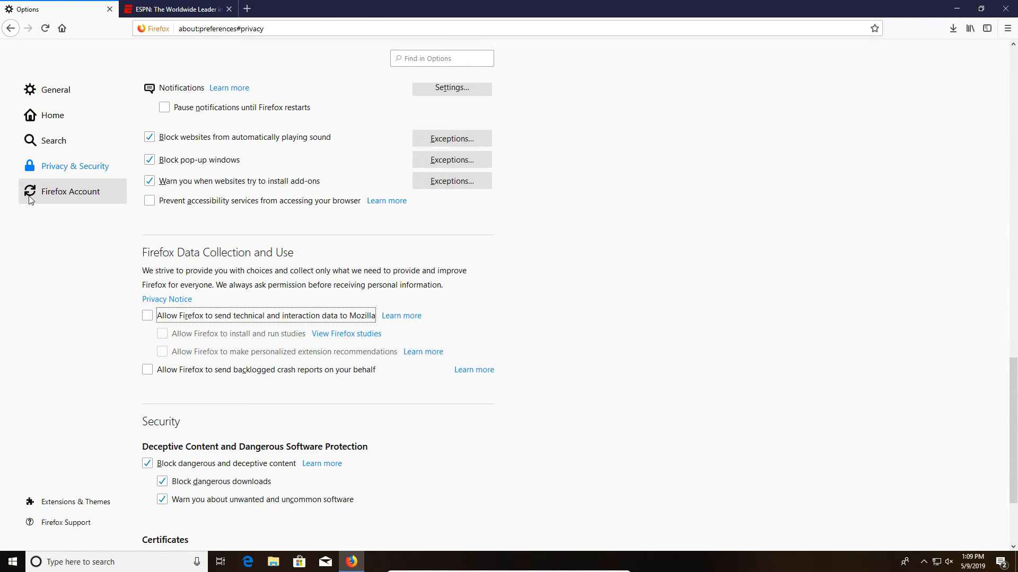
- Show the Firefox Account sync section of Options
left_click(70, 192)
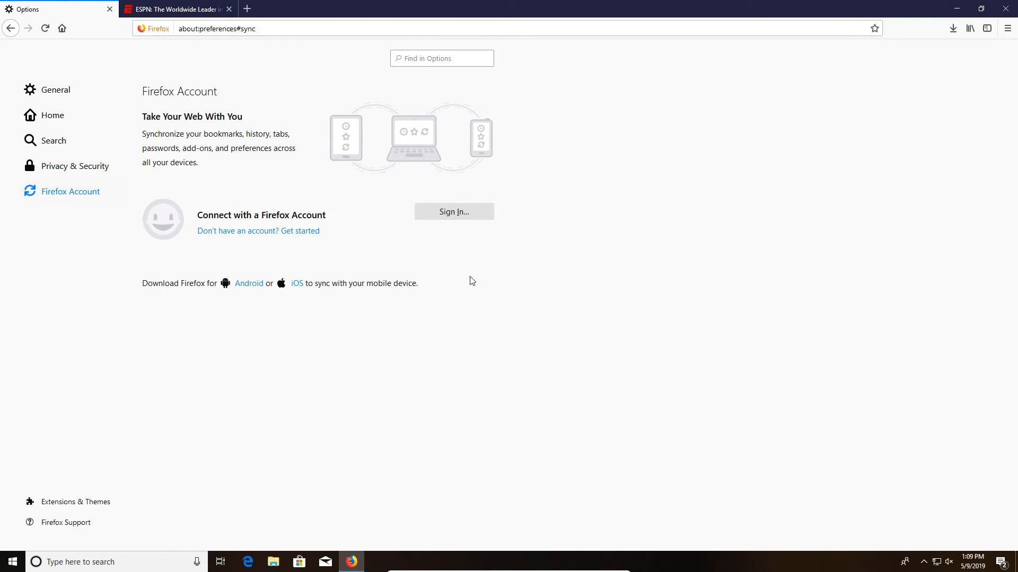
mouse_move(508, 291)
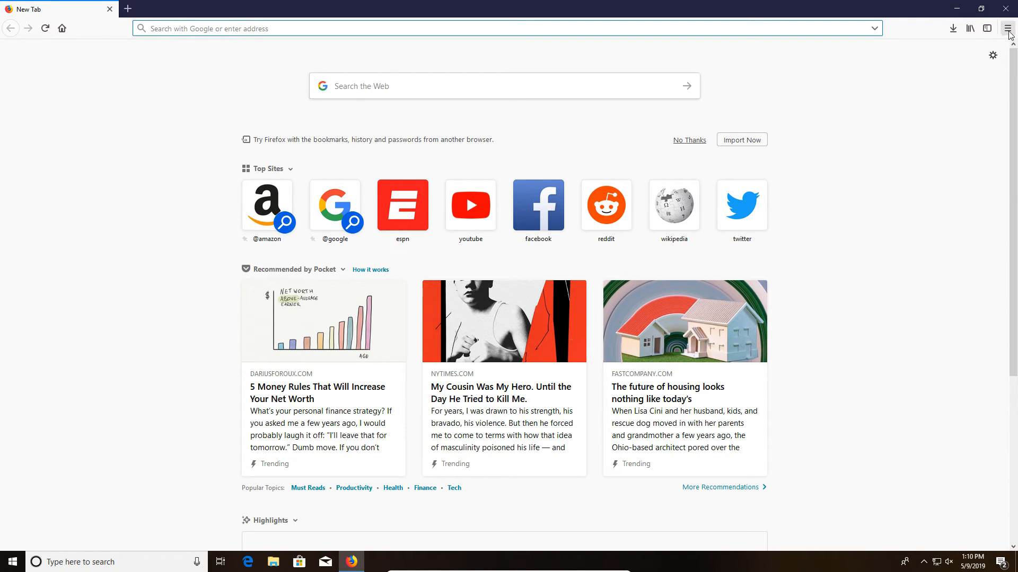
- Open the Add-ons manager's Themes list, then the Themes page of the Add-ons site
left_click(1010, 28)
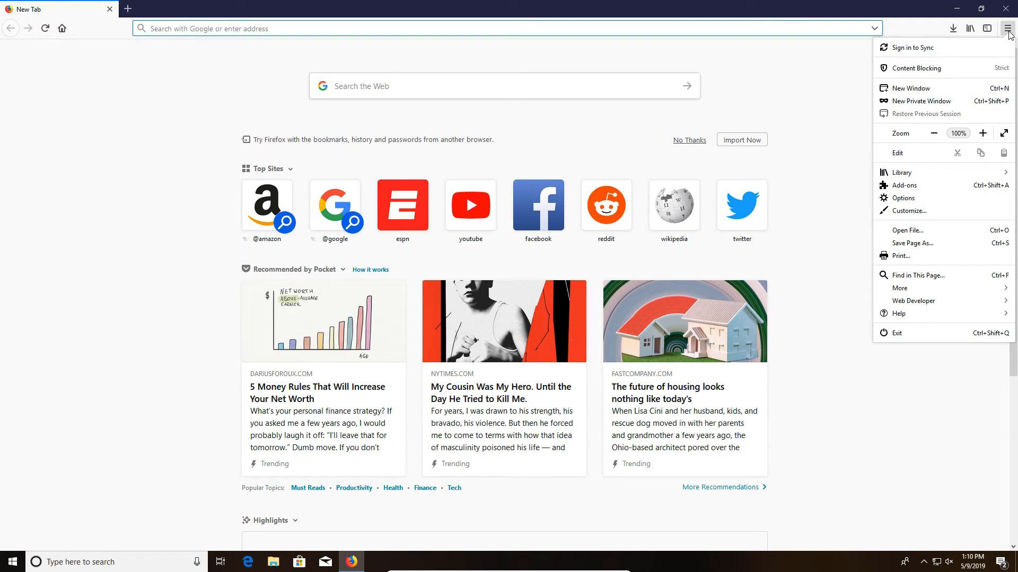
left_click(902, 185)
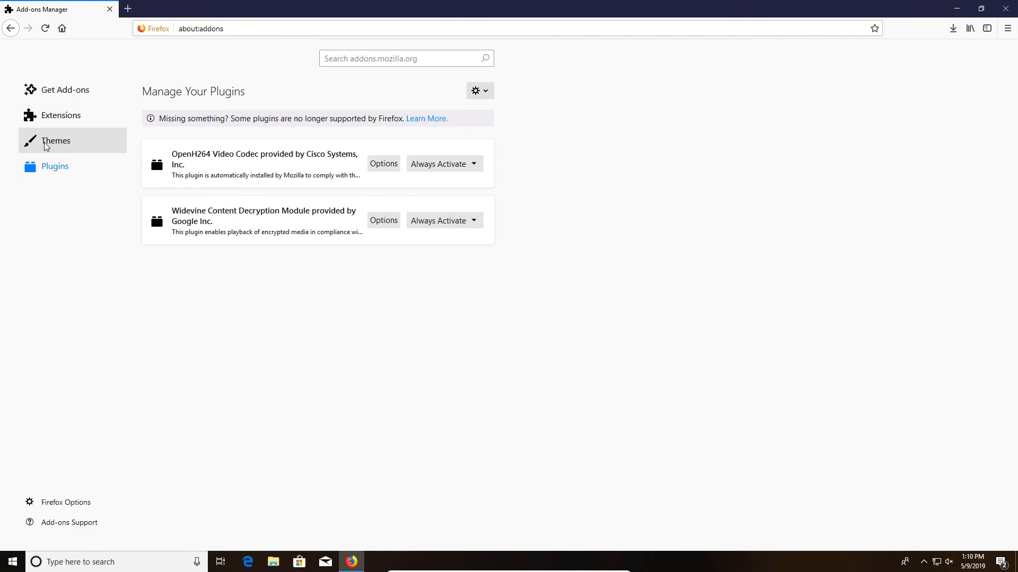
left_click(56, 141)
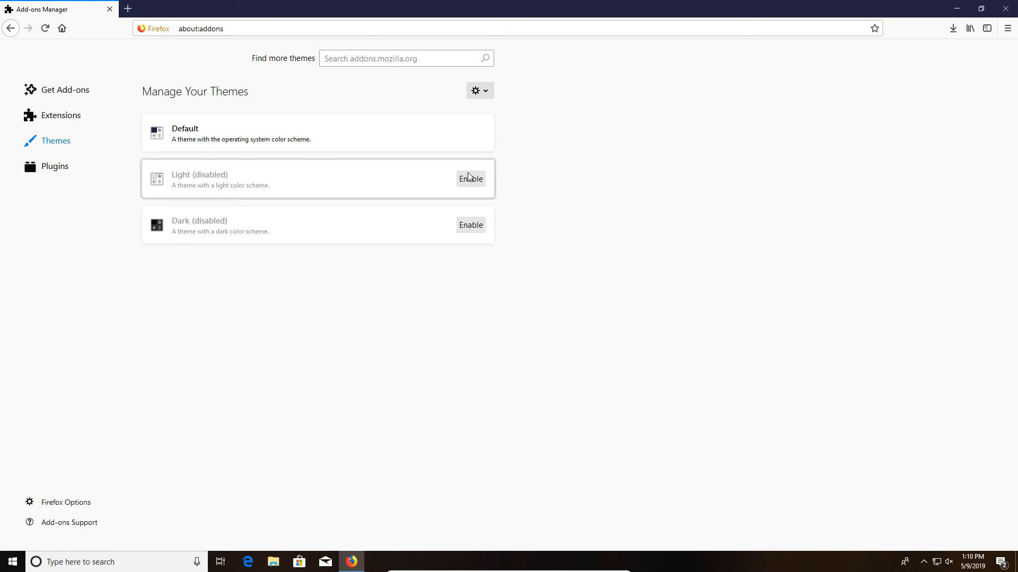
left_click(470, 179)
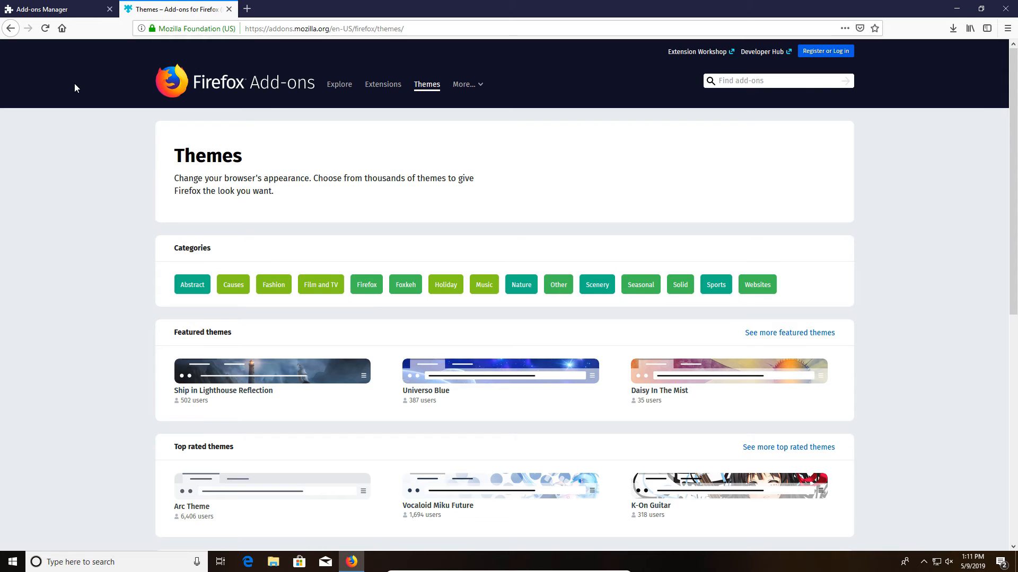
- Open the full top-rated themes list and install the Zelda Majora theme
scroll("down", 3)
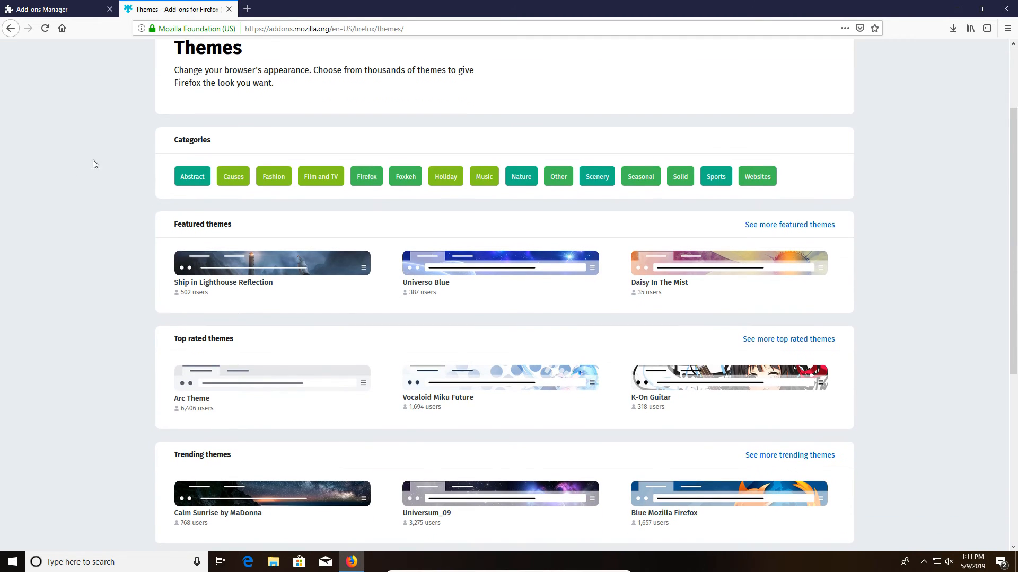
scroll("down", 3)
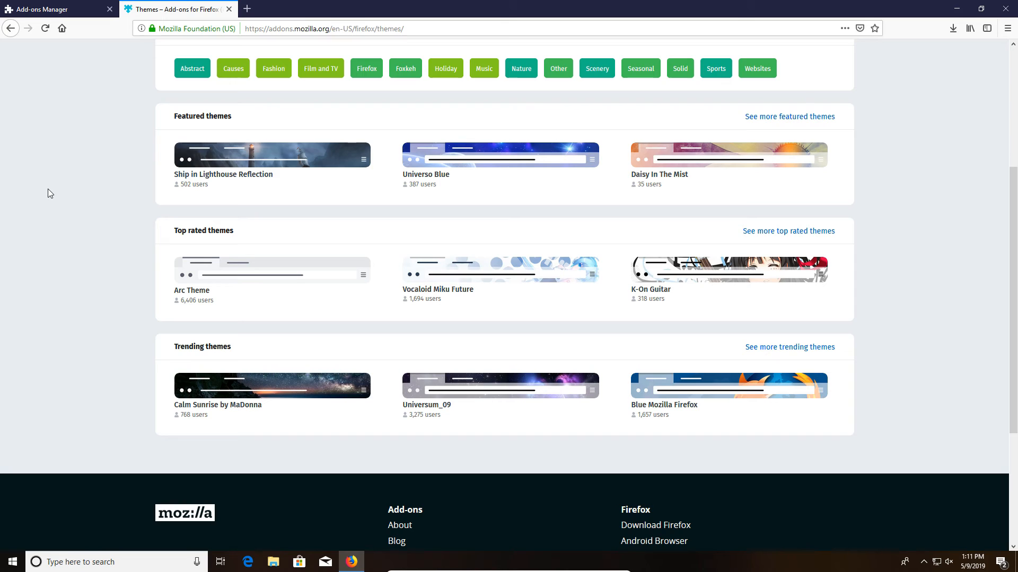
mouse_move(194, 229)
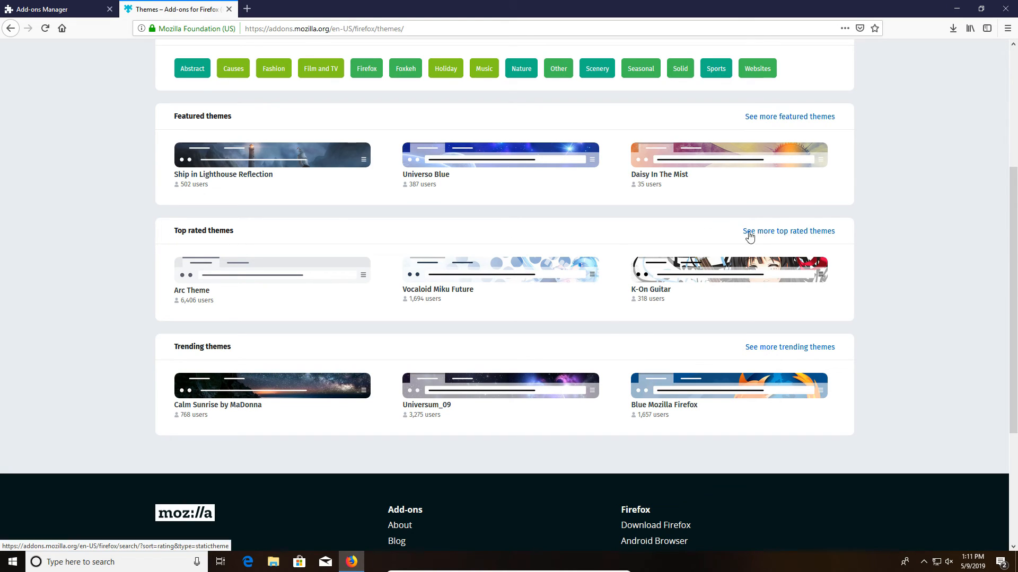
left_click(789, 231)
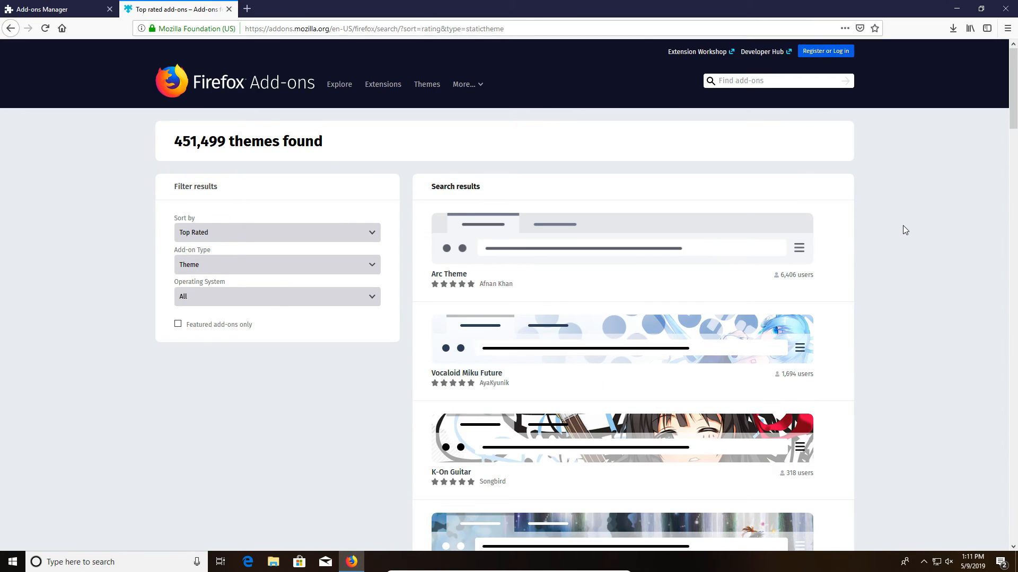
scroll("down", 3)
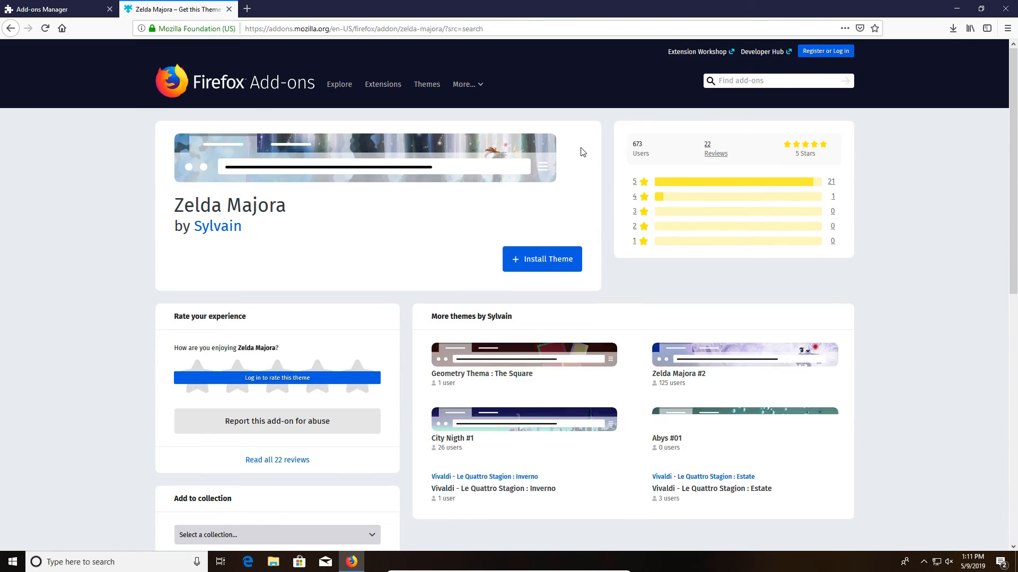
left_click(542, 259)
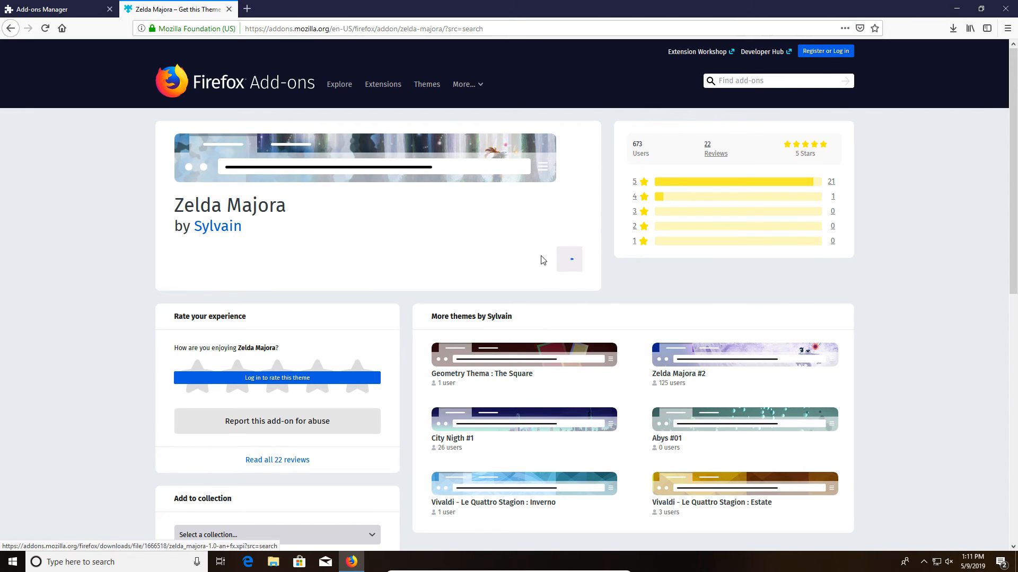
left_click(569, 259)
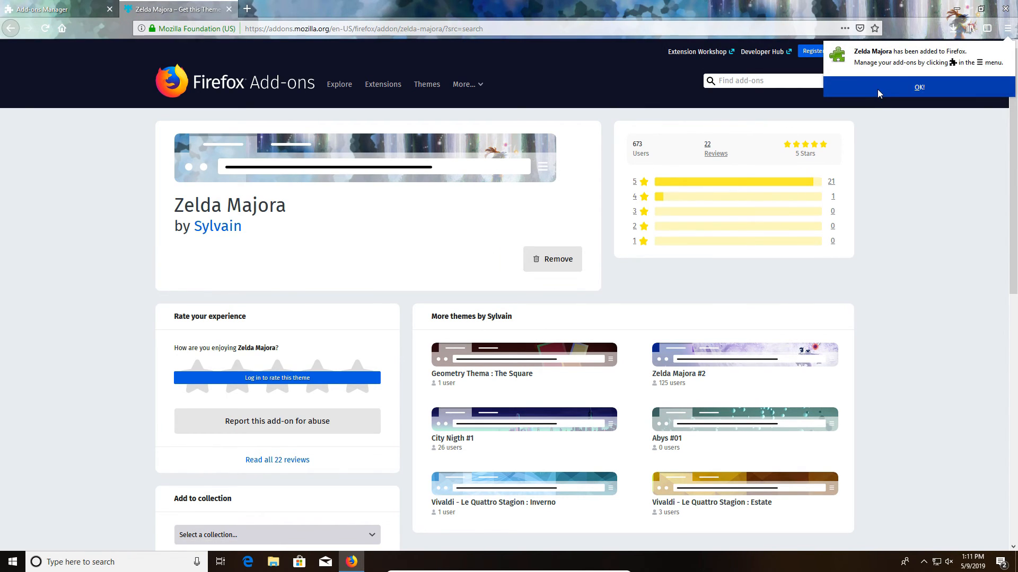
left_click(918, 86)
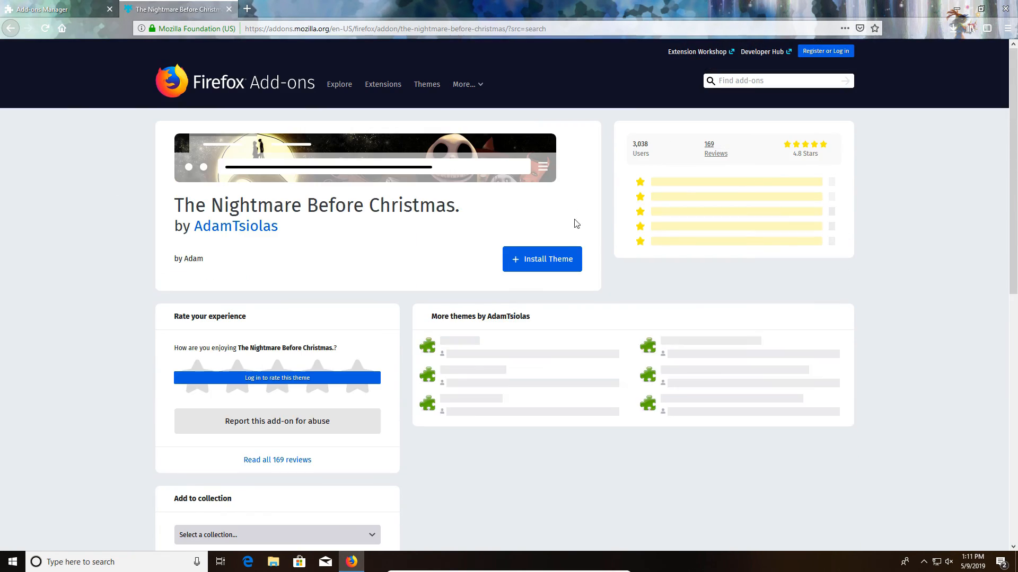
- Install The Nightmare Before Christmas theme and browse to page 7 of top-rated themes
left_click(541, 259)
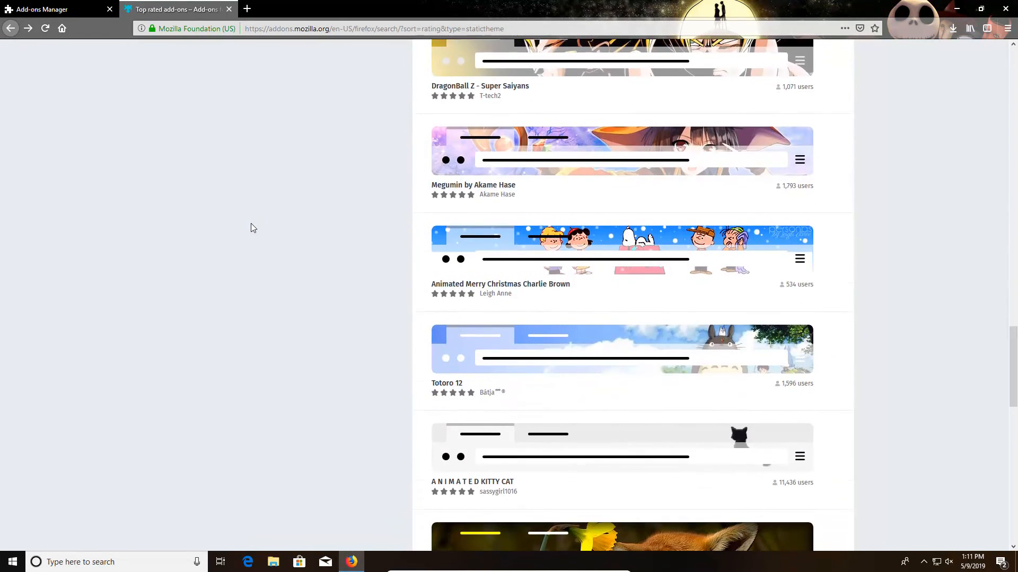
scroll("down", 3)
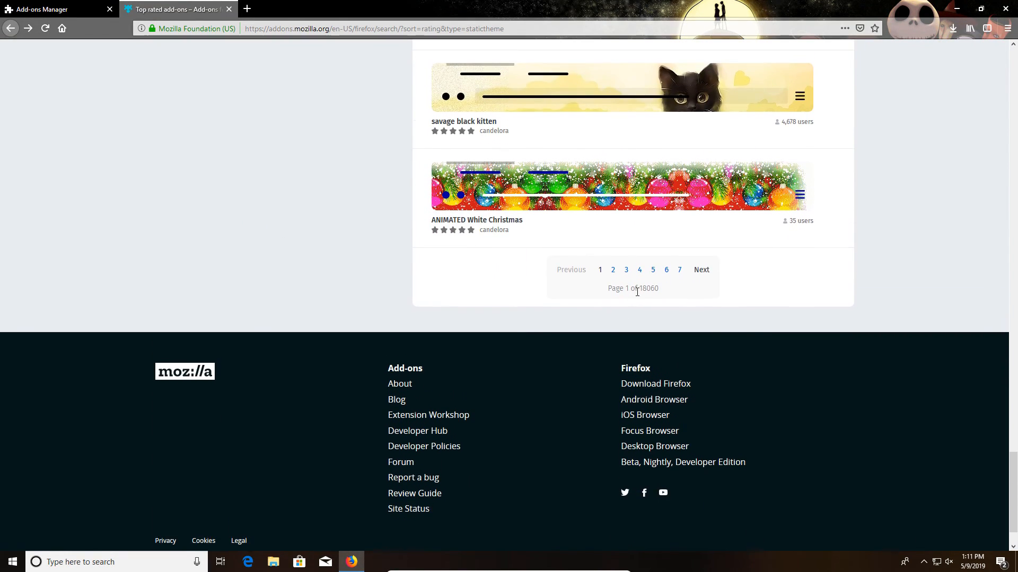
double_click(648, 288)
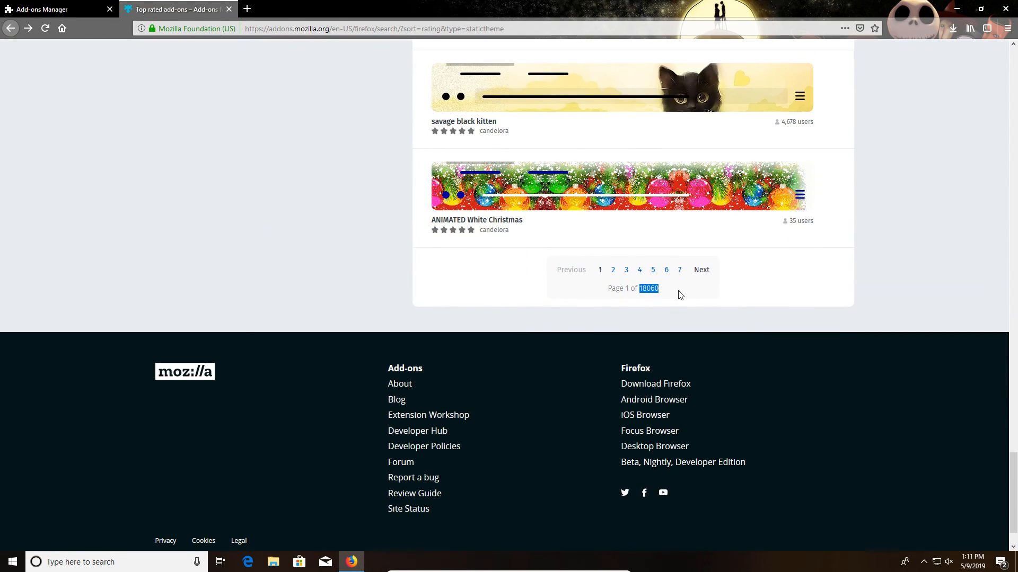
left_click(679, 269)
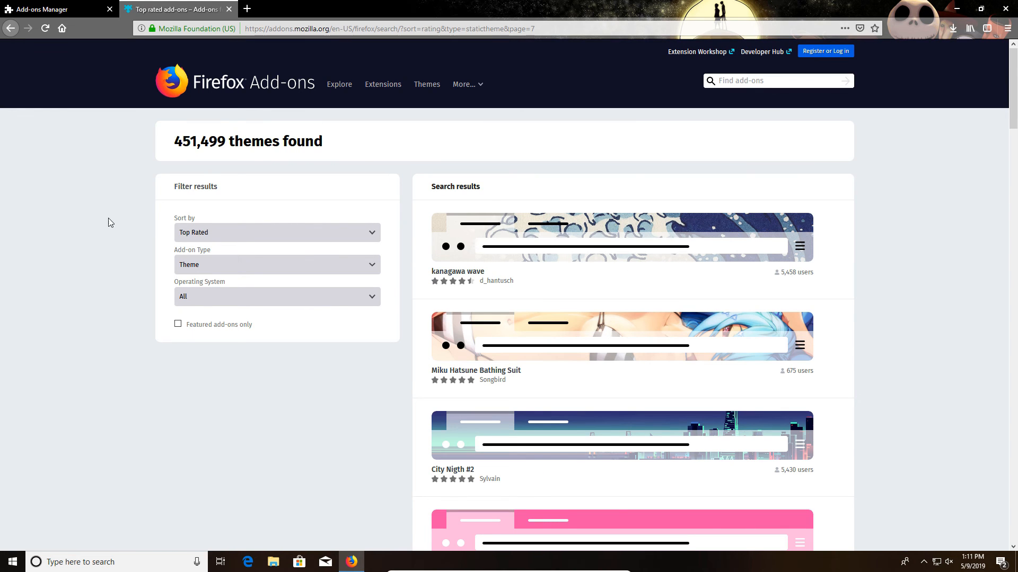
scroll("down", 3)
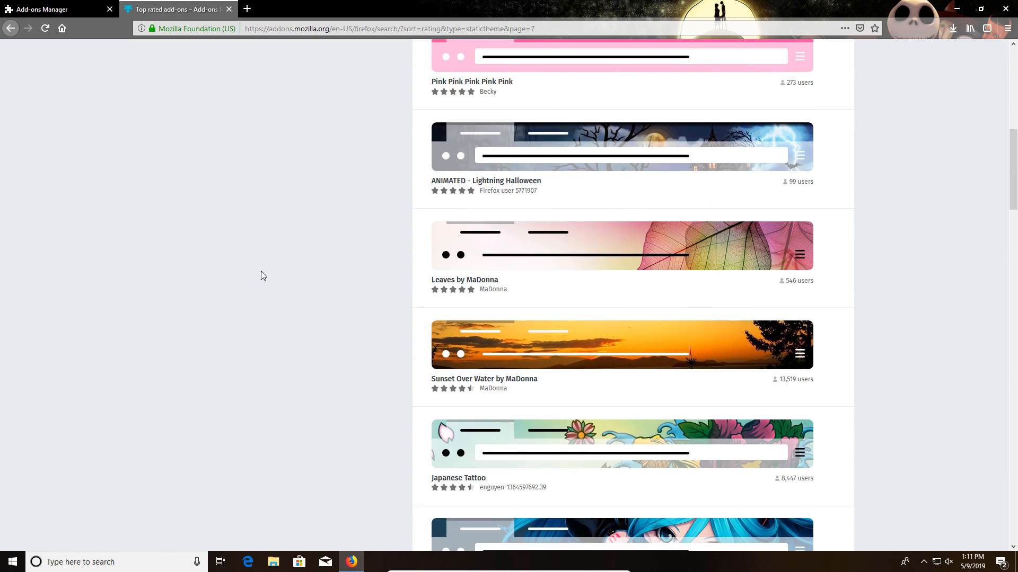
scroll("down", 3)
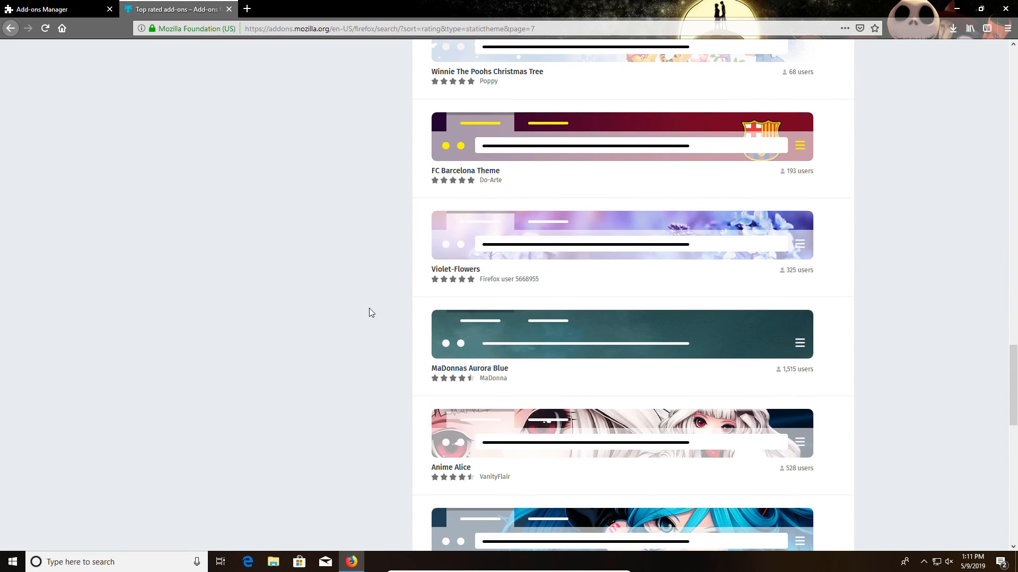
mouse_move(39, 9)
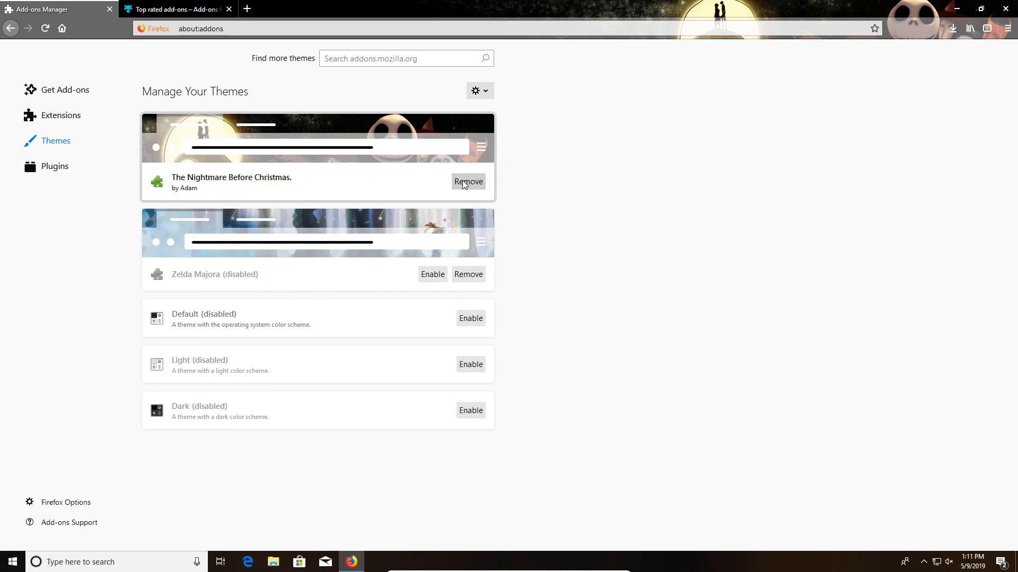
- Click Remove on The Nightmare Before Christmas theme, then on Zelda Majora
left_click(468, 181)
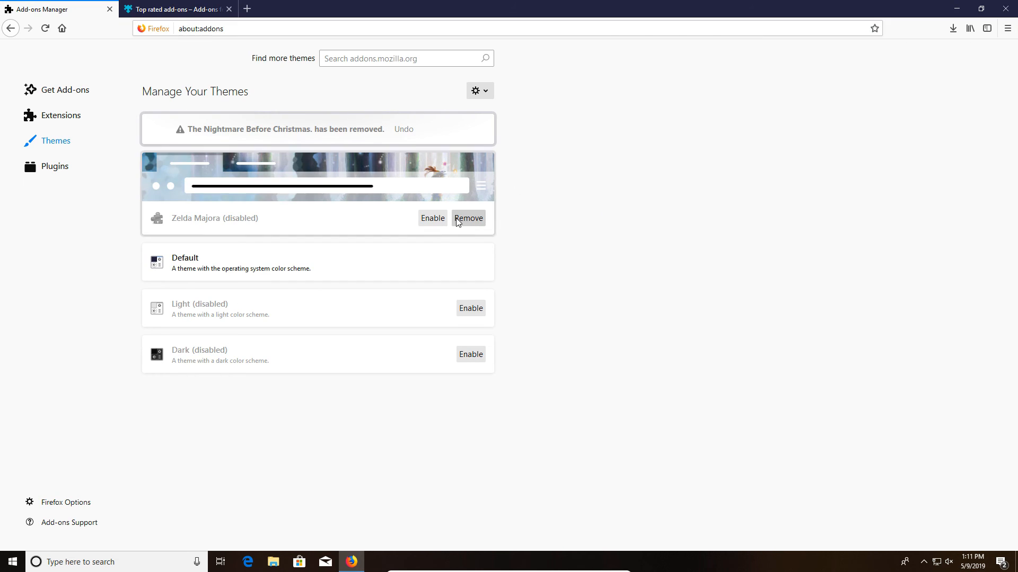
left_click(468, 218)
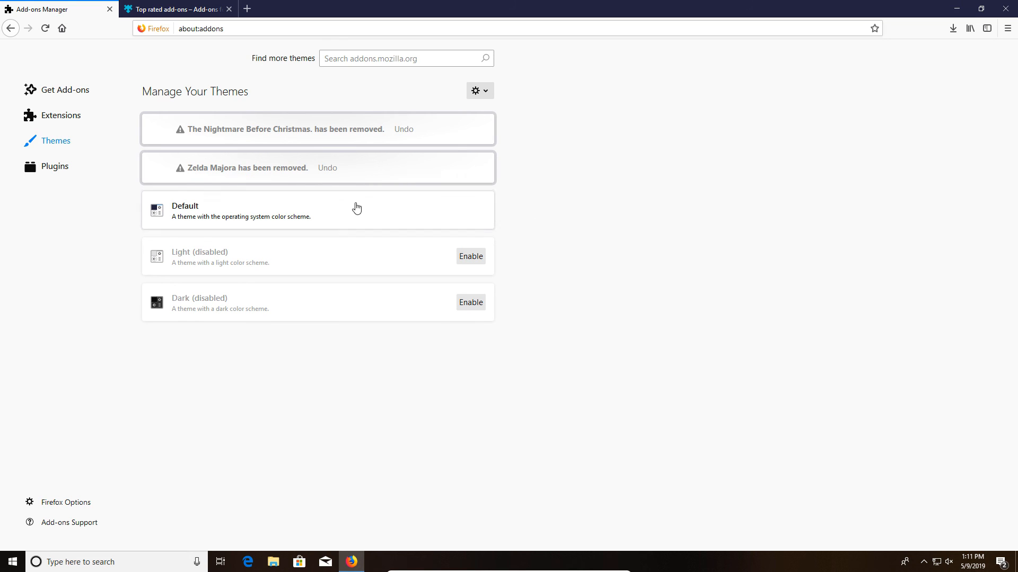